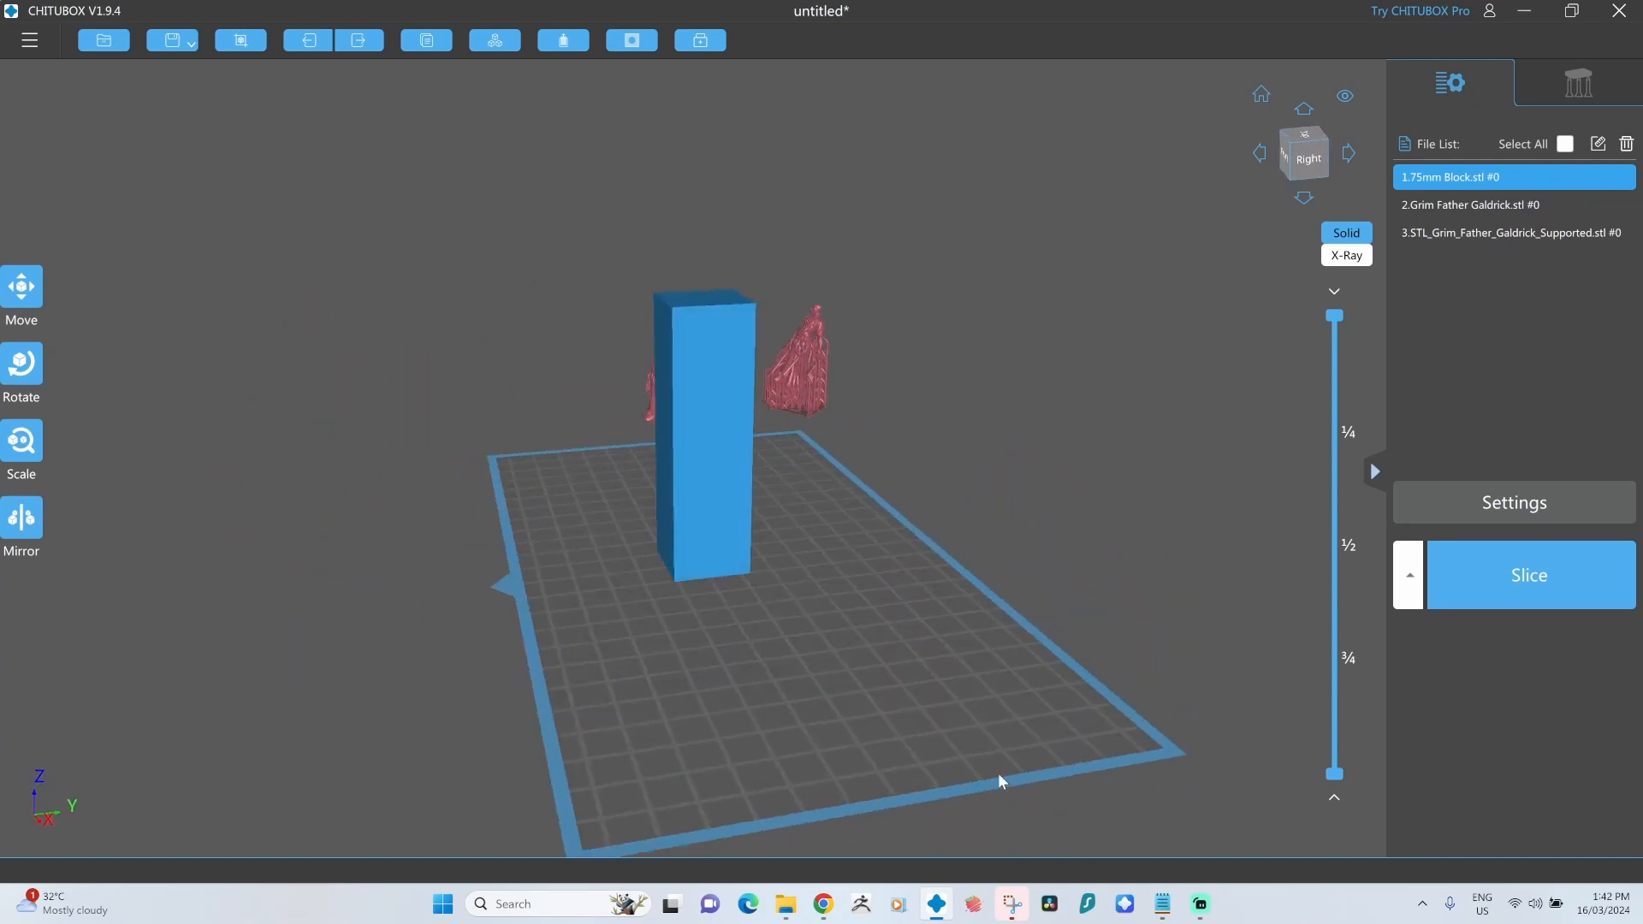
Read the reference block's size from the Front view and select the Grim Father figurine.
click(1302, 153)
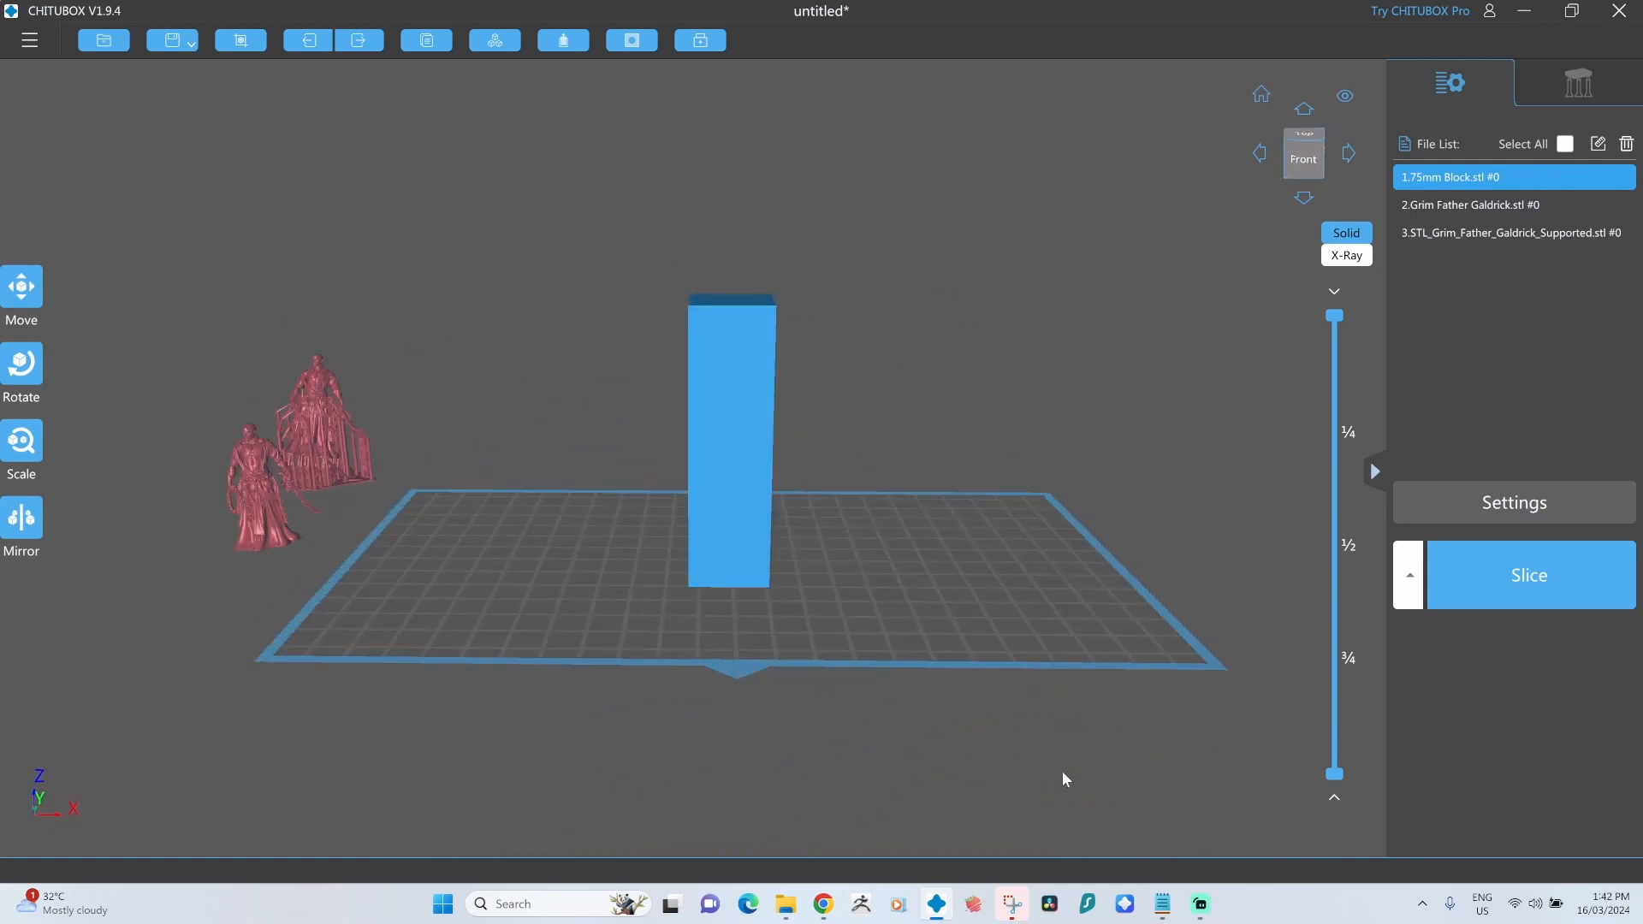
click(21, 440)
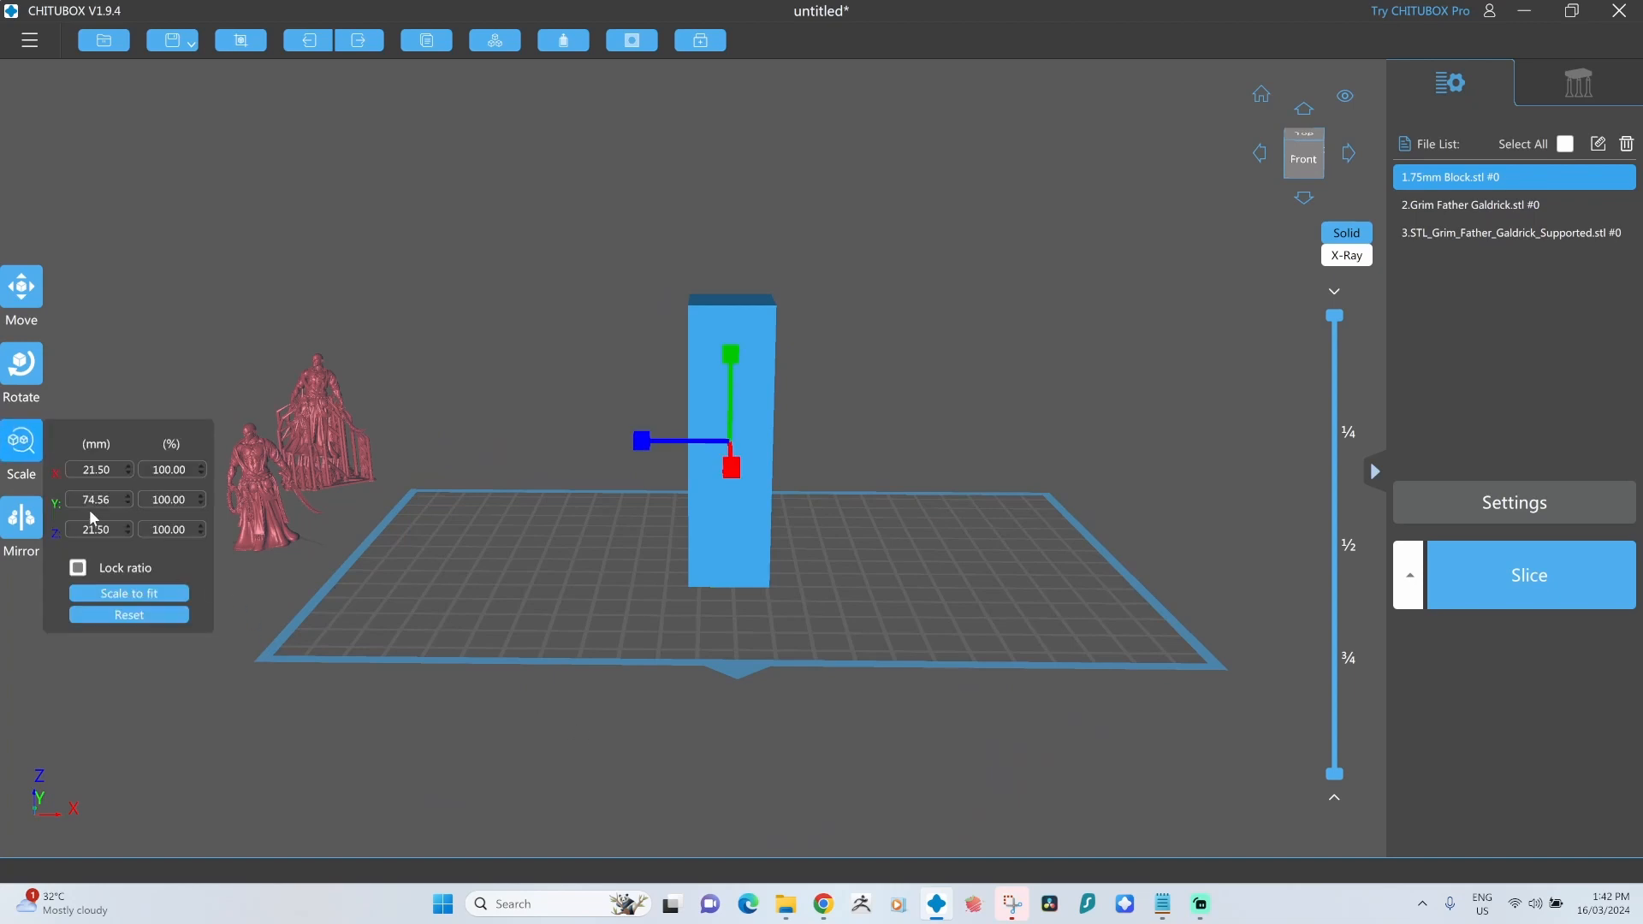
mouse_move(101, 512)
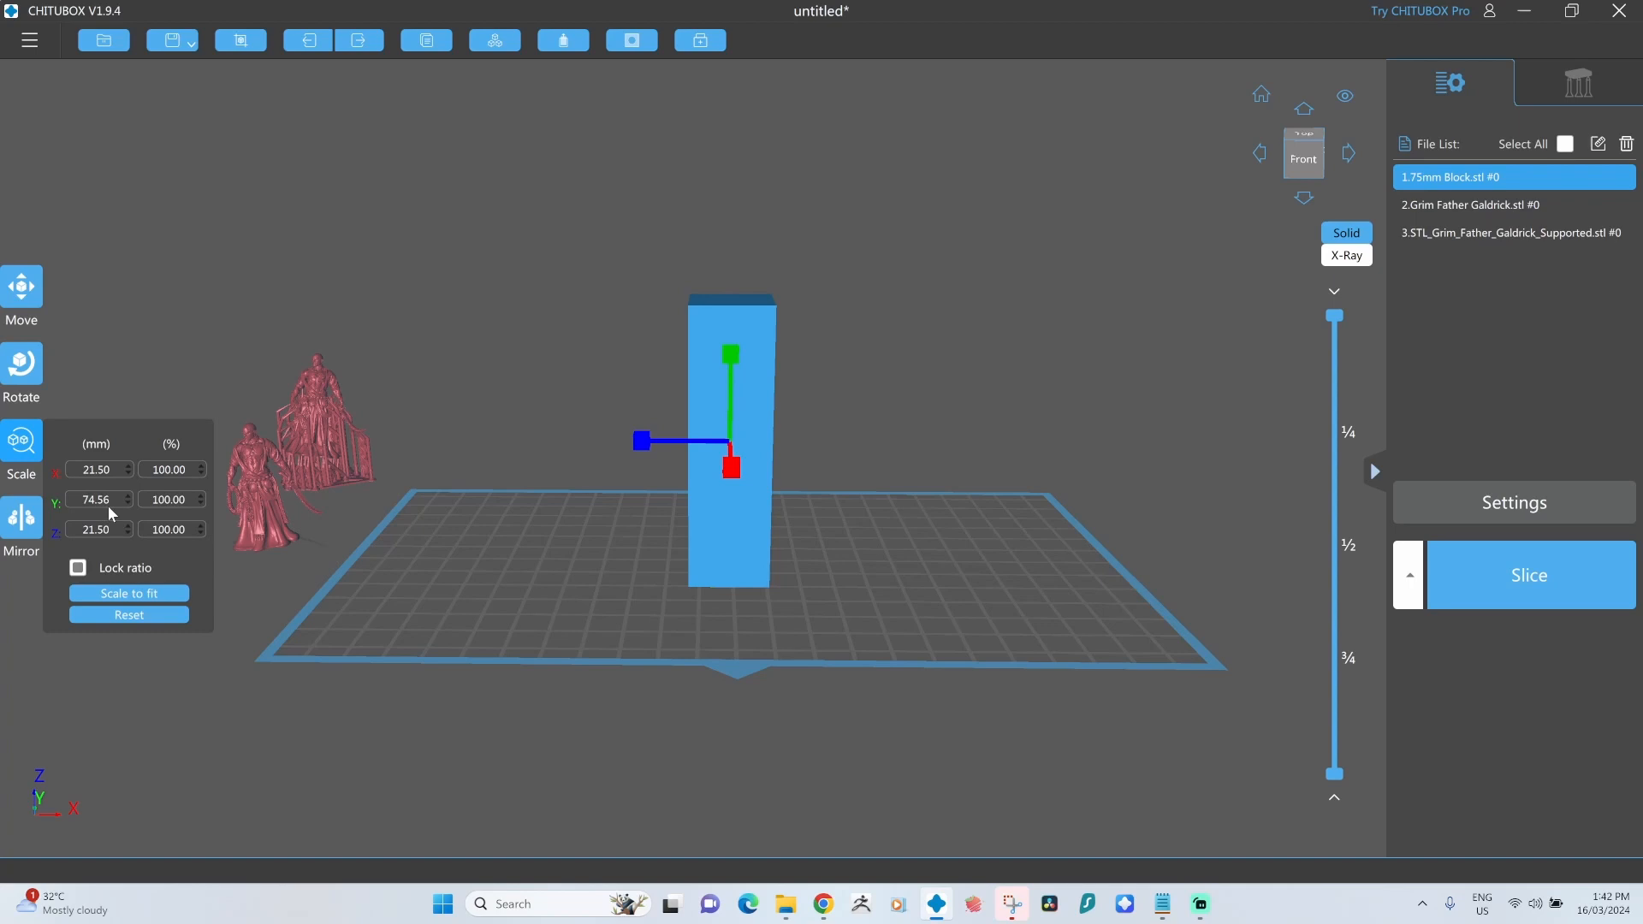
mouse_move(948, 506)
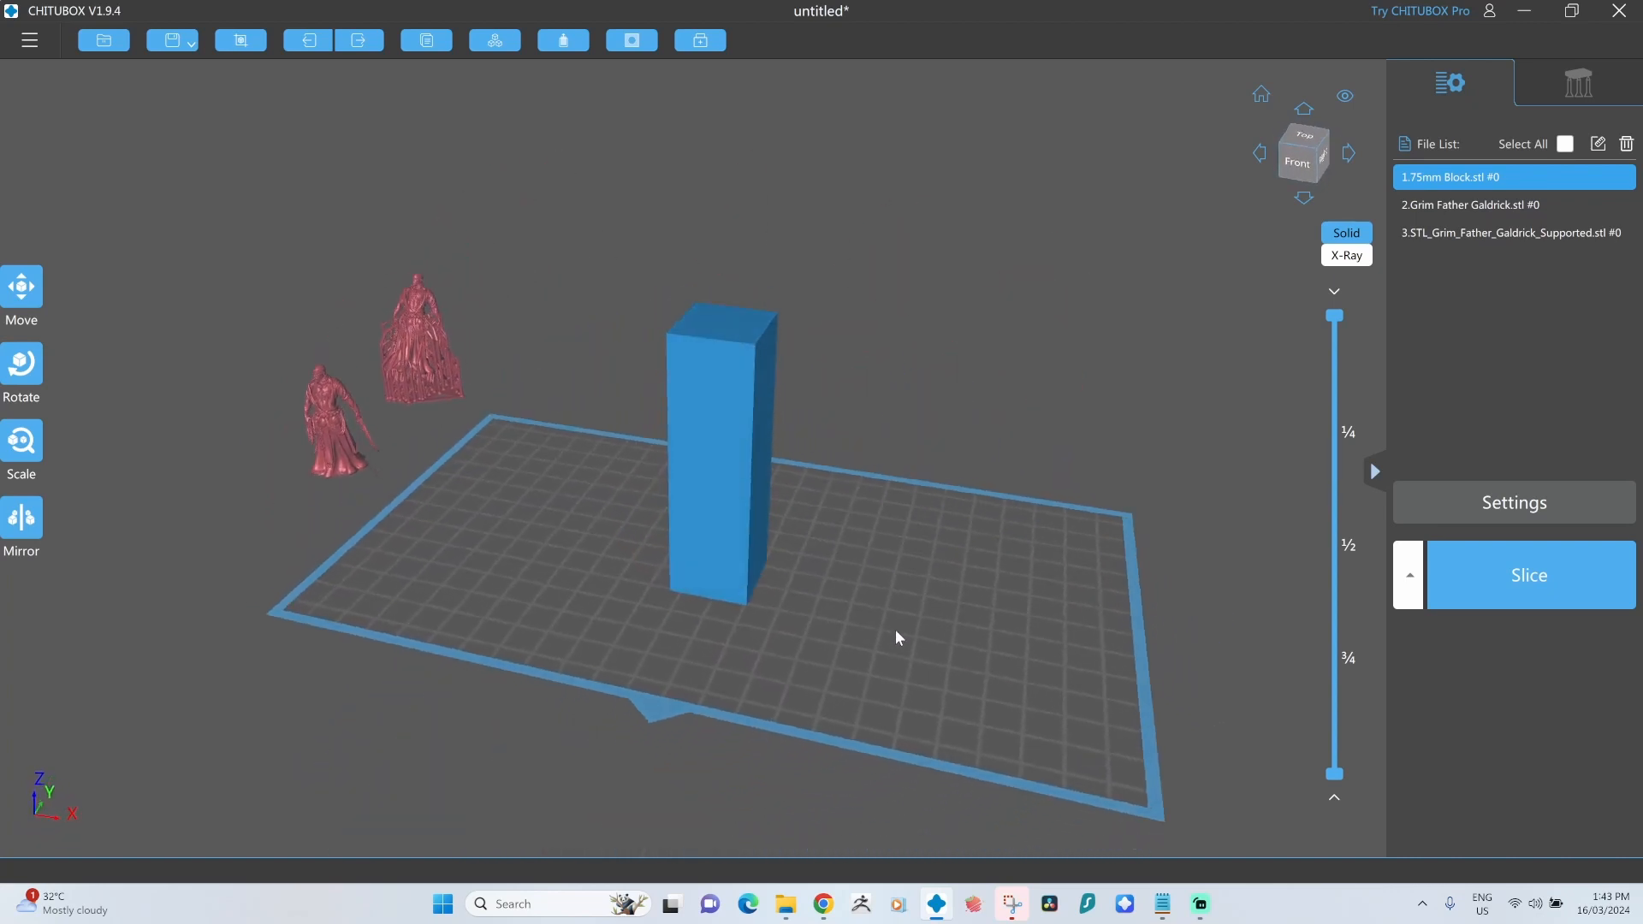
drag(895, 638, 909, 633)
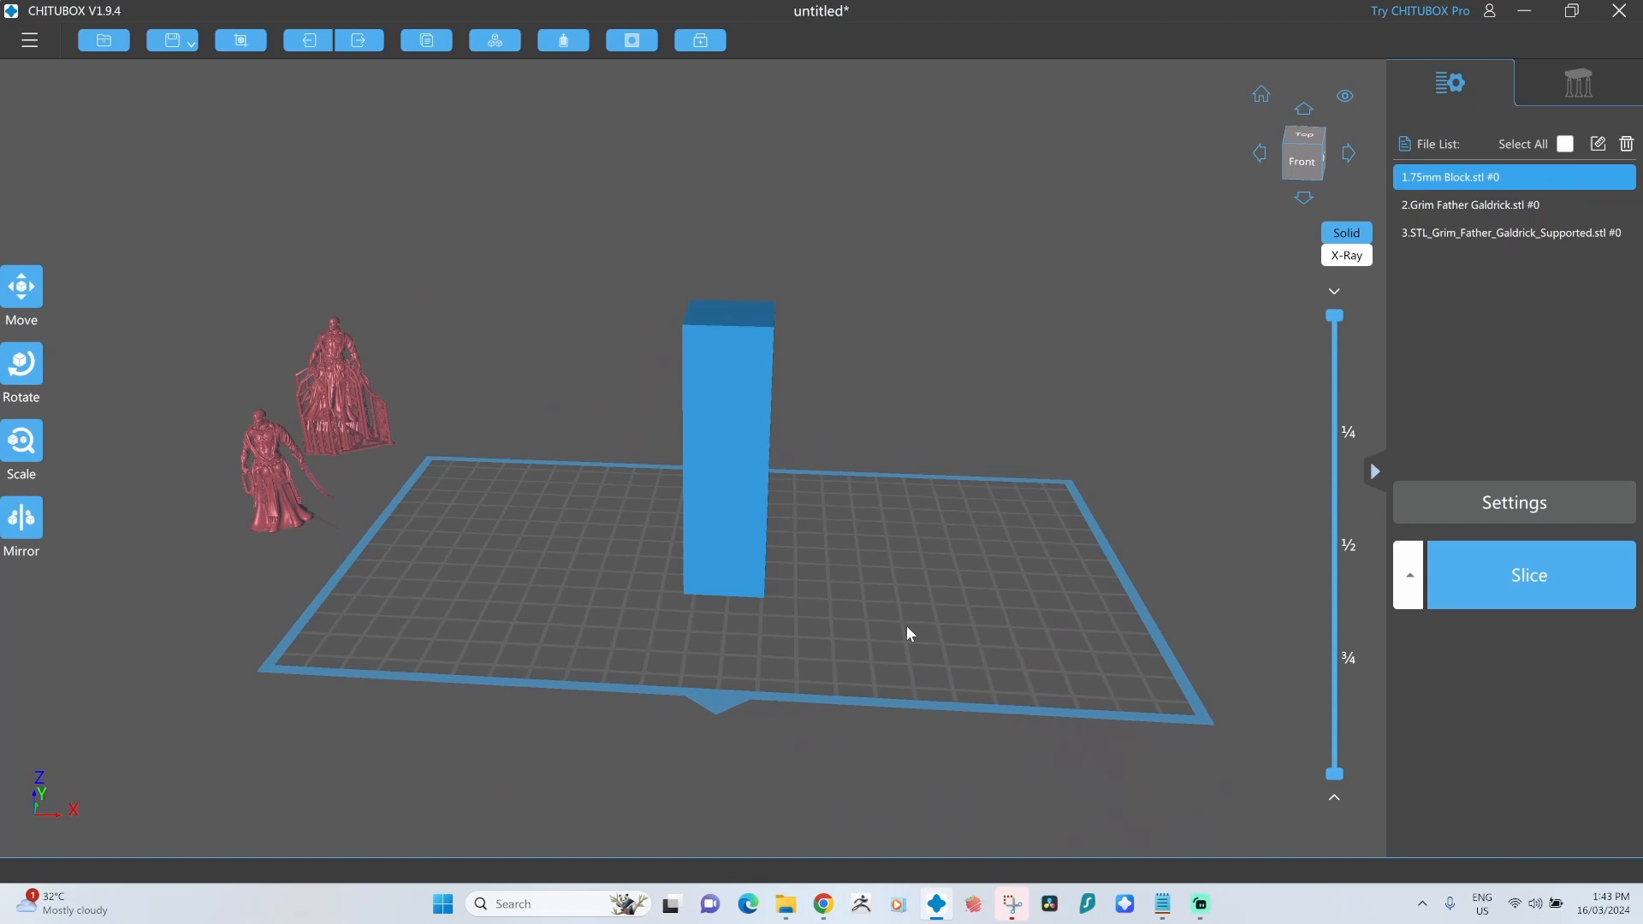
click(285, 472)
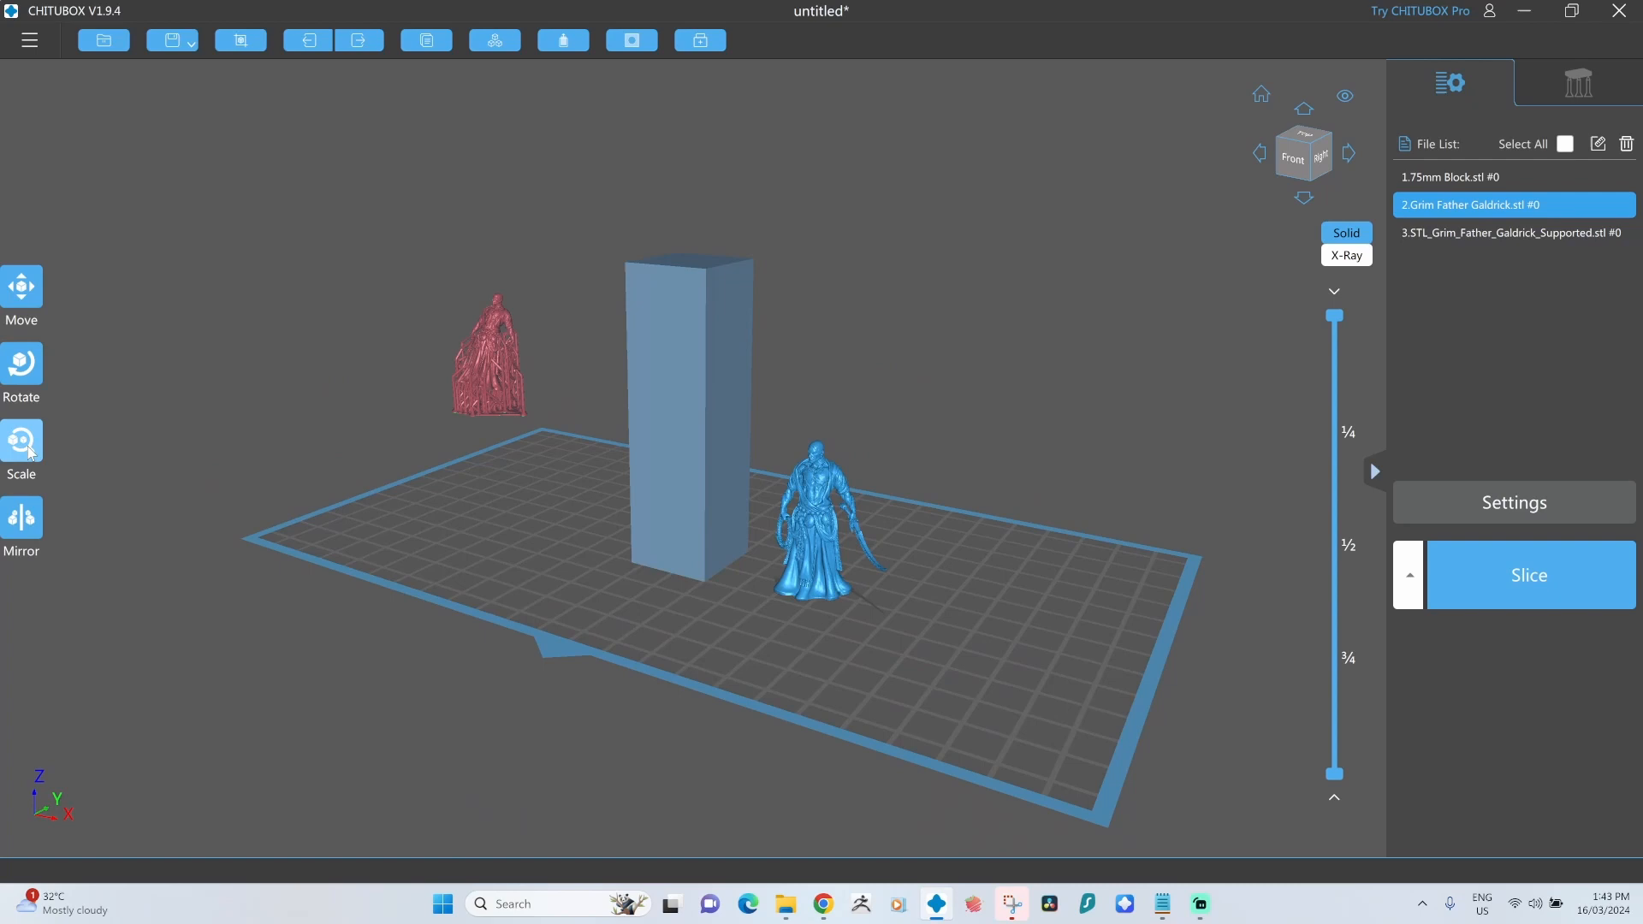
Raise the figurine's scale percentage so it stands roughly as tall as the reference block.
click(21, 439)
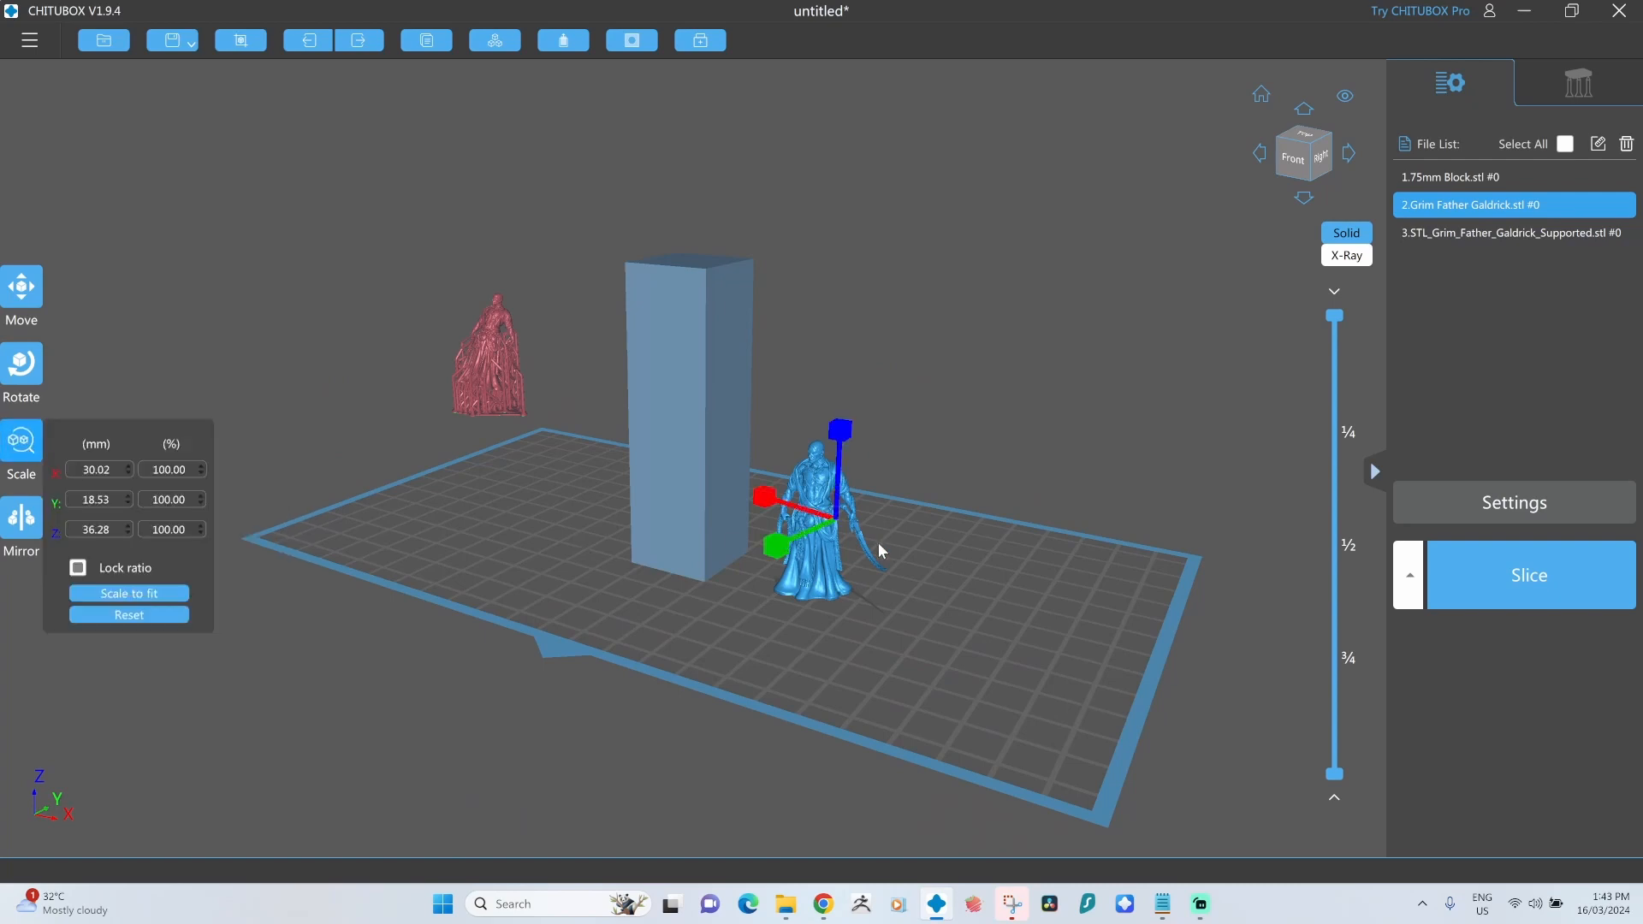
mouse_move(866, 520)
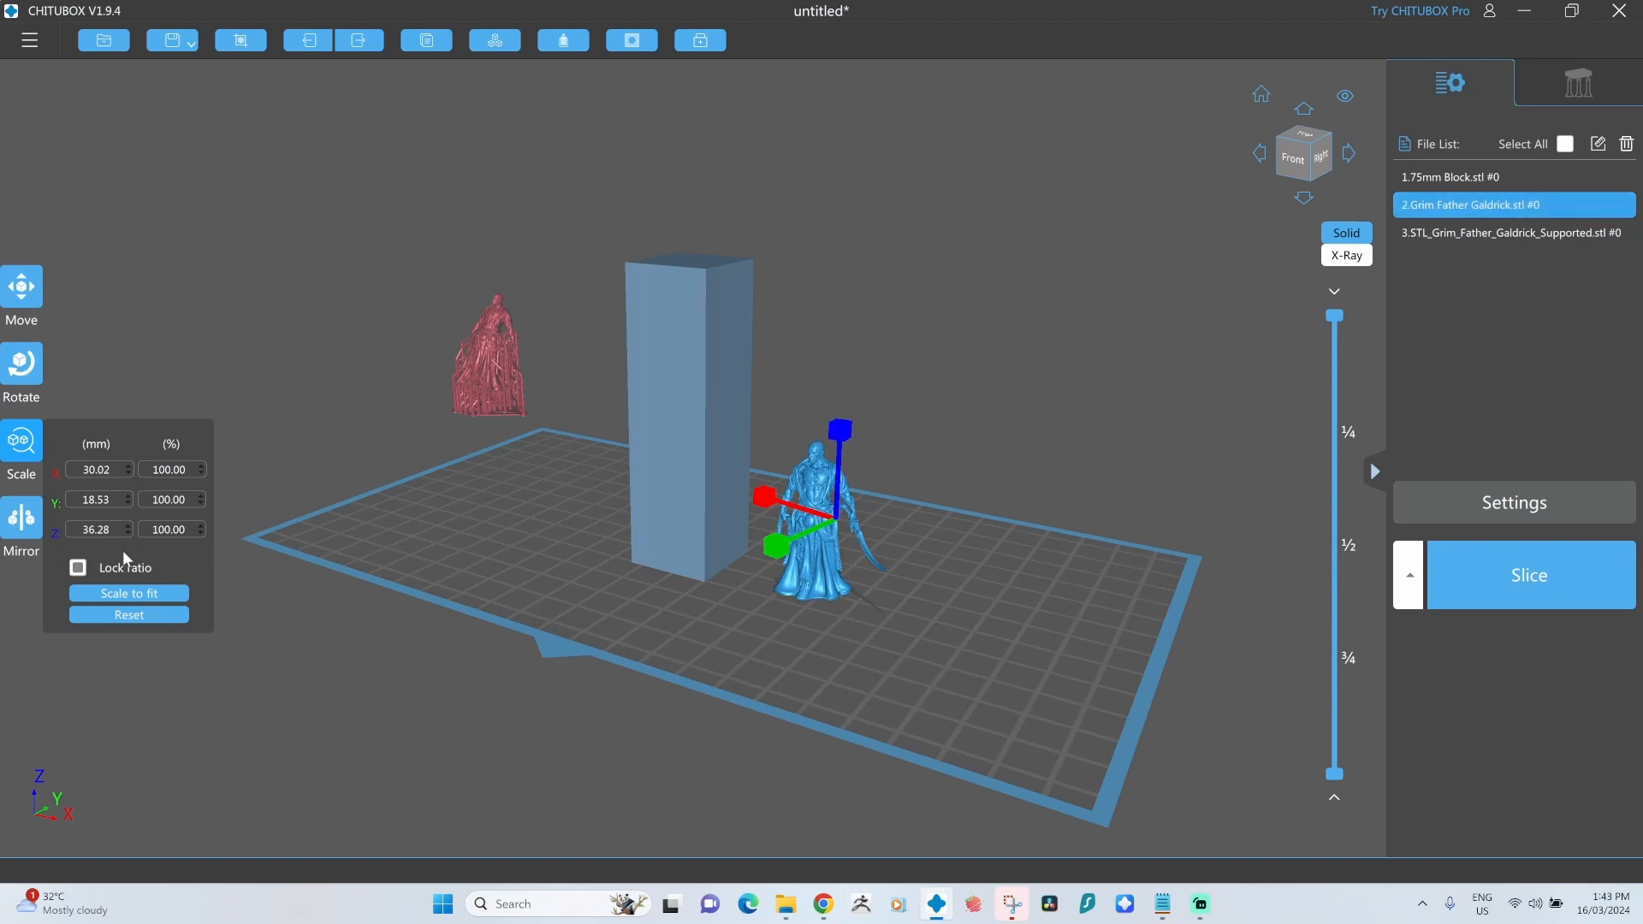
mouse_move(121, 558)
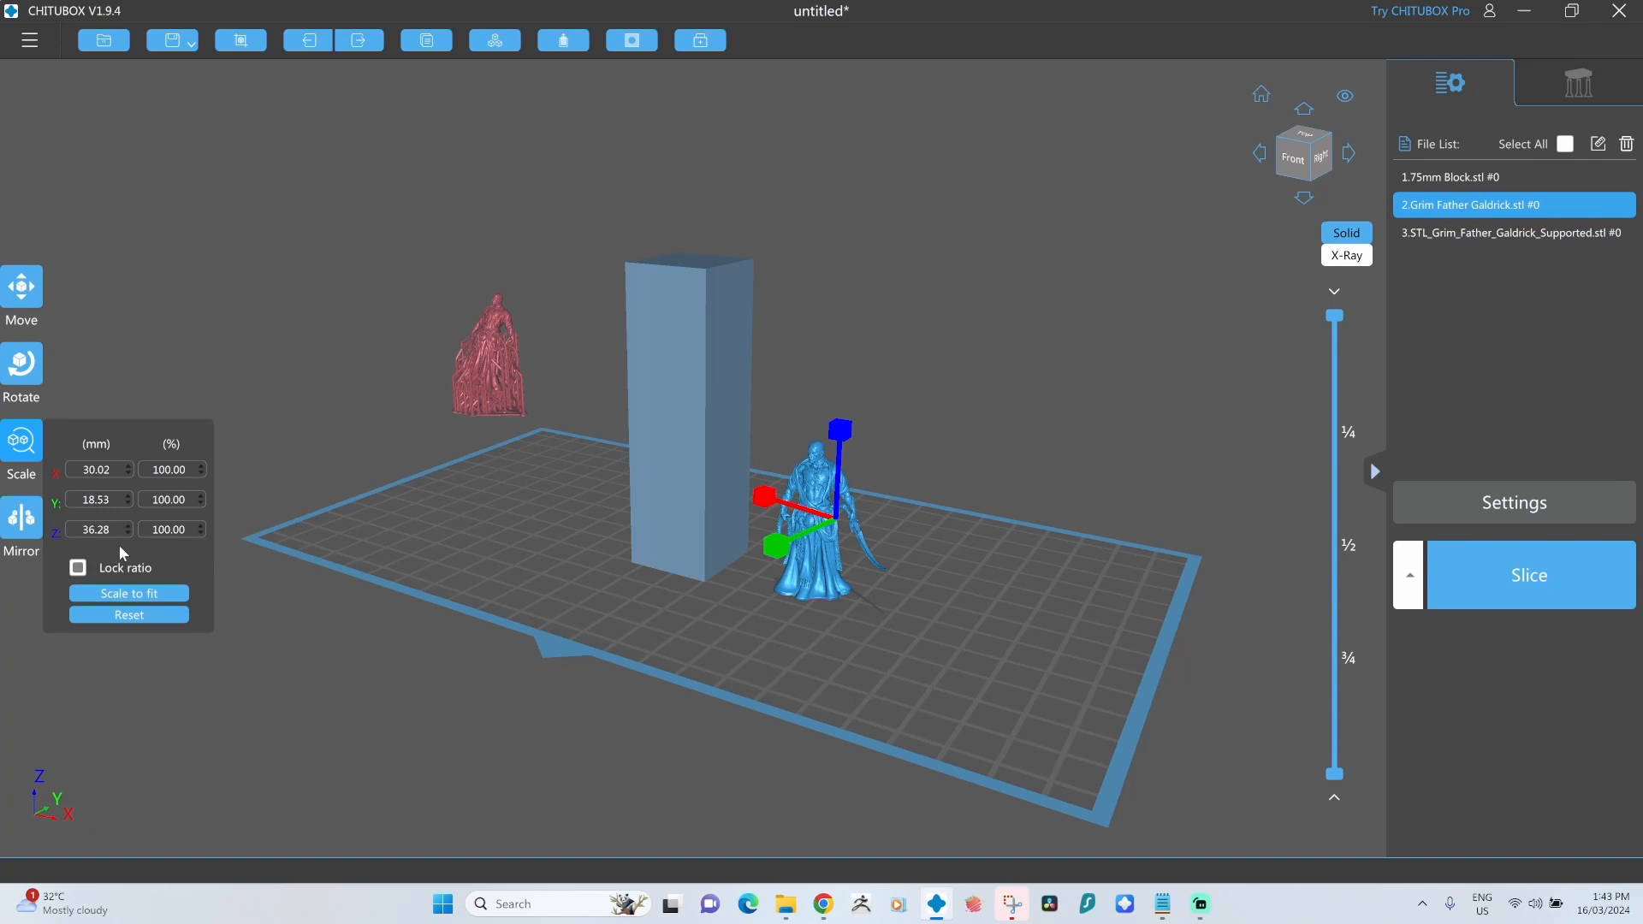
mouse_move(125, 558)
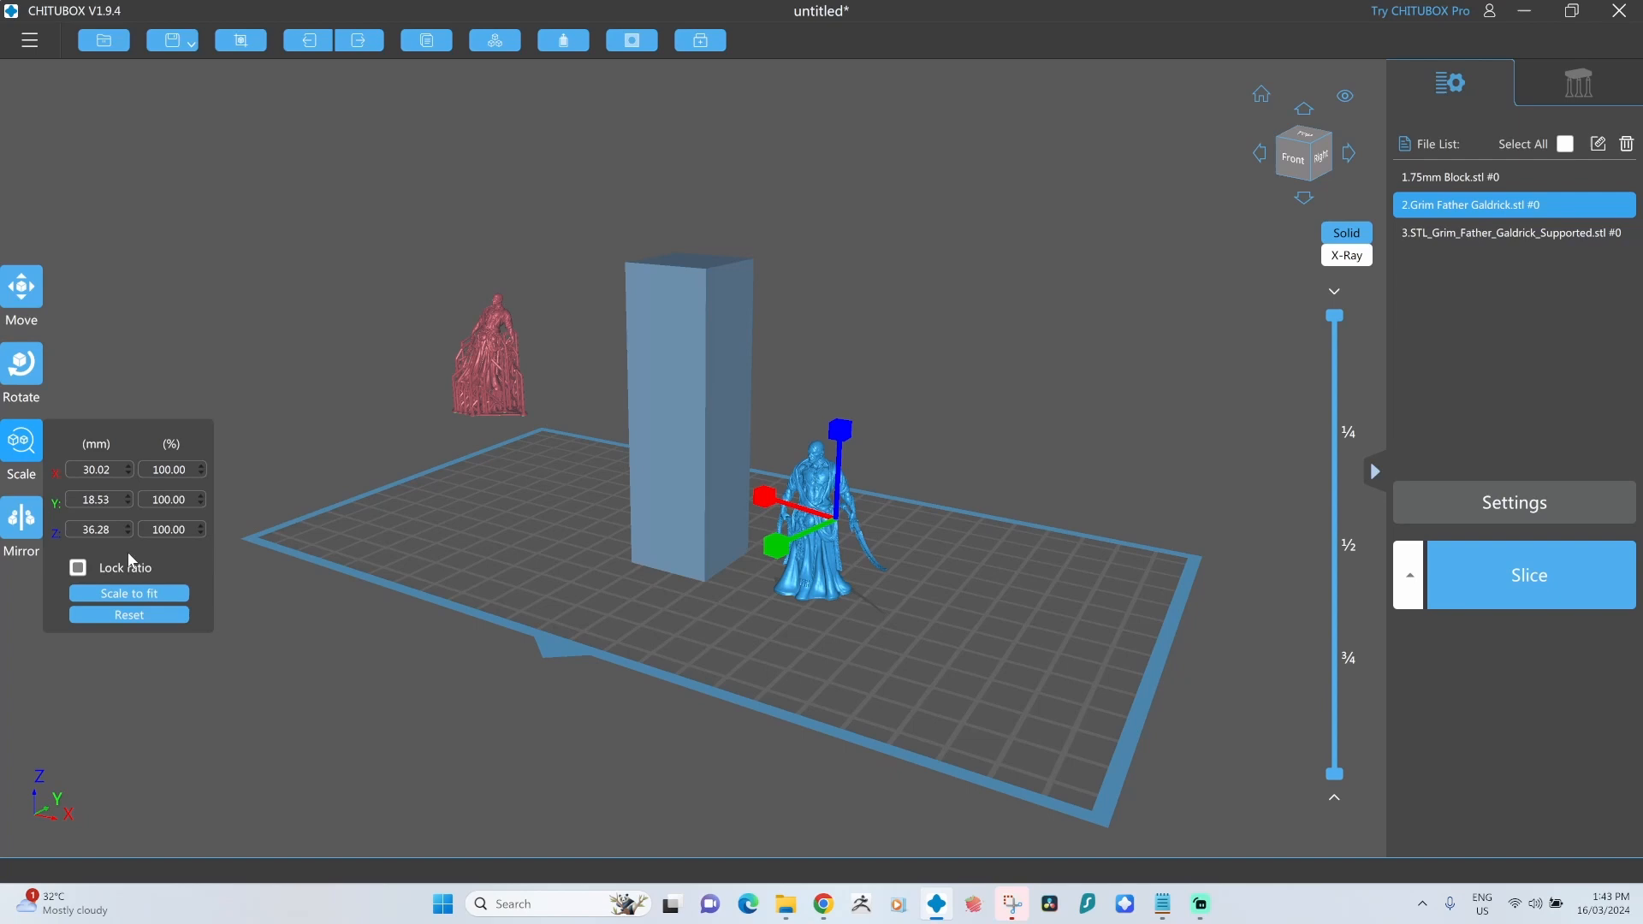
mouse_move(272, 555)
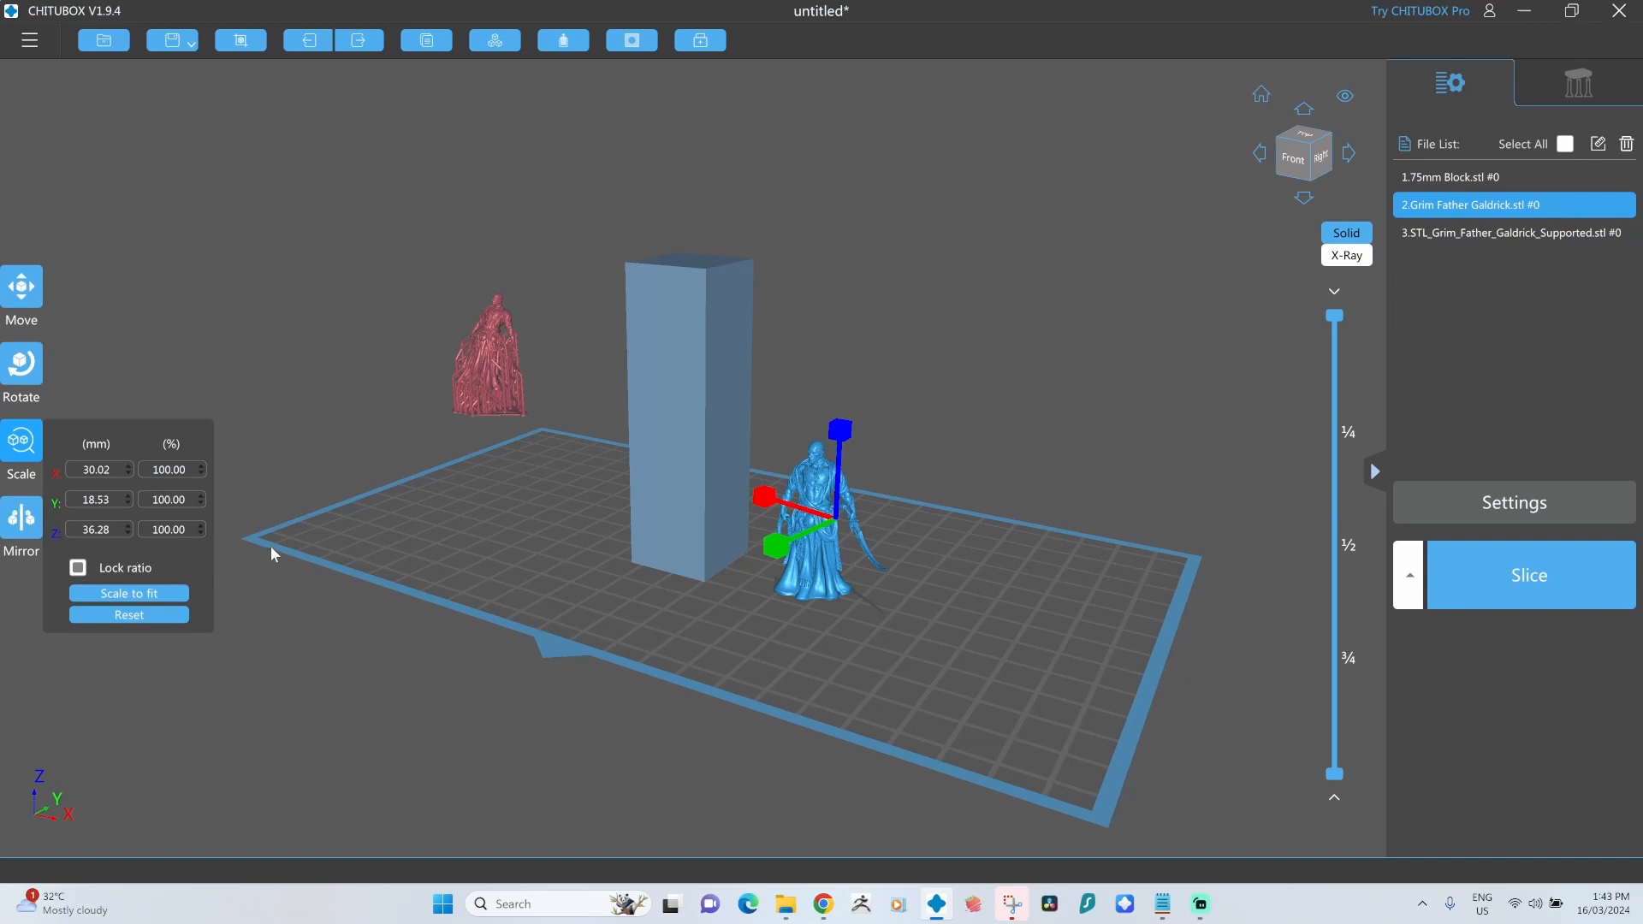
mouse_move(270, 555)
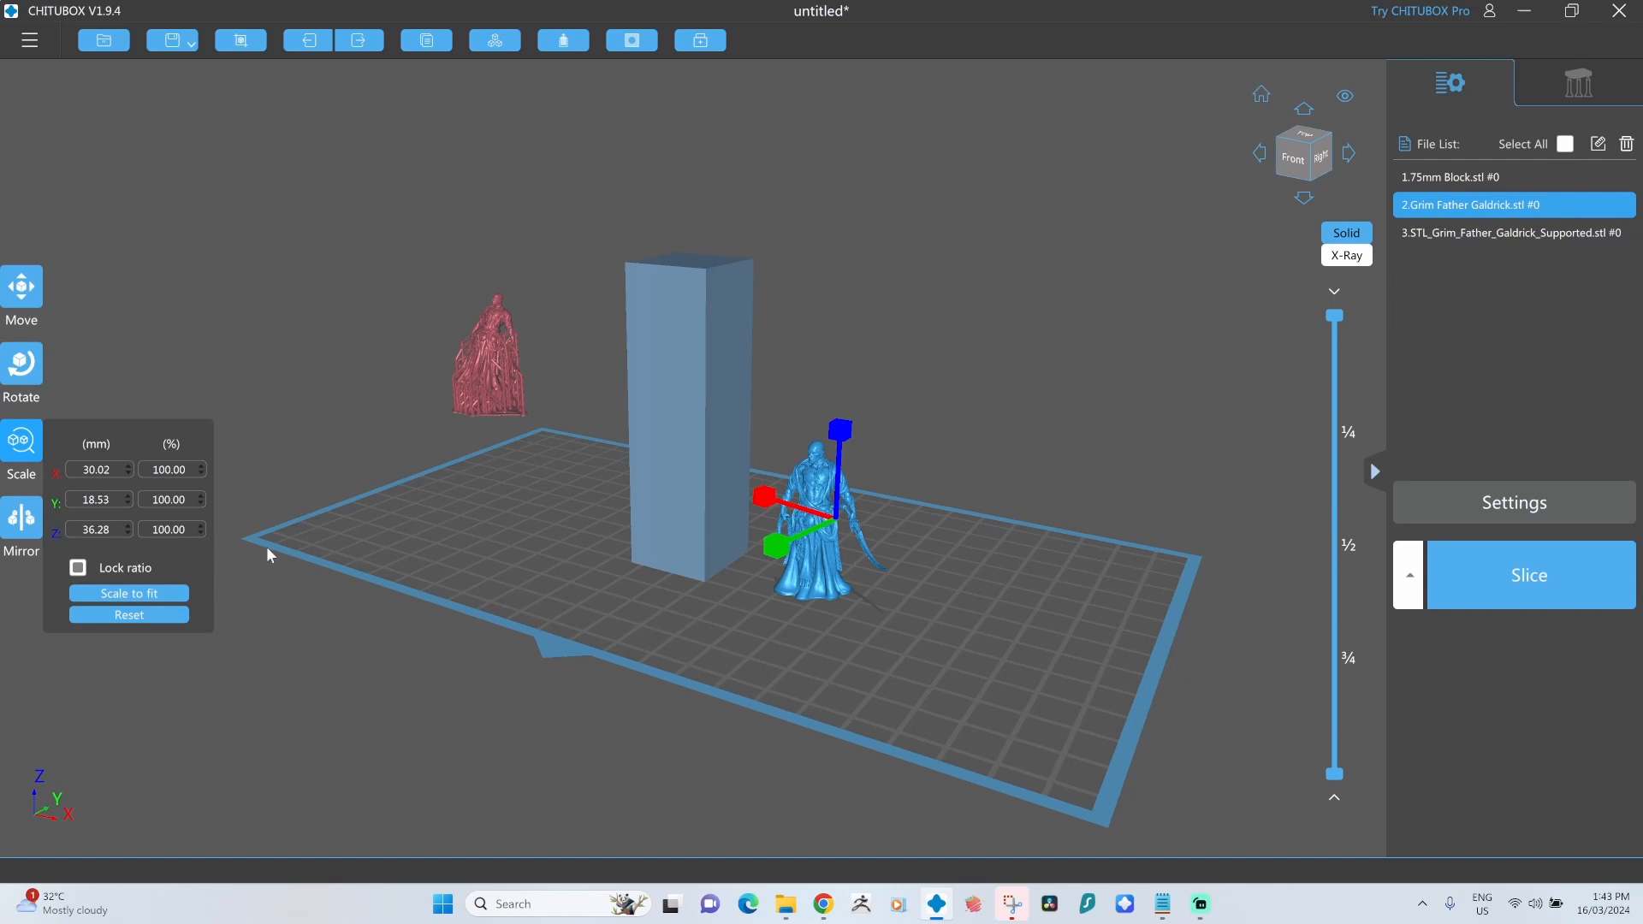
mouse_move(197, 504)
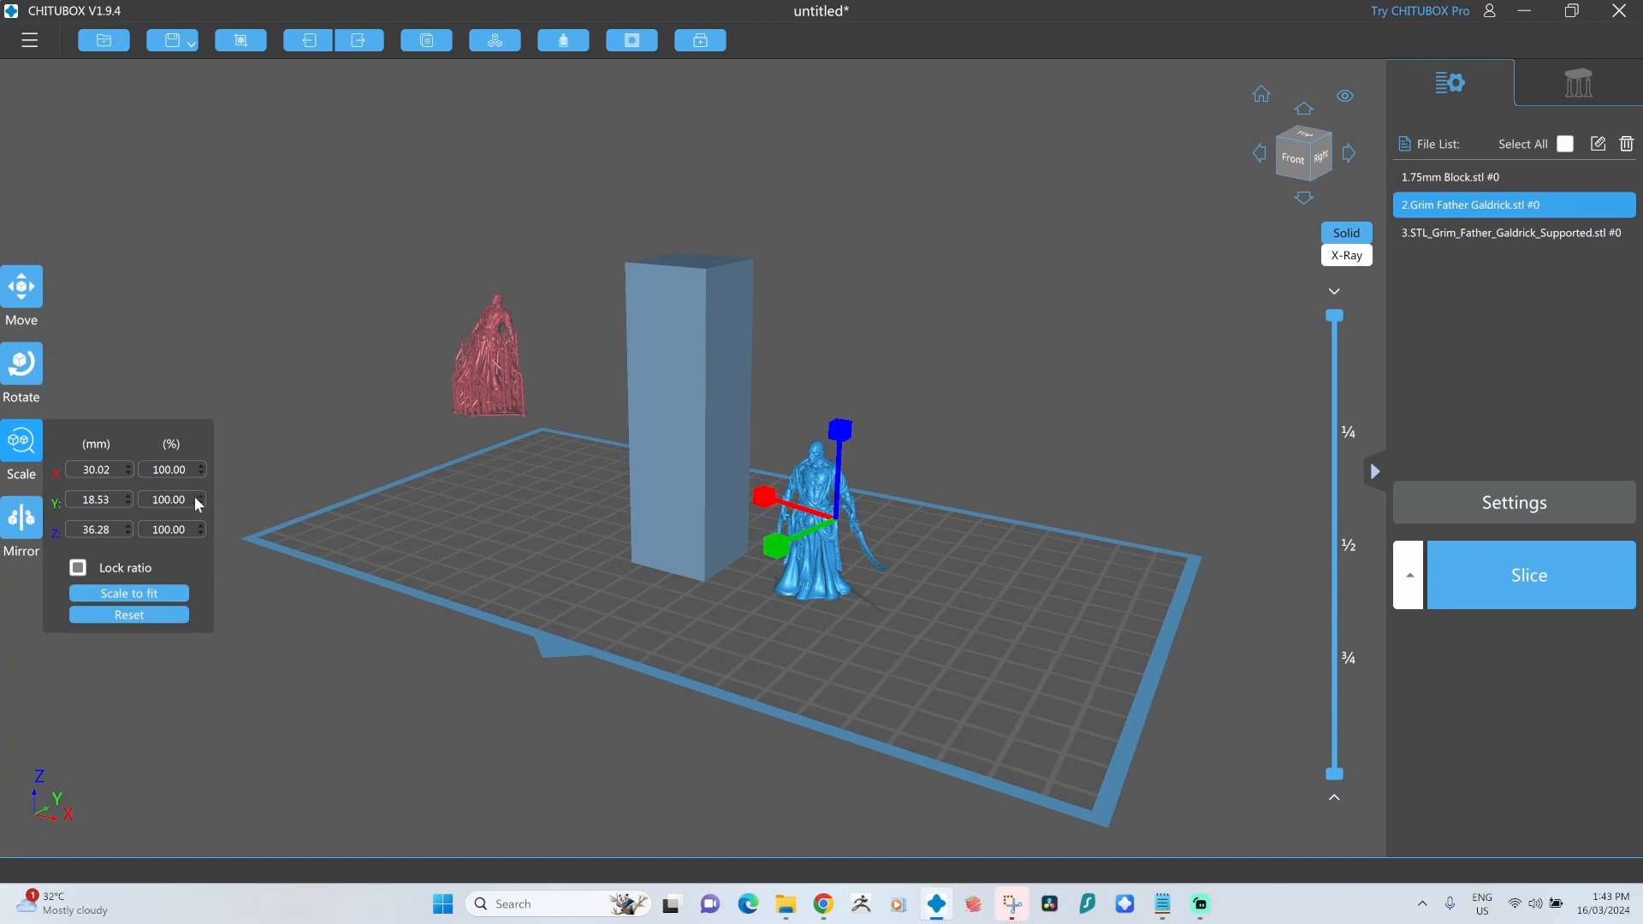
click(200, 493)
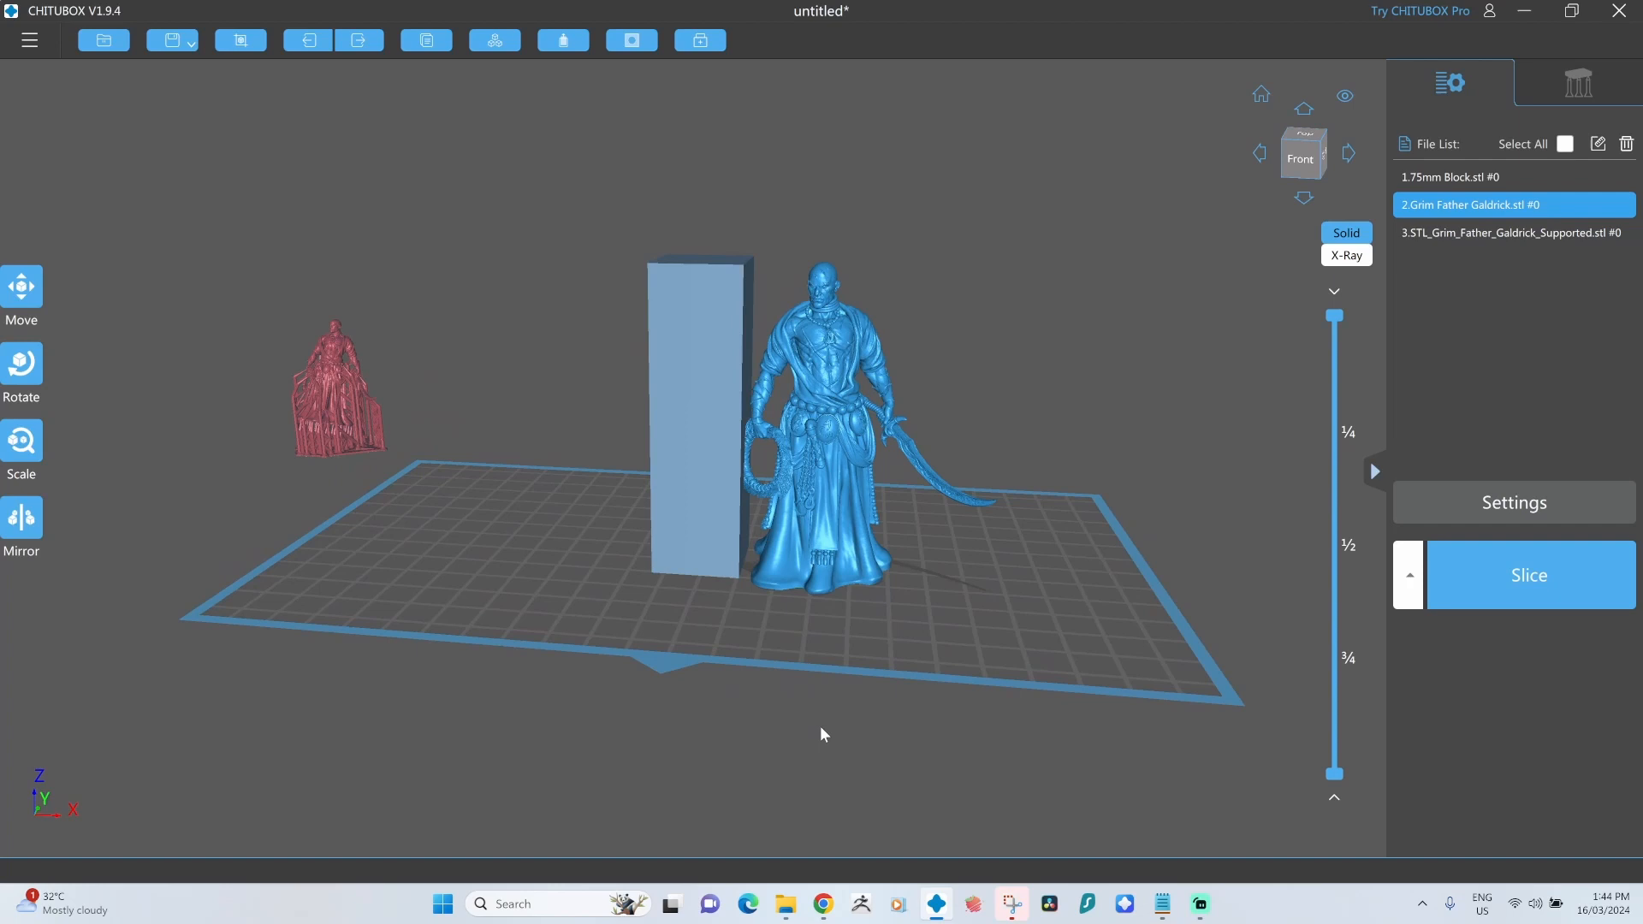
Orbit around the enlarged figurine and block to compare their heights side by side.
click(20, 297)
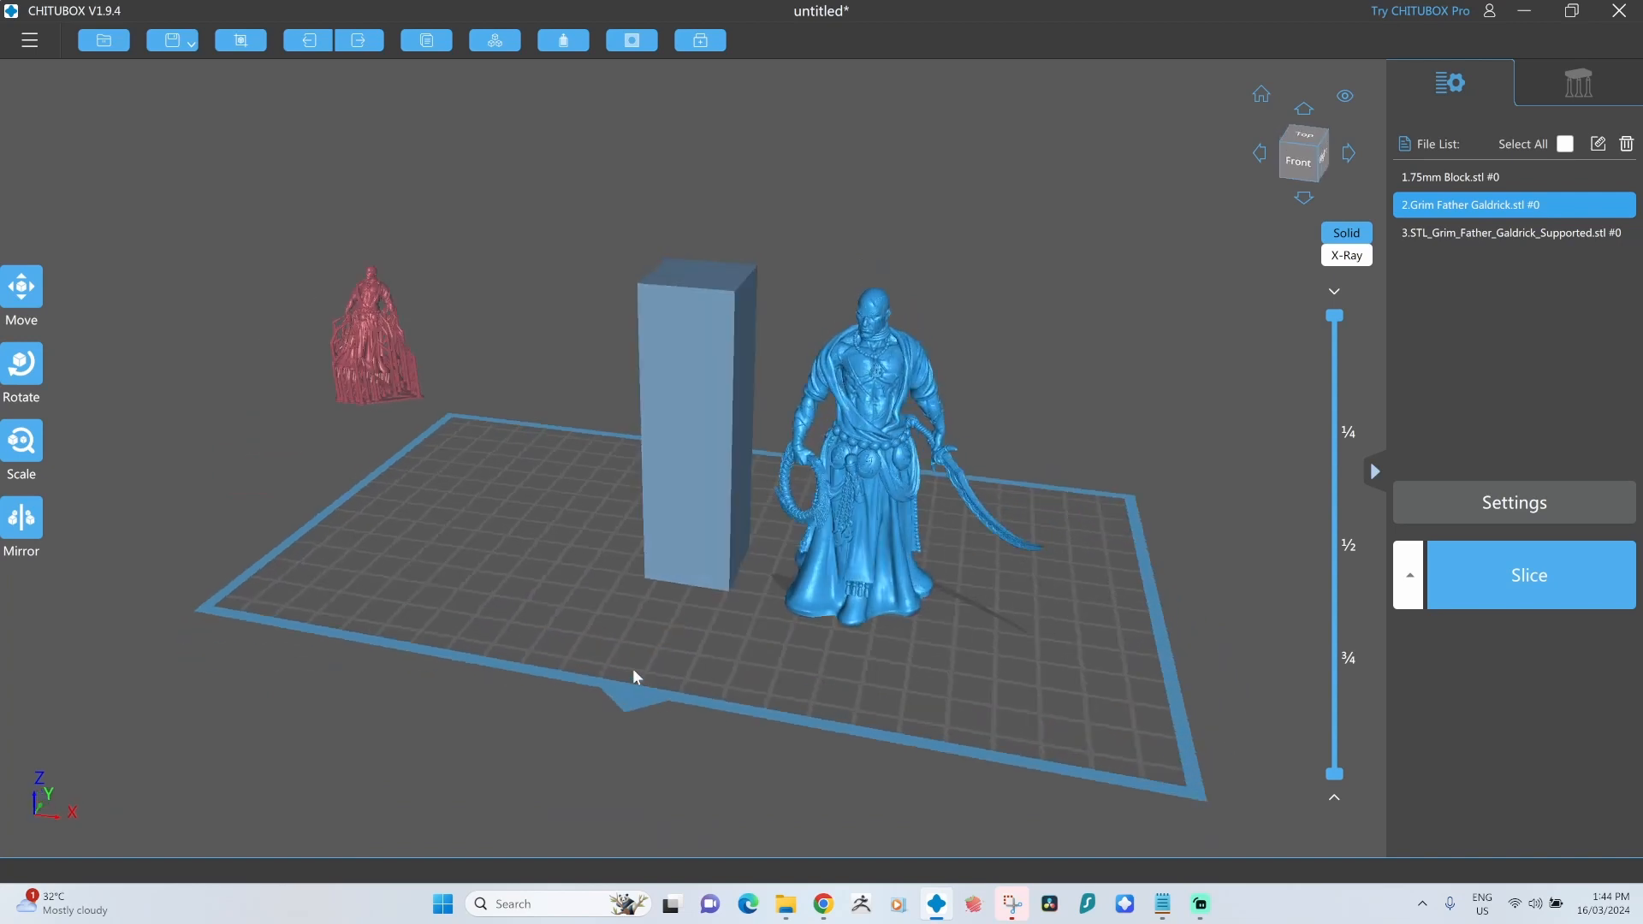
drag(633, 678, 704, 727)
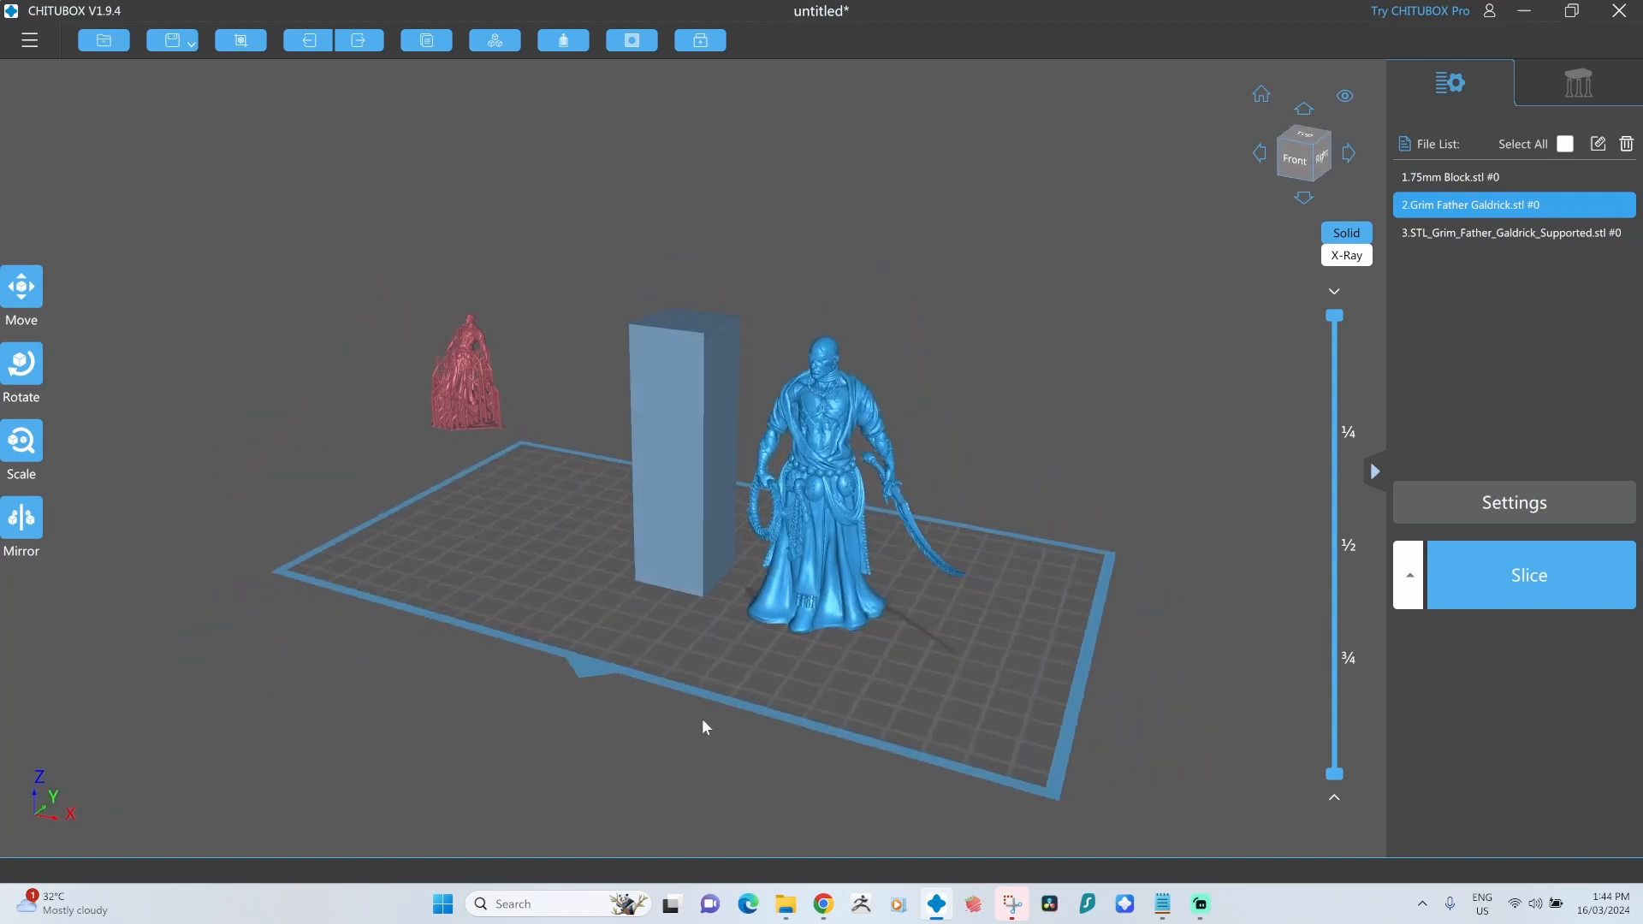
click(21, 440)
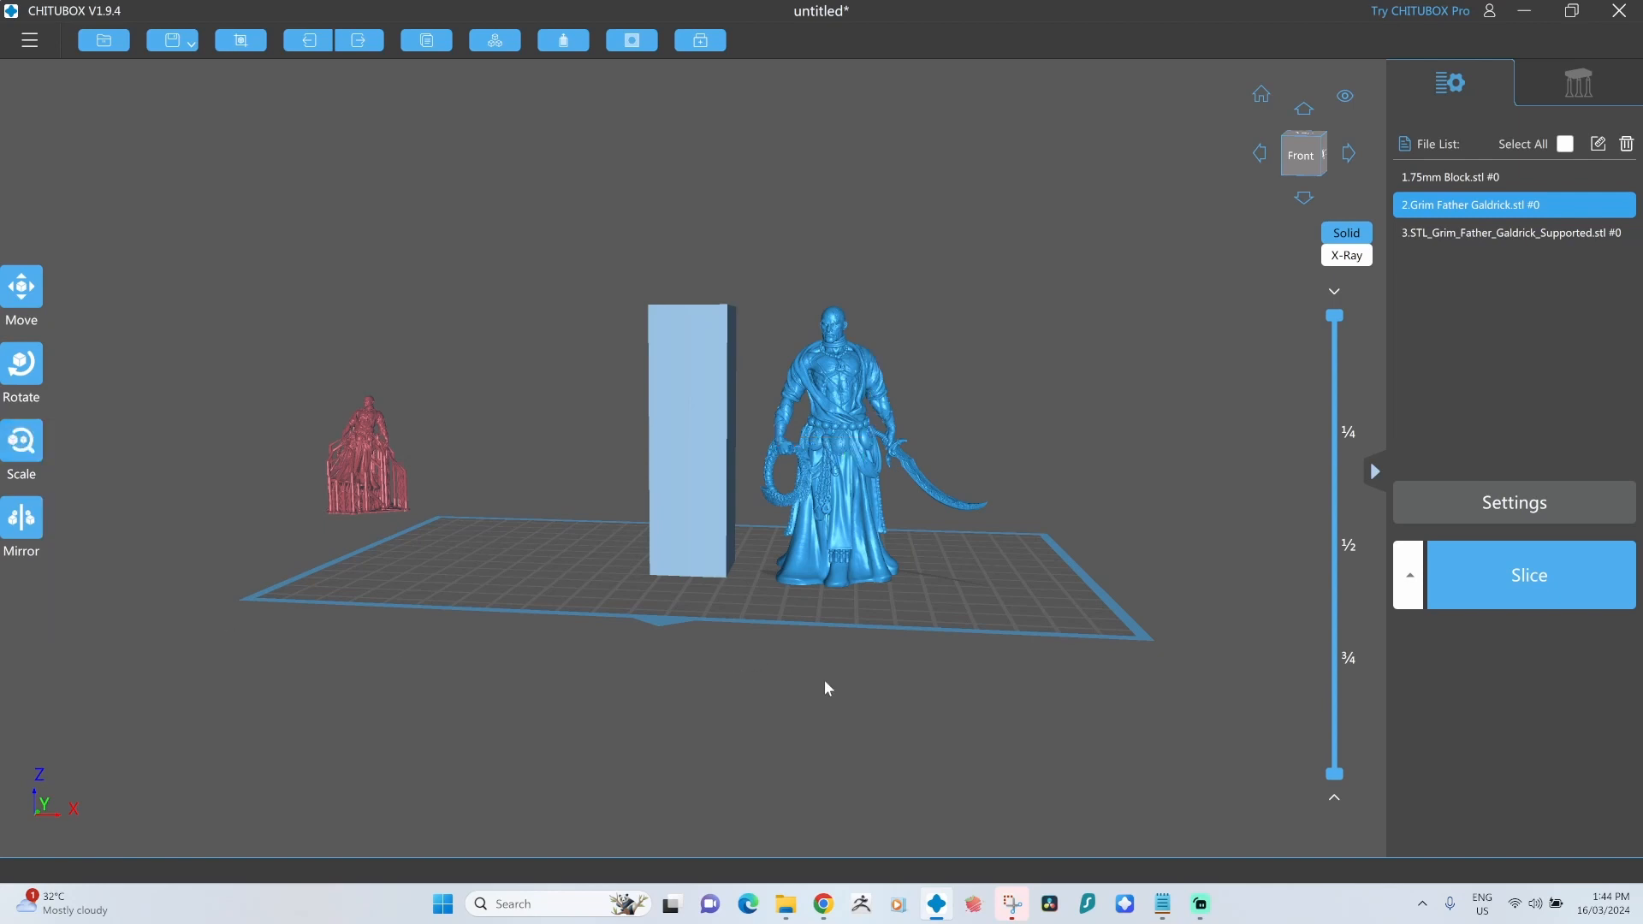
mouse_move(1126, 733)
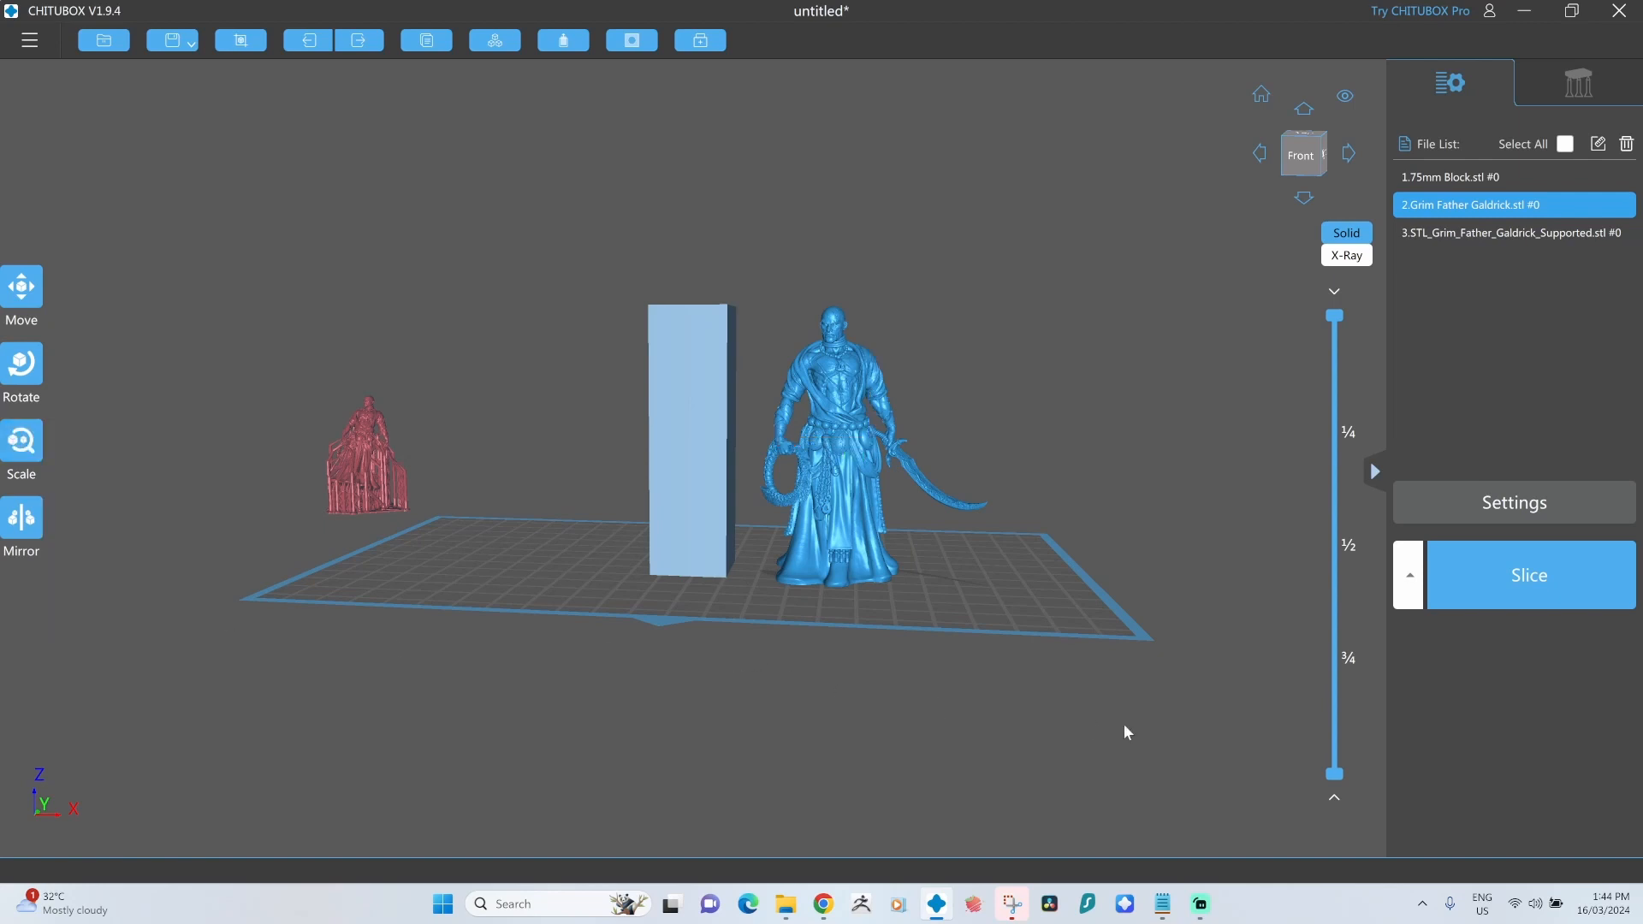
mouse_move(1329, 397)
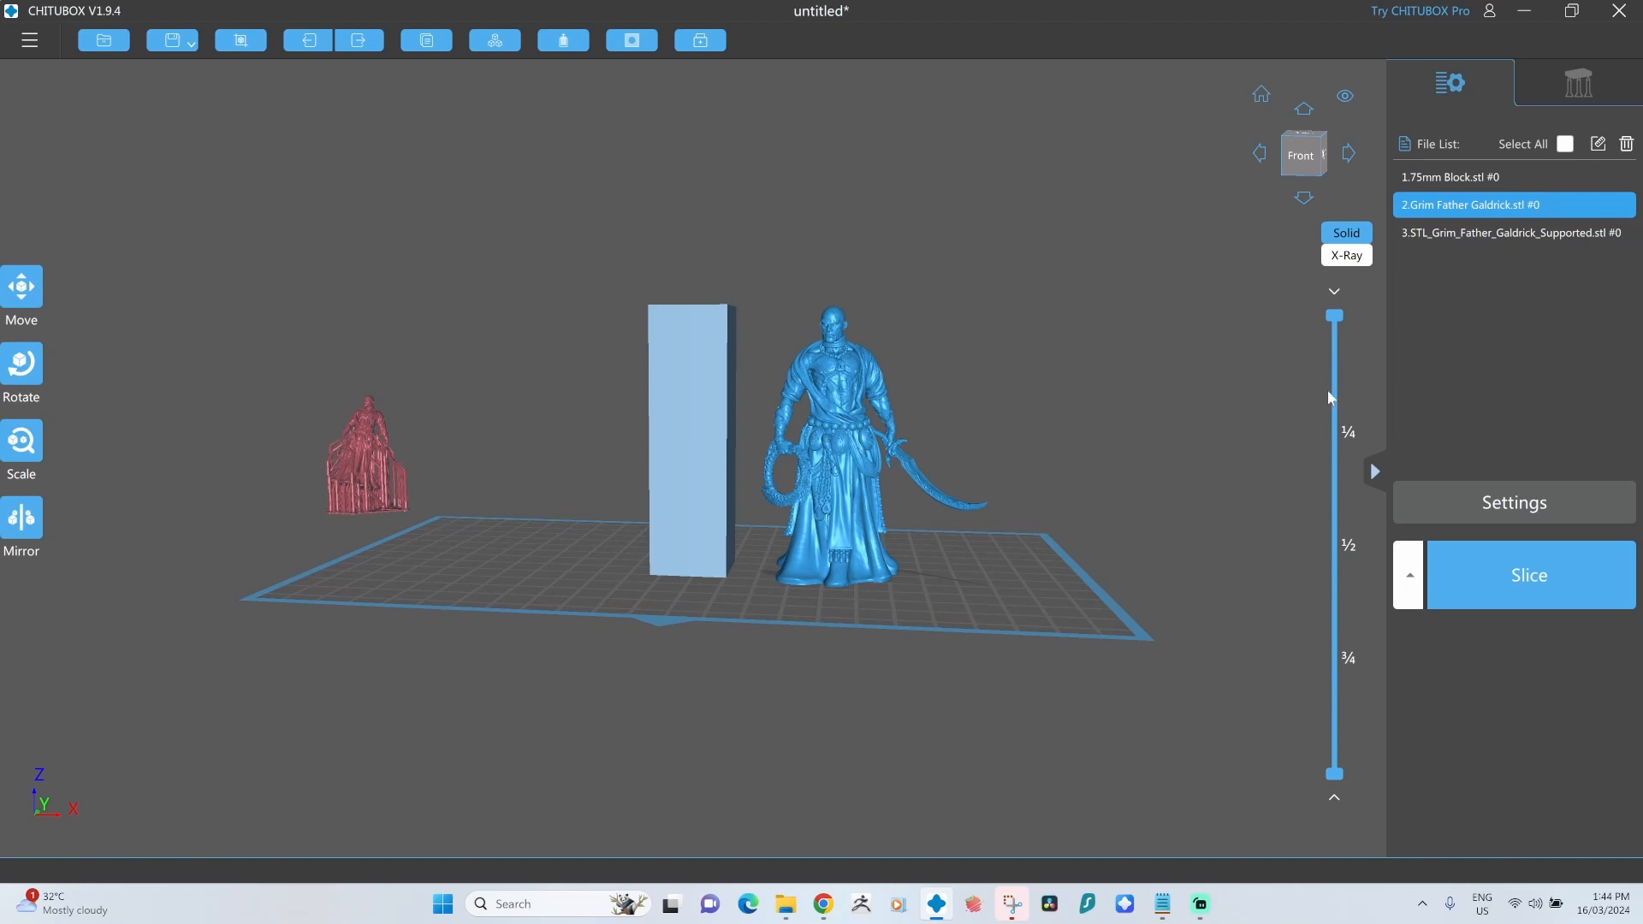
mouse_move(1352, 401)
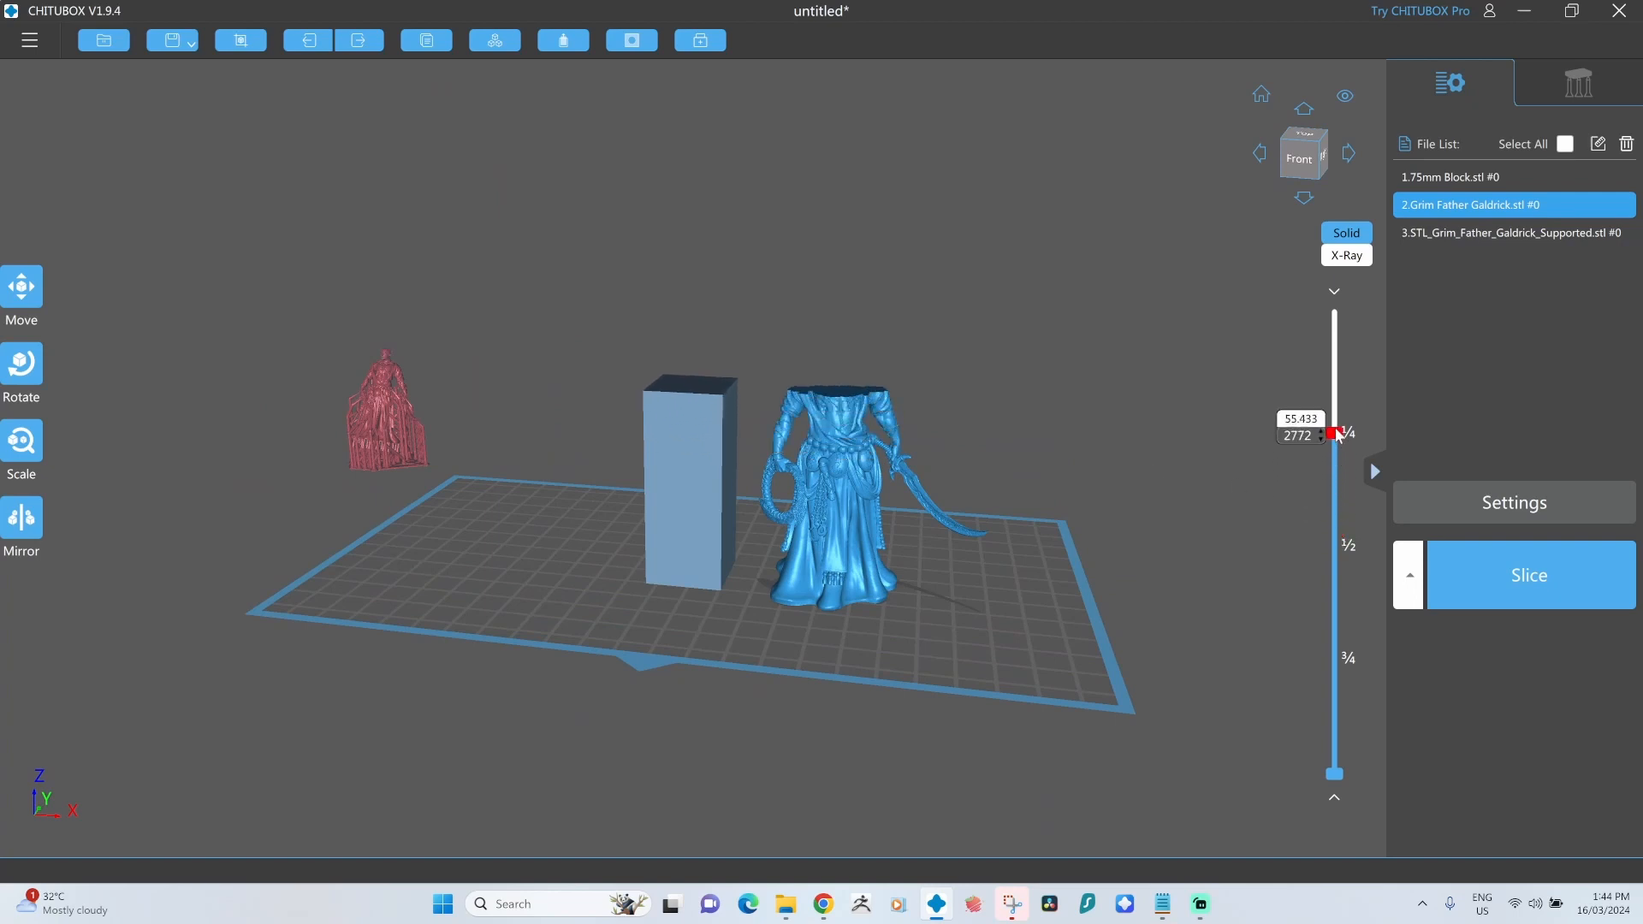
Sweep the layer preview cut up to 74.56 mm and back to restore the full height range.
drag(1337, 433, 1337, 349)
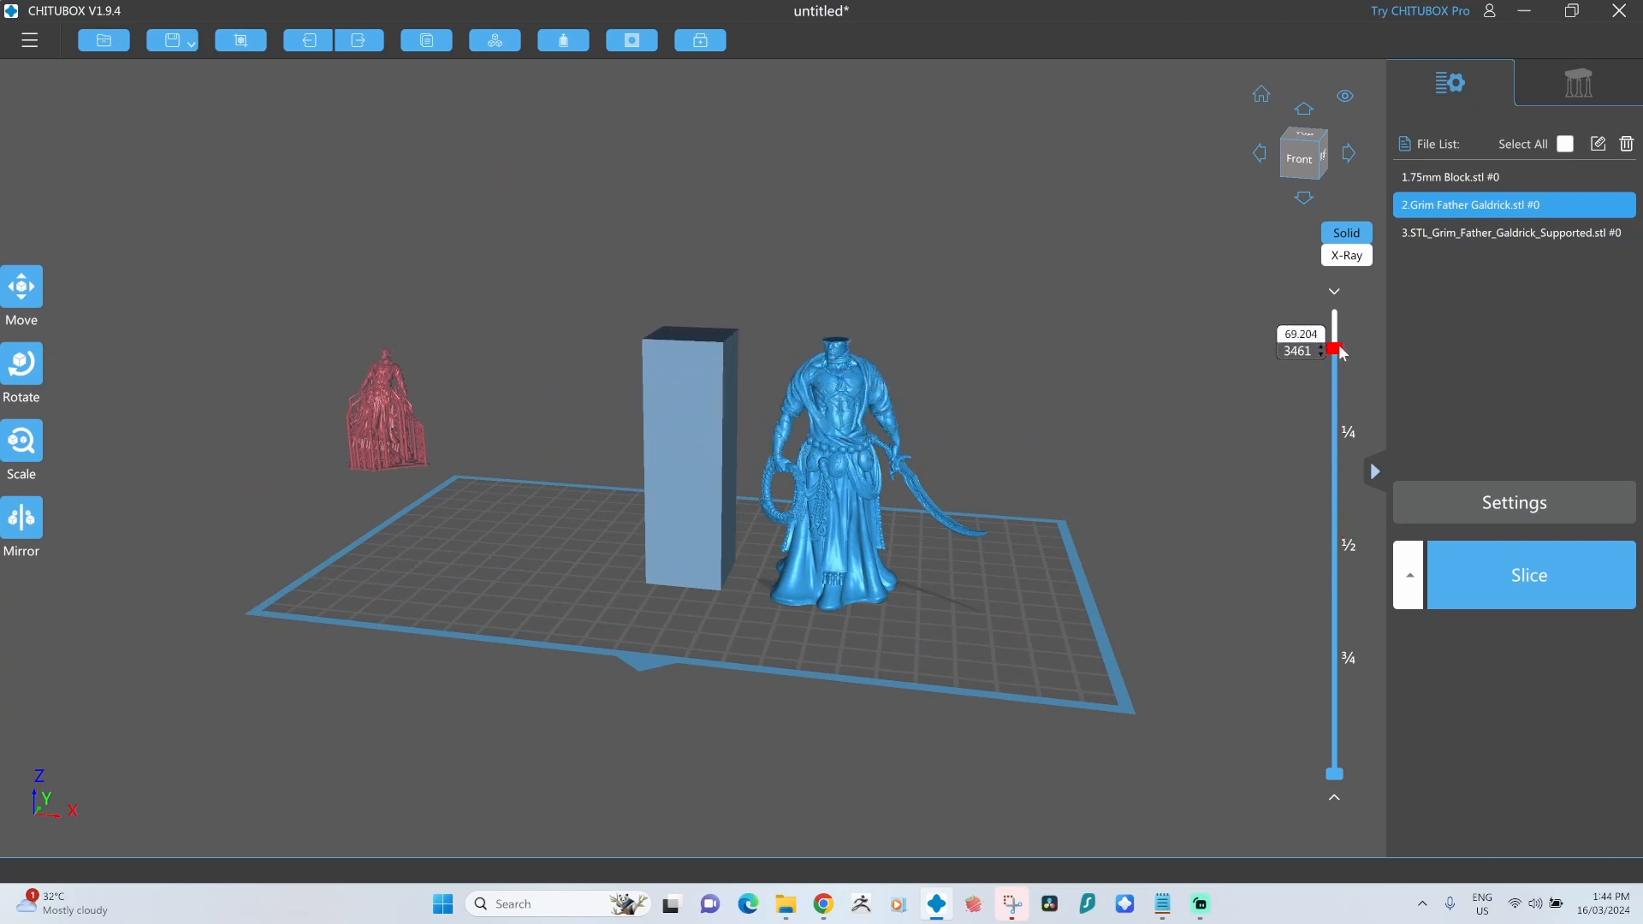
drag(1333, 351, 1334, 319)
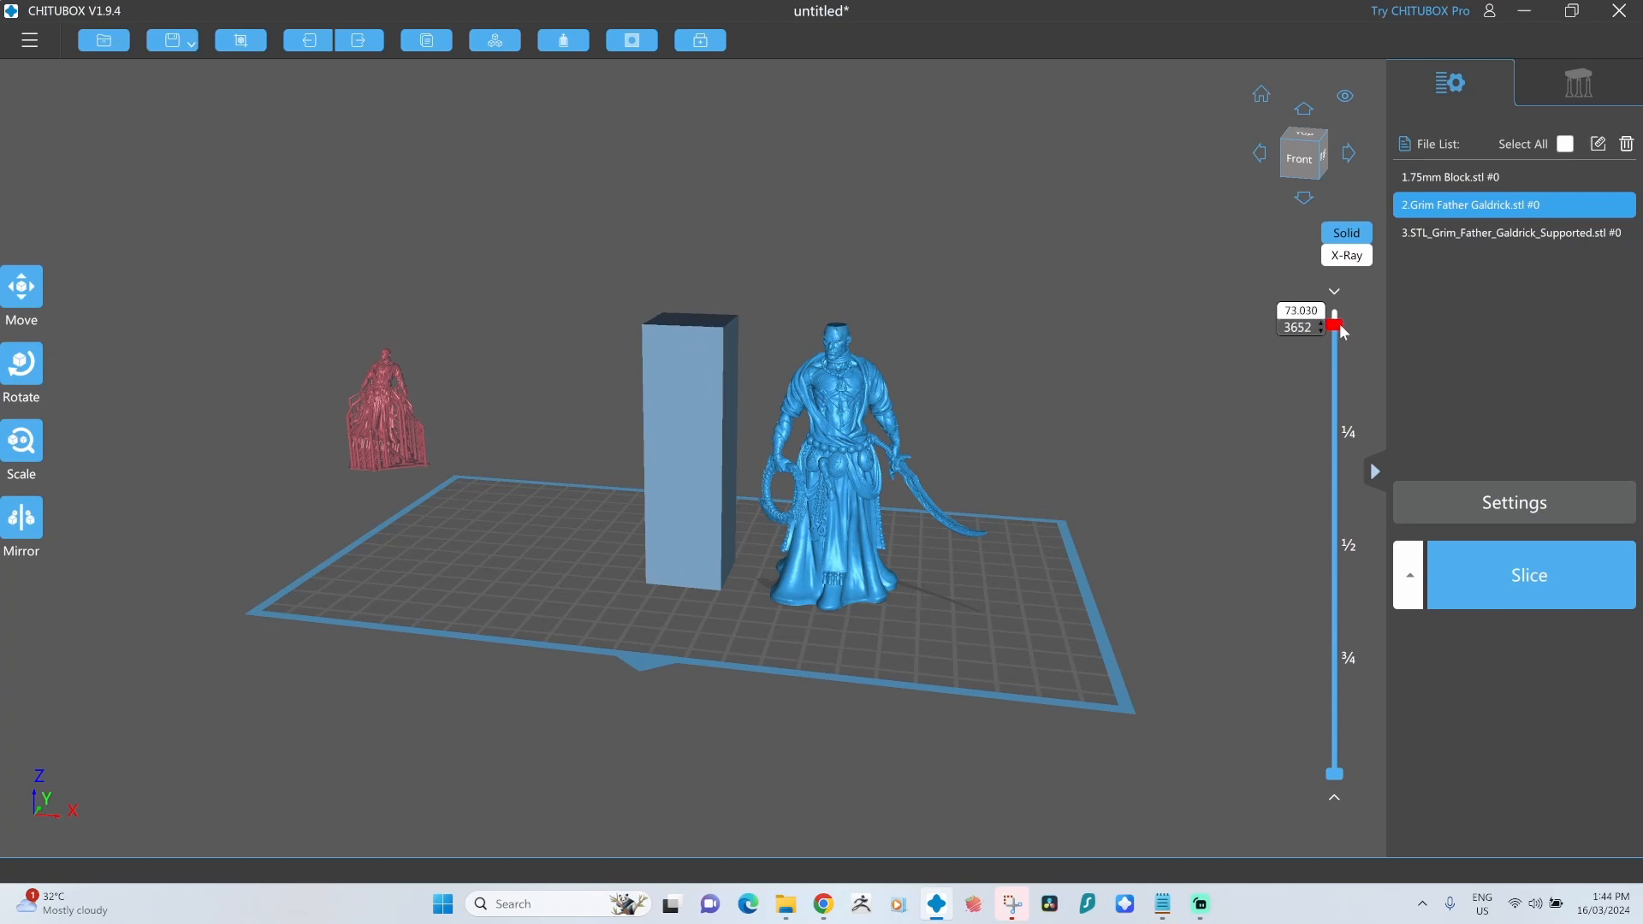
drag(1335, 325, 1335, 317)
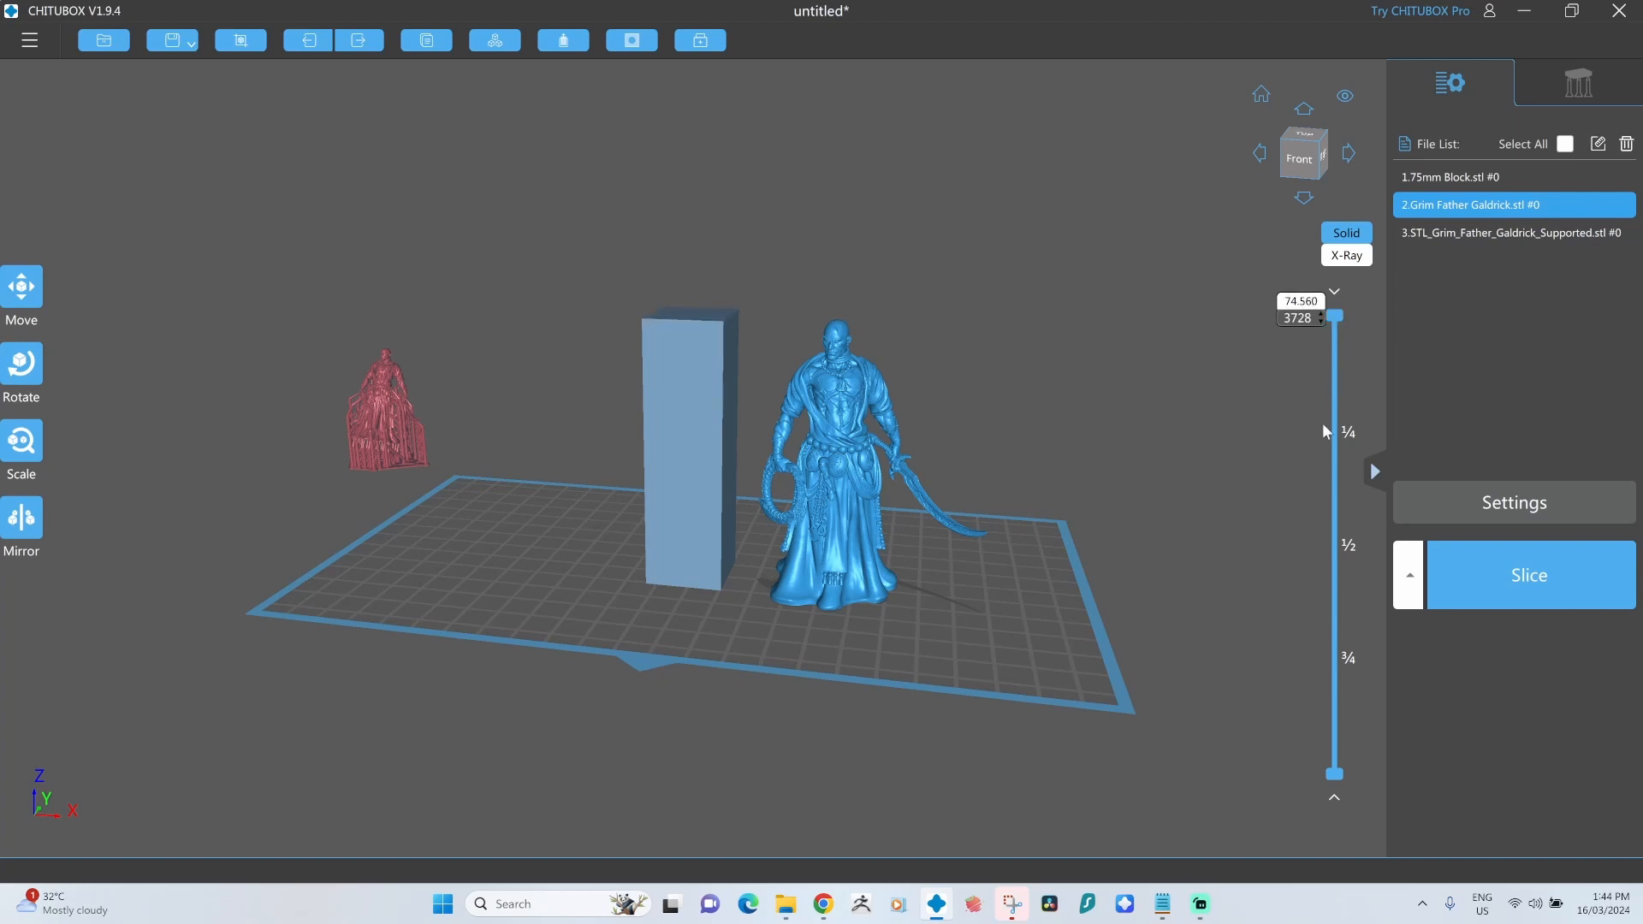
drag(1334, 315, 1334, 772)
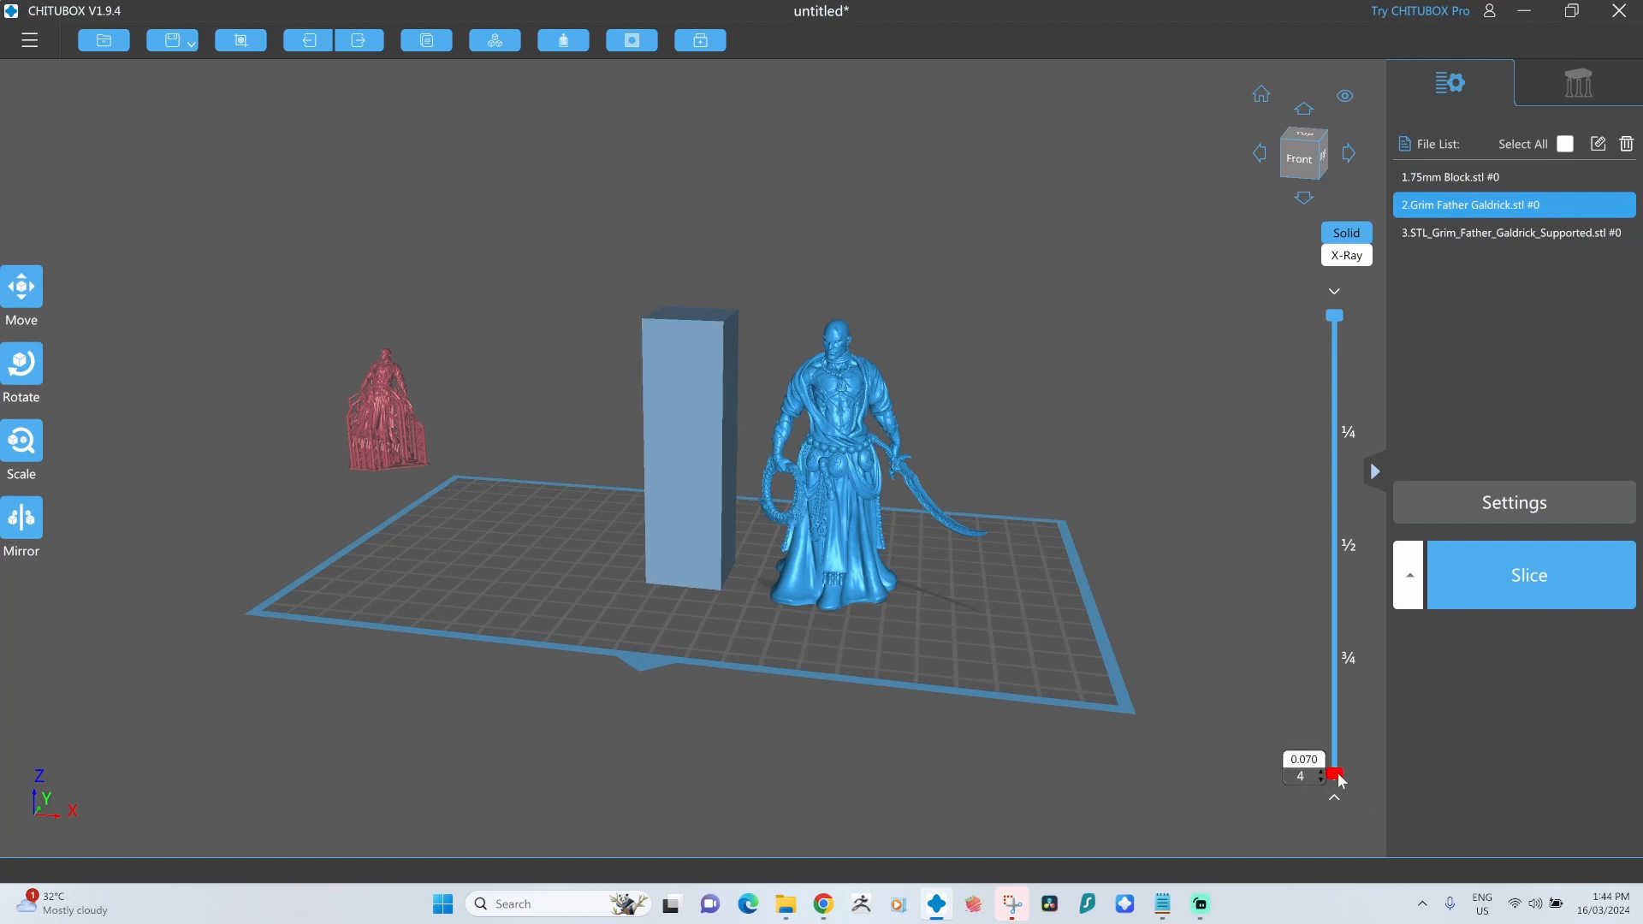
drag(1334, 775, 1334, 315)
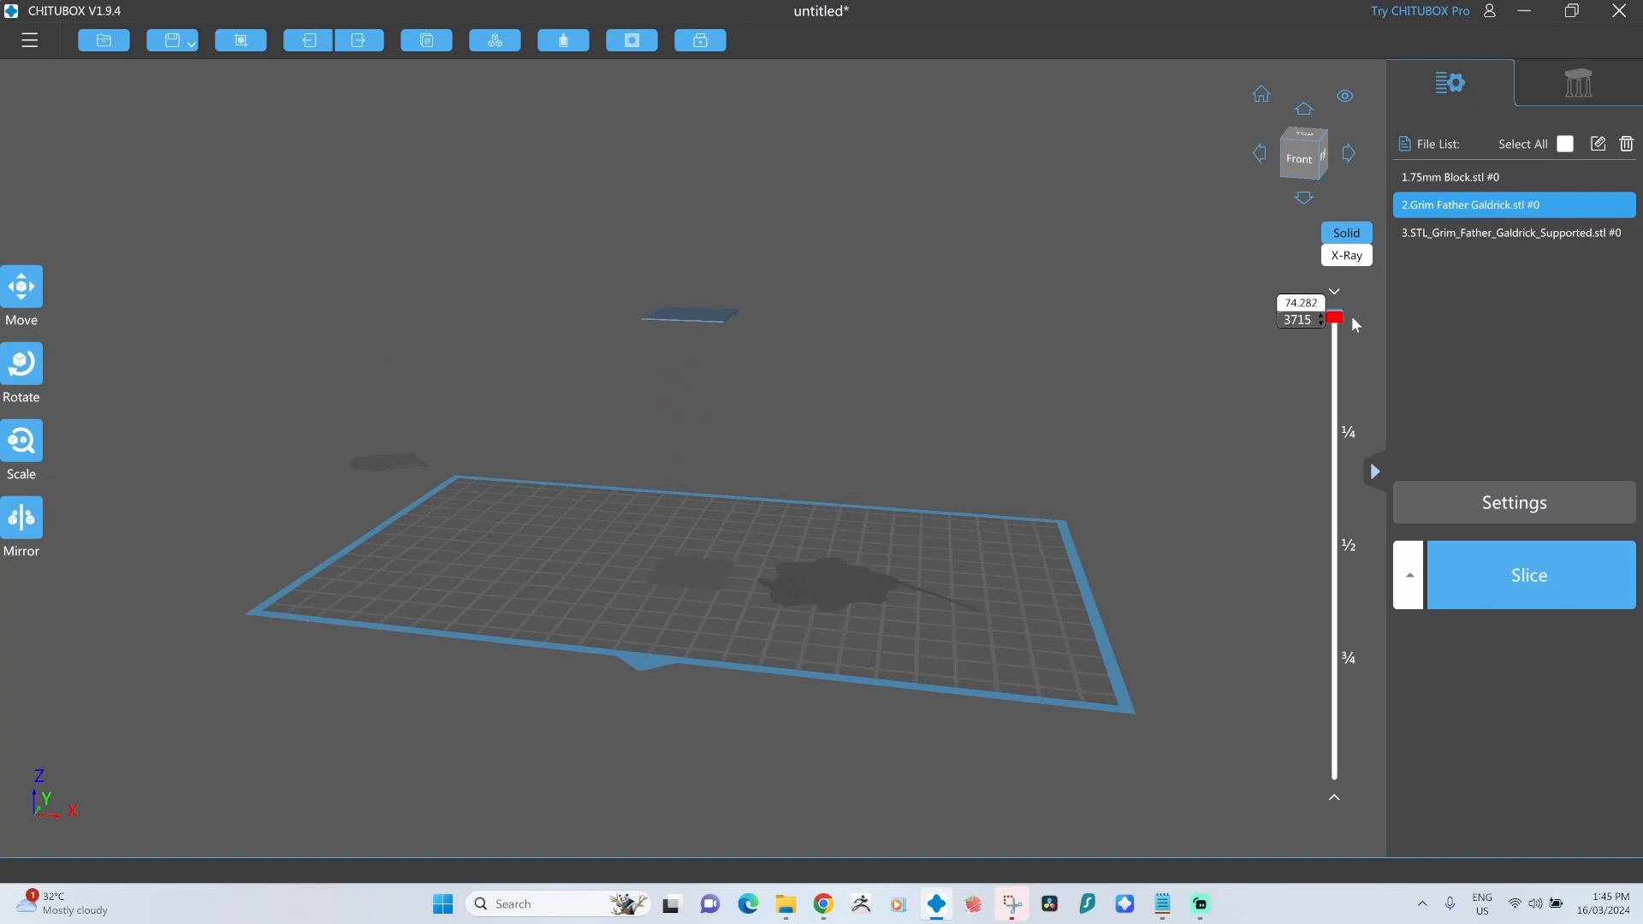
drag(1334, 320, 1333, 771)
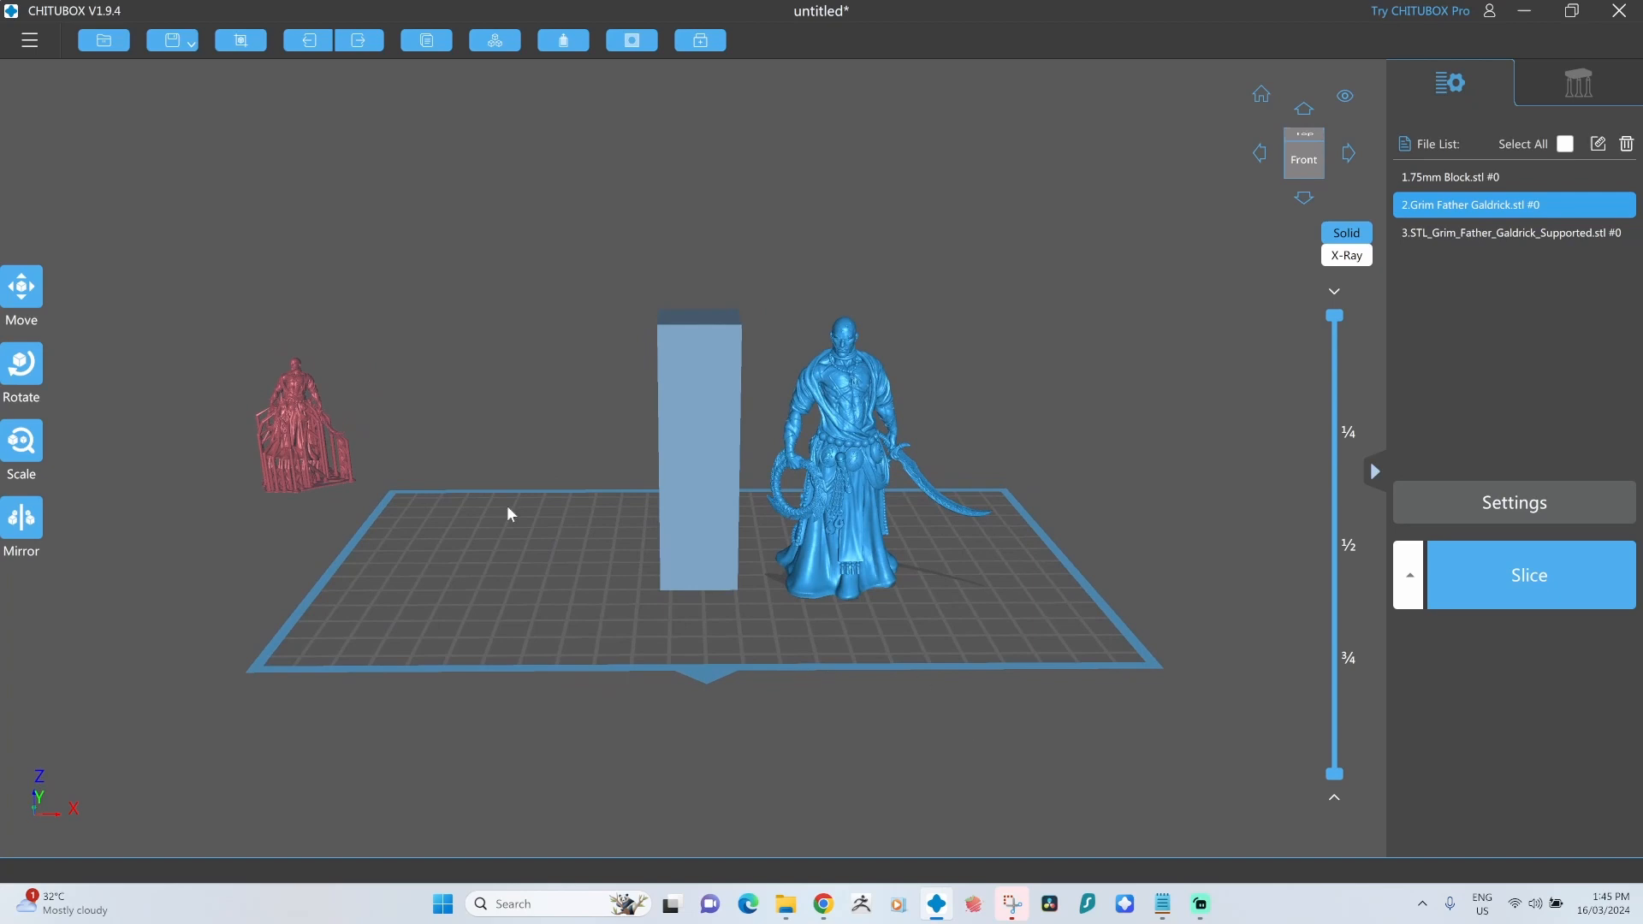
Select the supported Grim Father STL and scale it to 205% to match the standing figurine.
click(1511, 231)
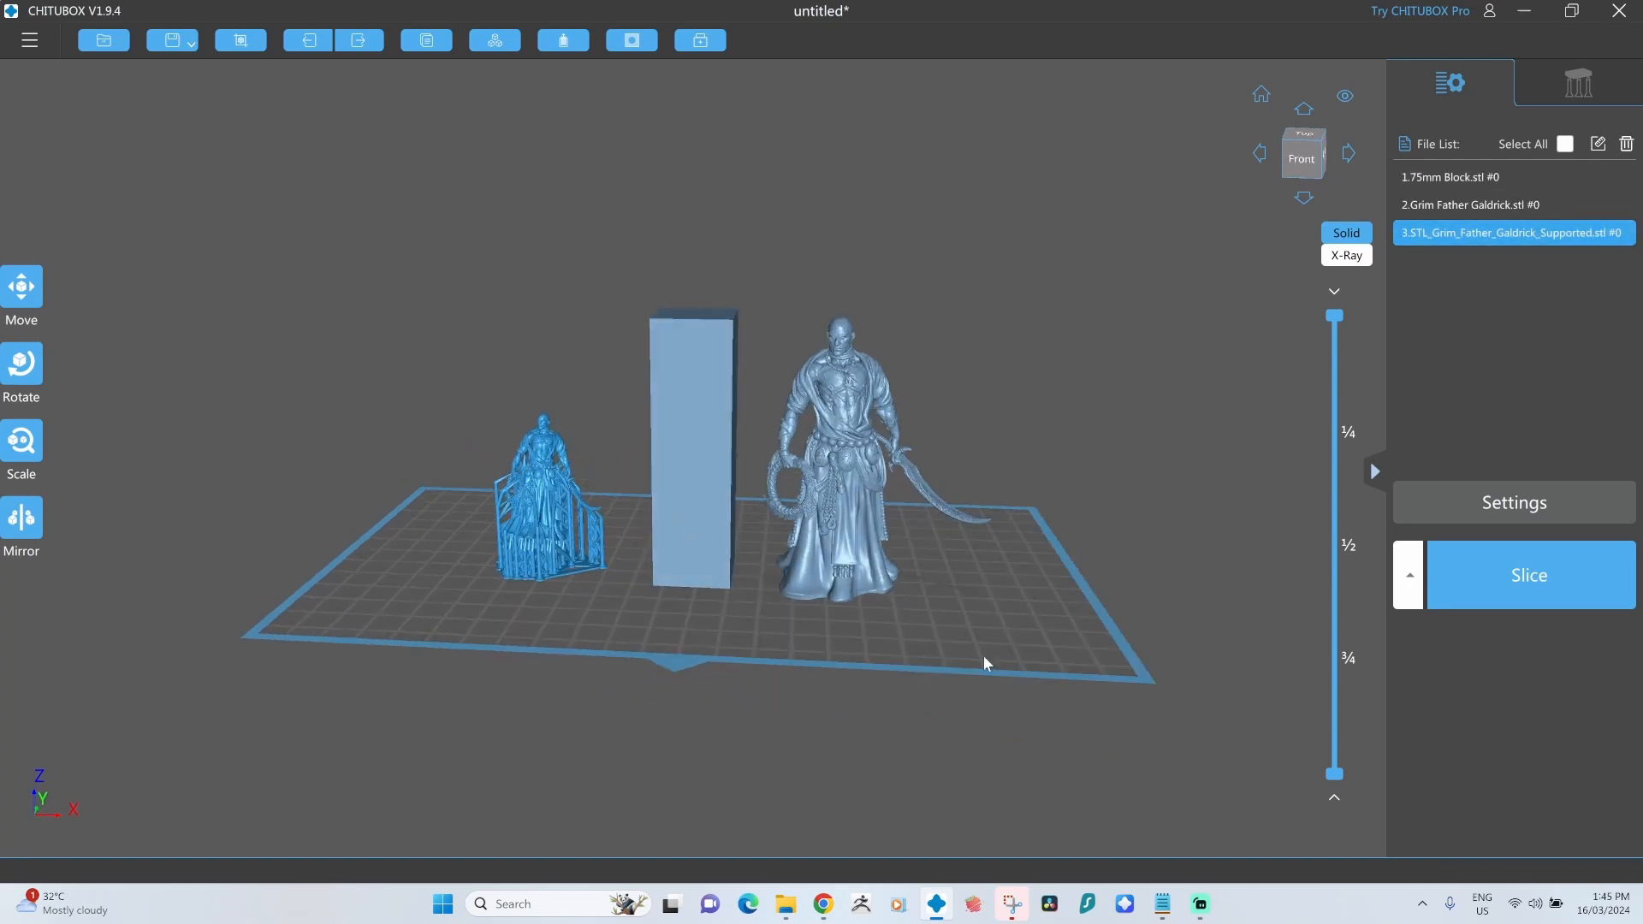
click(1509, 203)
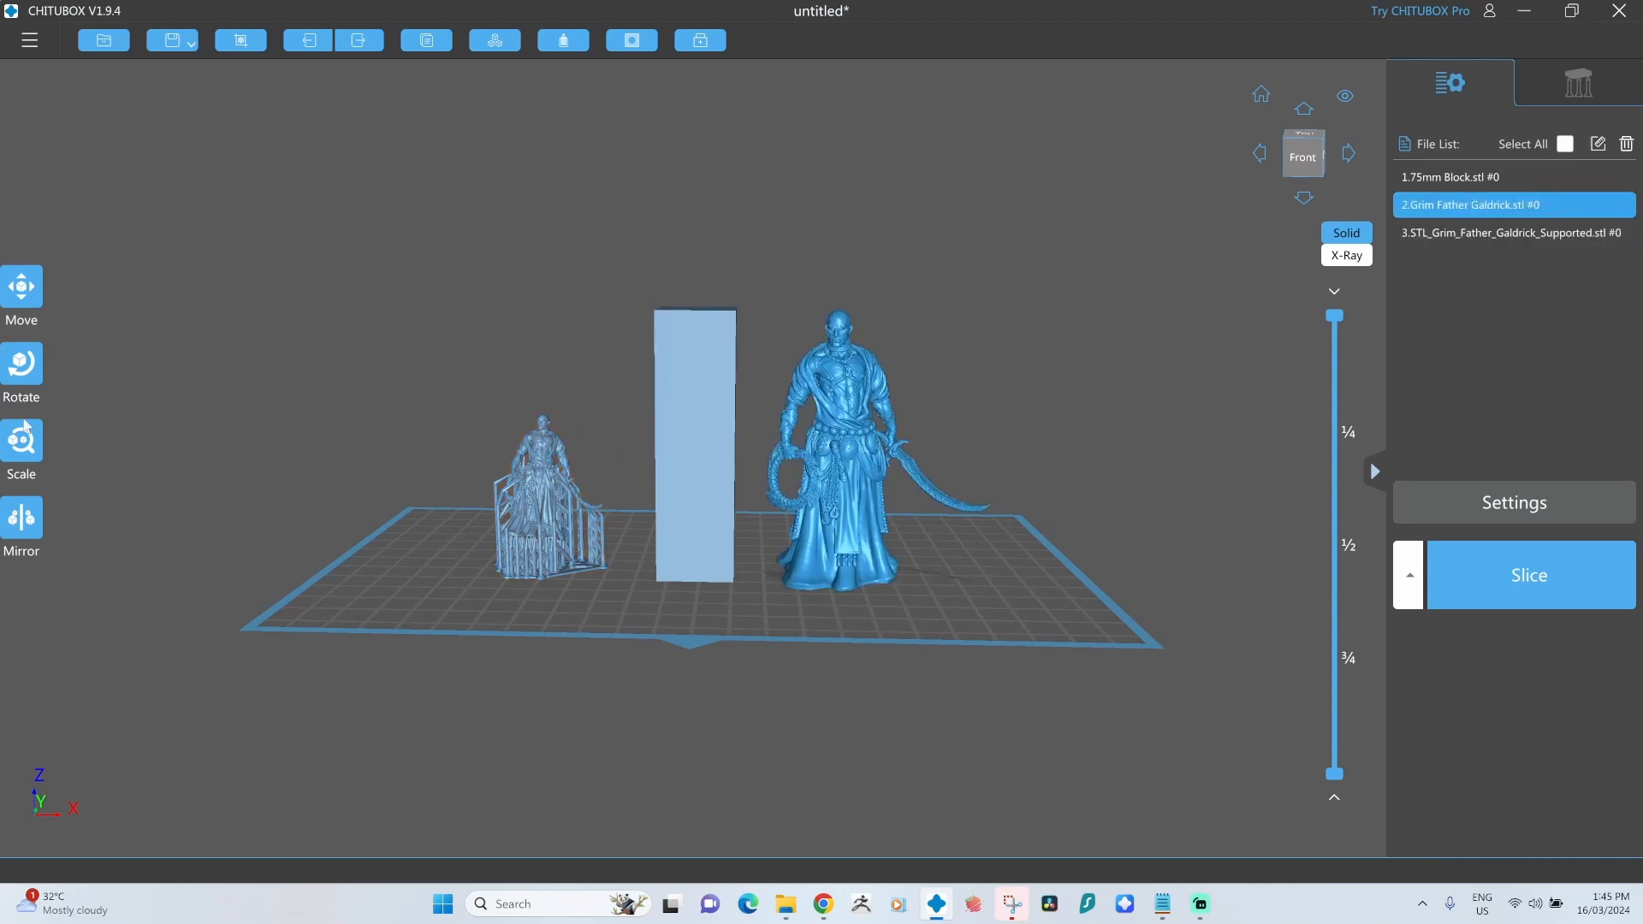
click(21, 442)
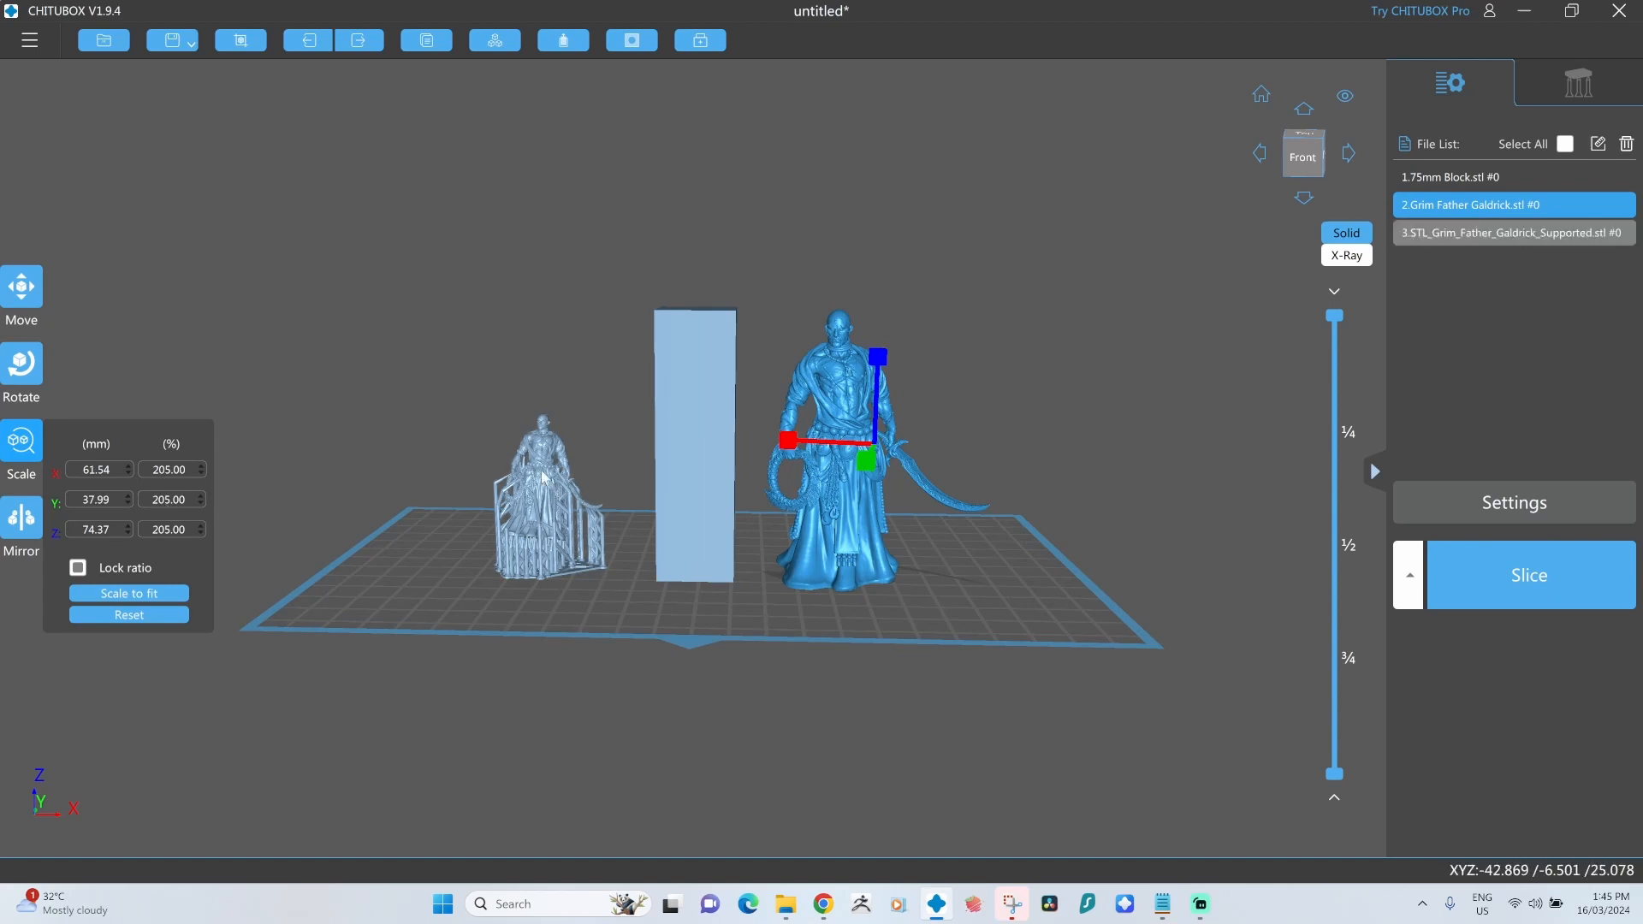
click(1511, 231)
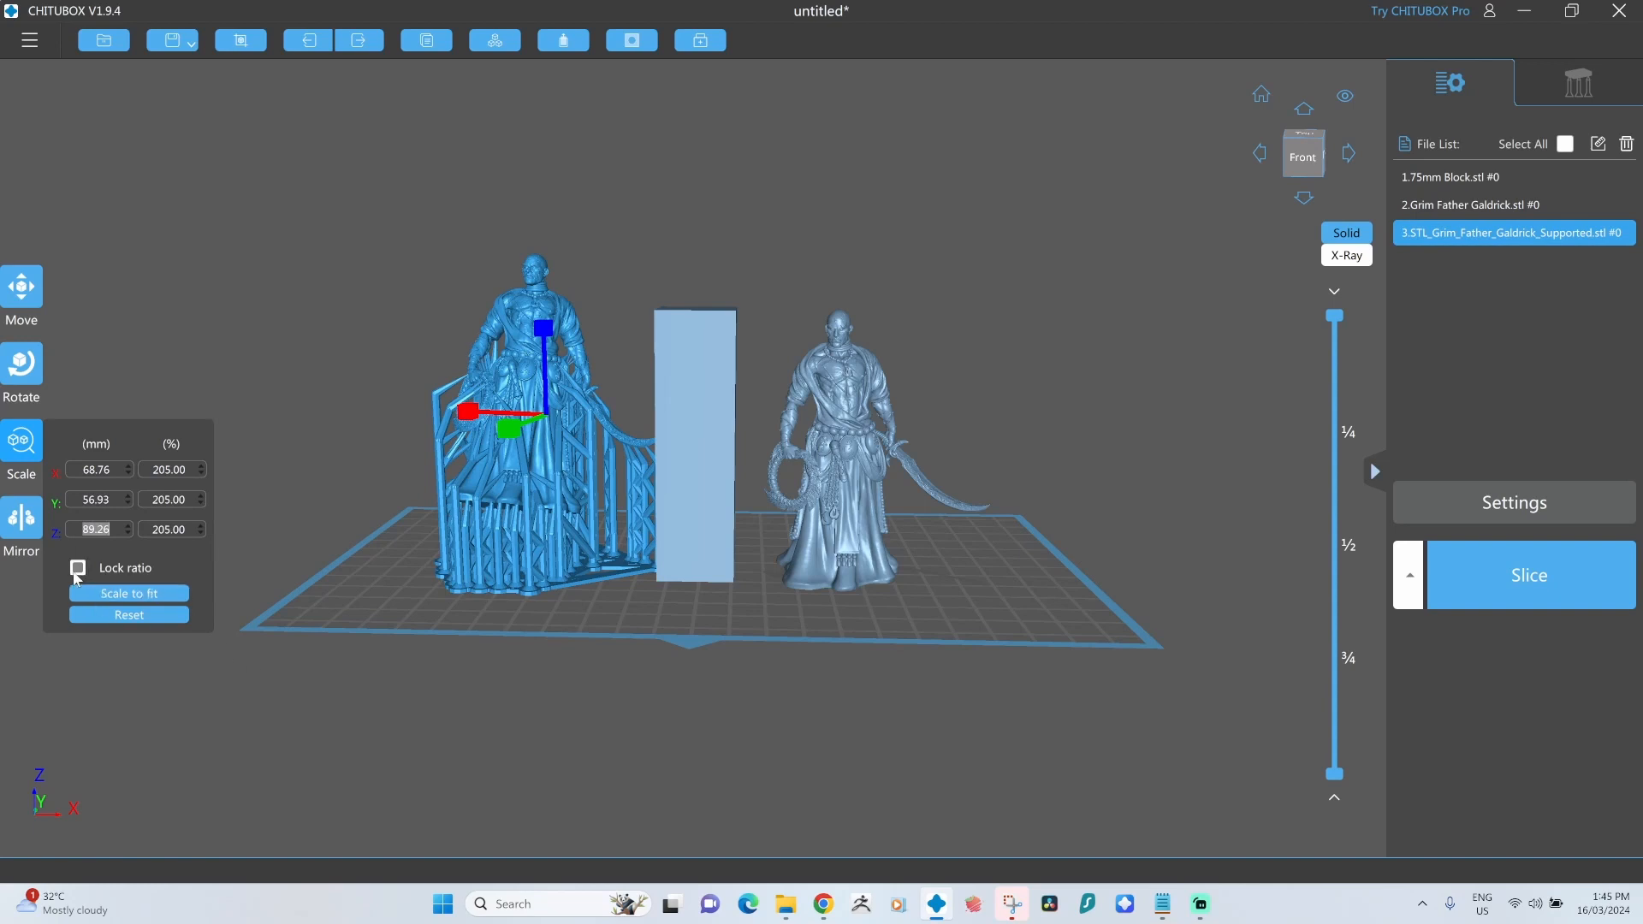
mouse_move(325, 568)
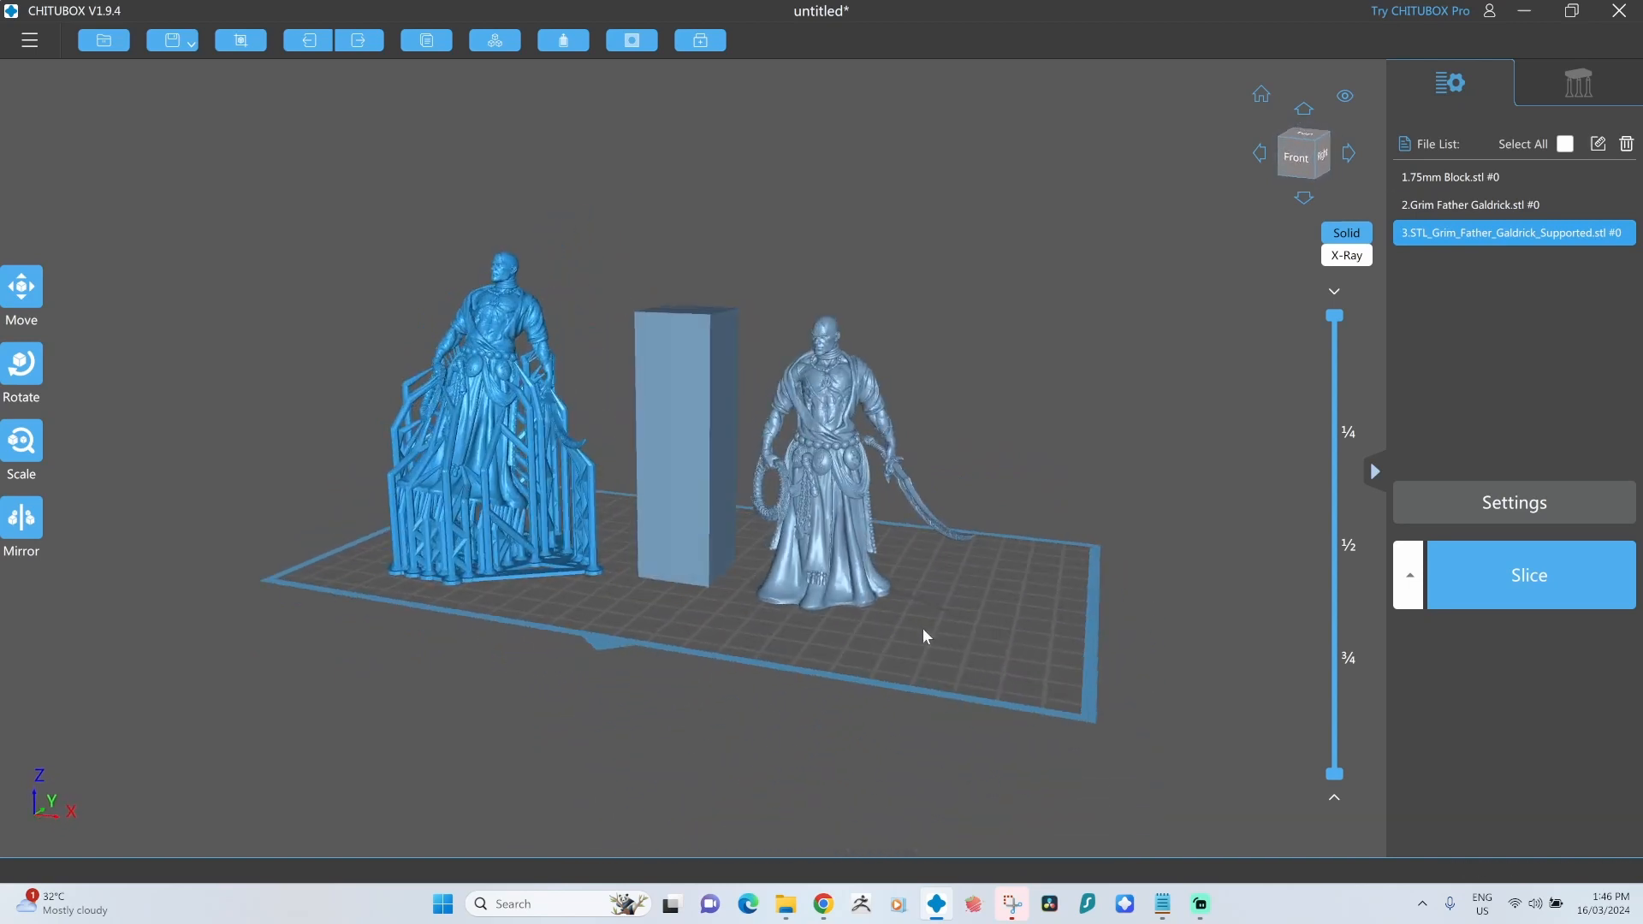
Sink the supported figurine about 25 mm below the build plate along Z.
drag(922, 637, 488, 433)
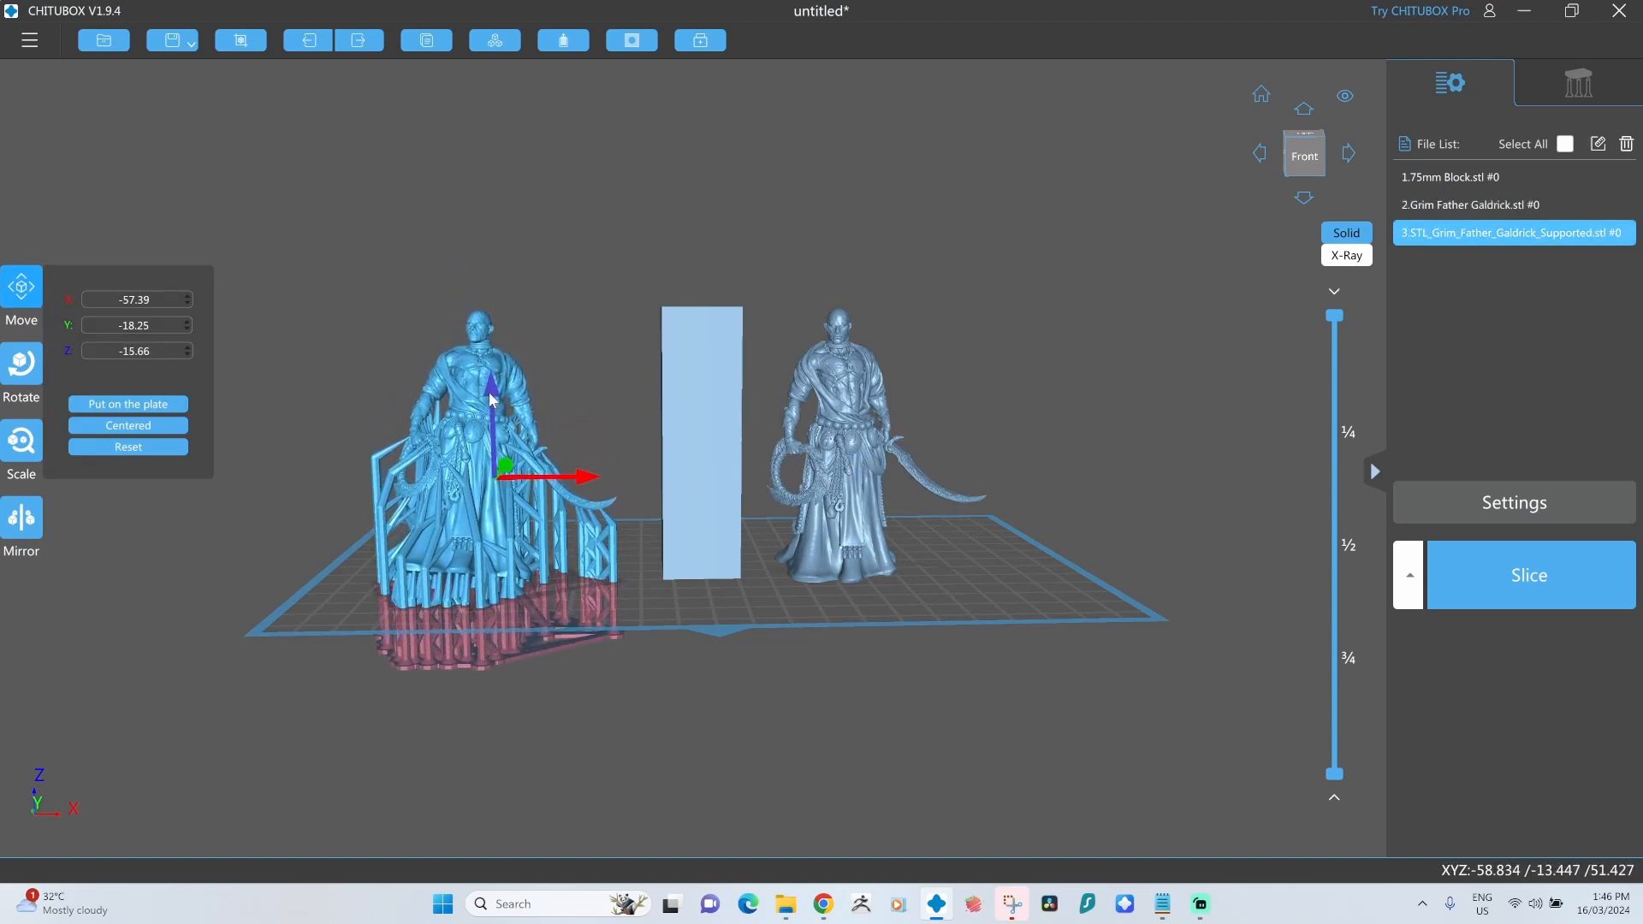
click(21, 371)
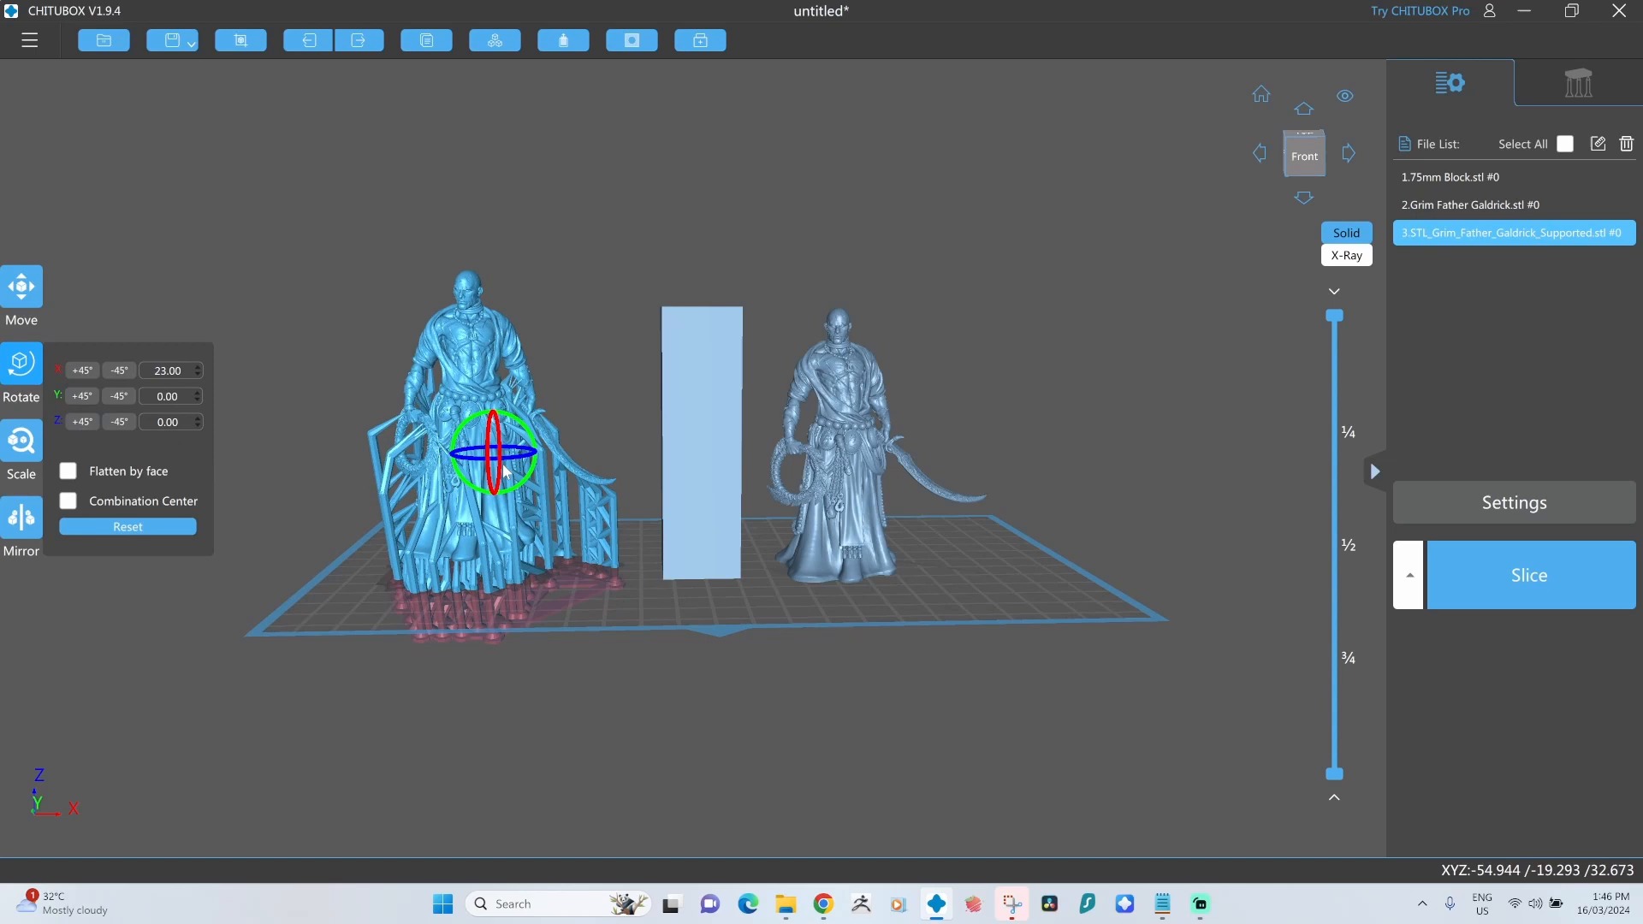
click(21, 291)
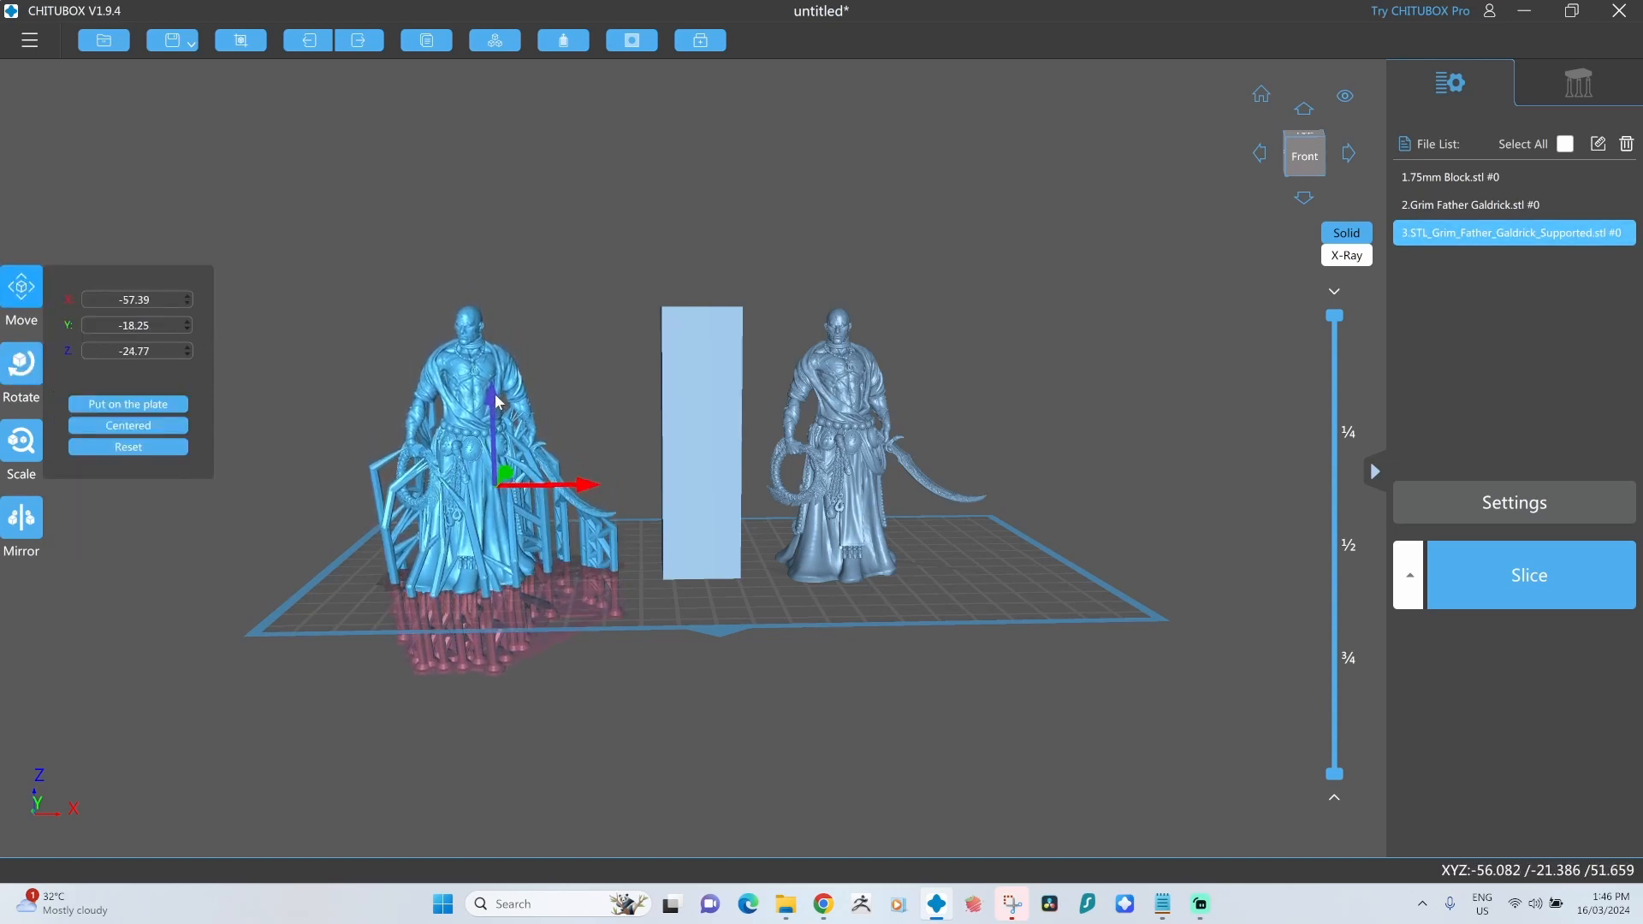
drag(490, 419, 490, 396)
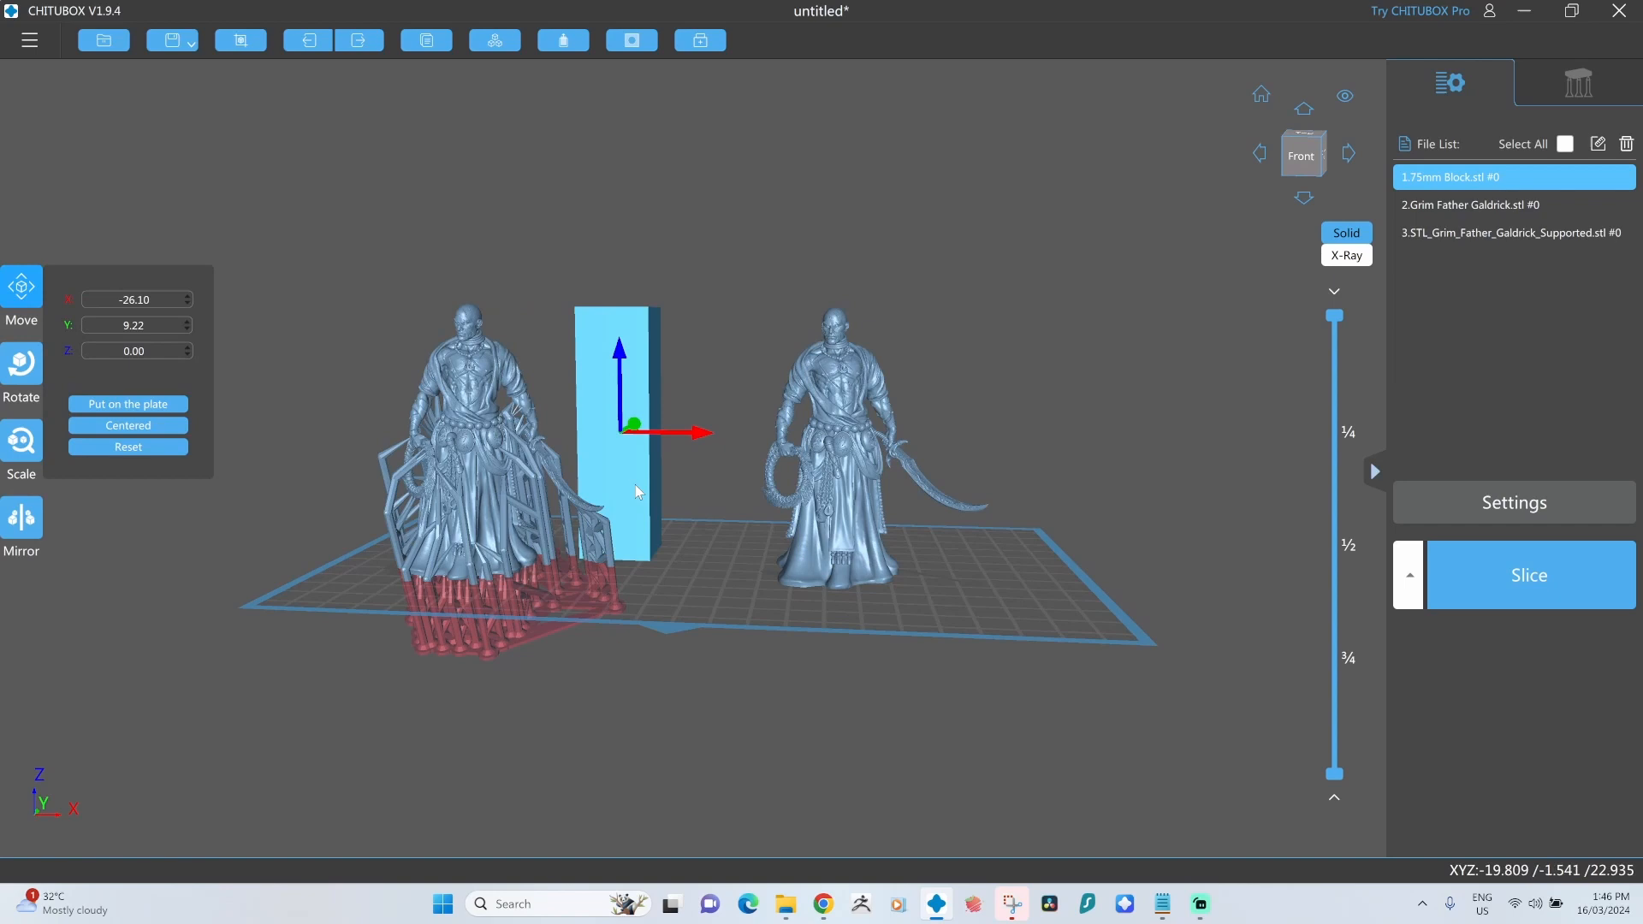
Move the reference block to the right of the standing figurine, shifting the figurine slightly left.
drag(634, 430, 985, 429)
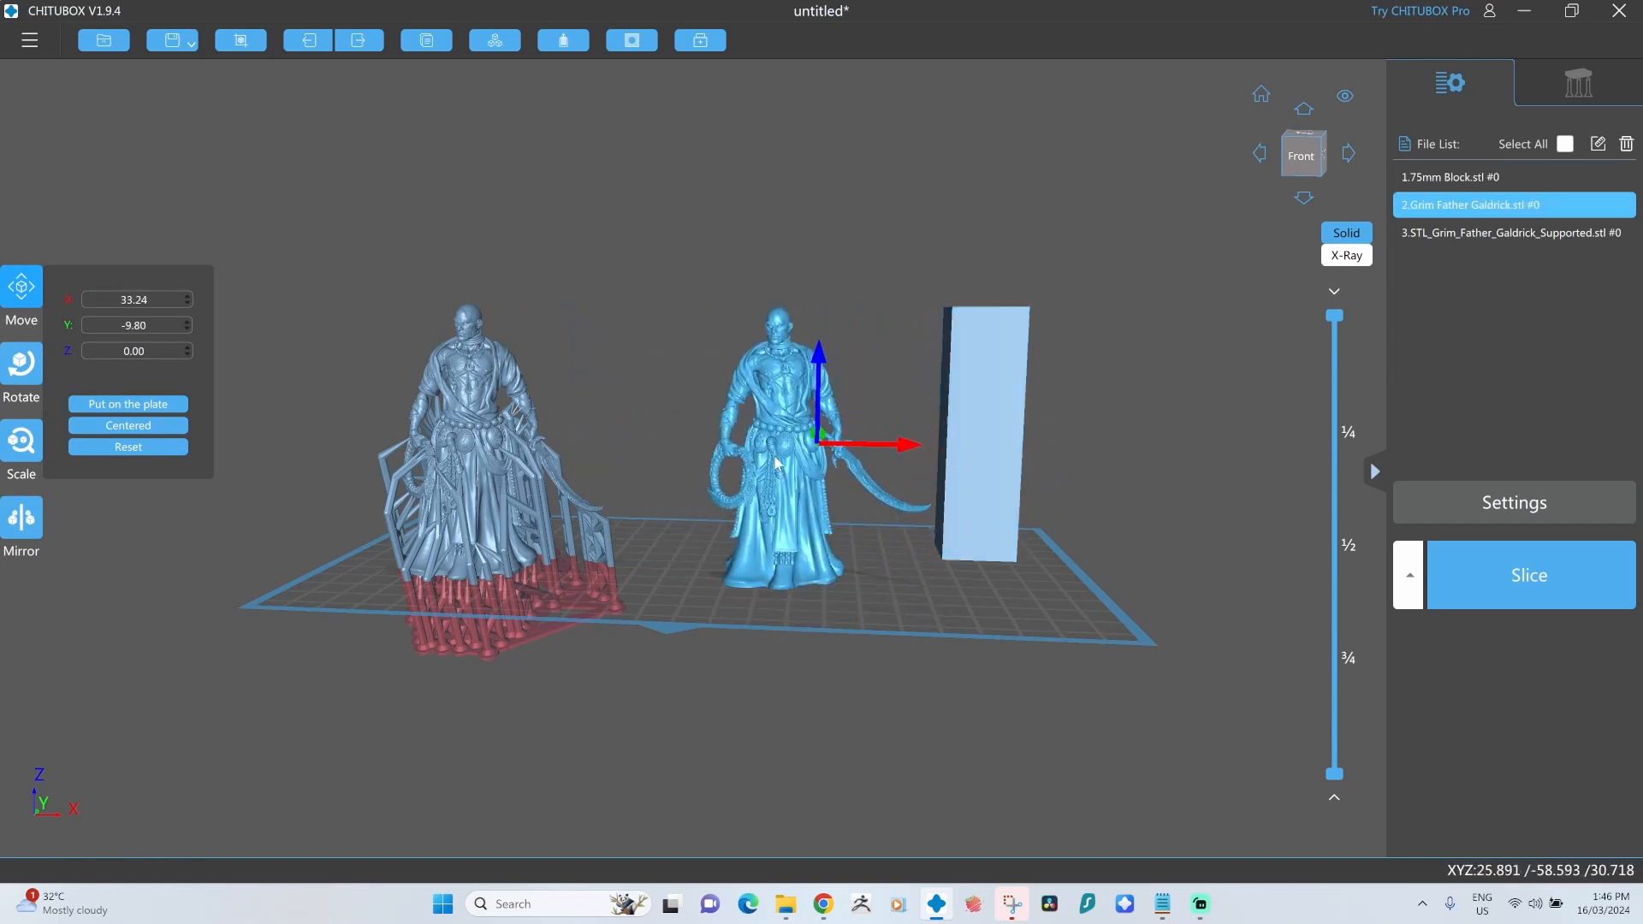
drag(776, 460, 818, 509)
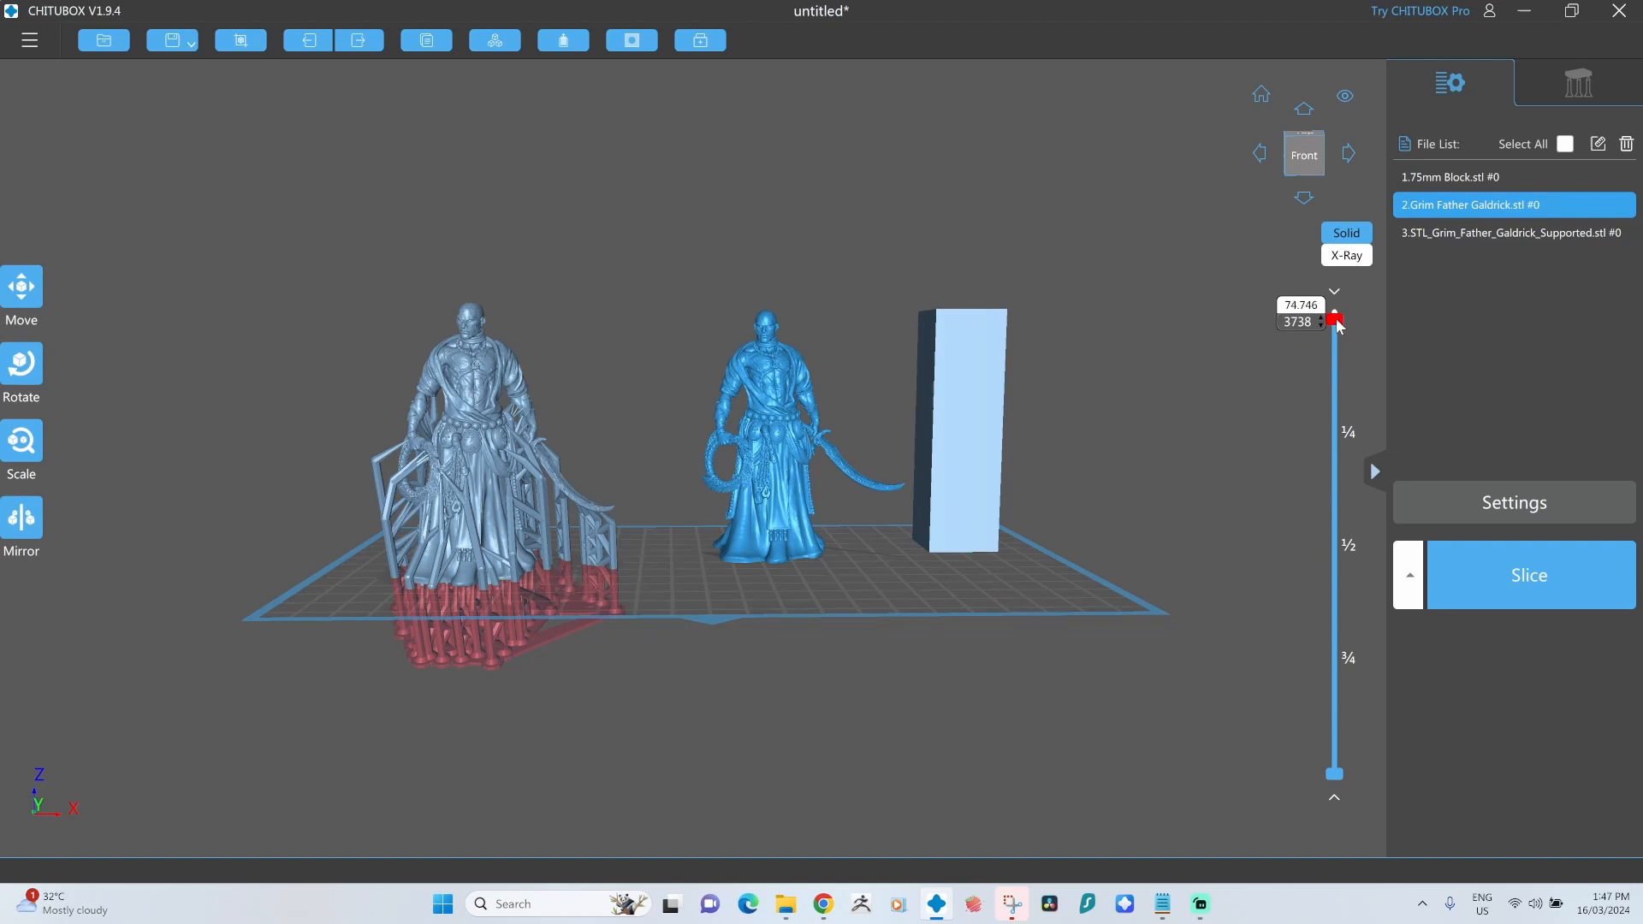
Sink the supported figurine deep below the plate so mostly its supports are buried, checking heights in the layer preview.
drag(1335, 319, 1335, 321)
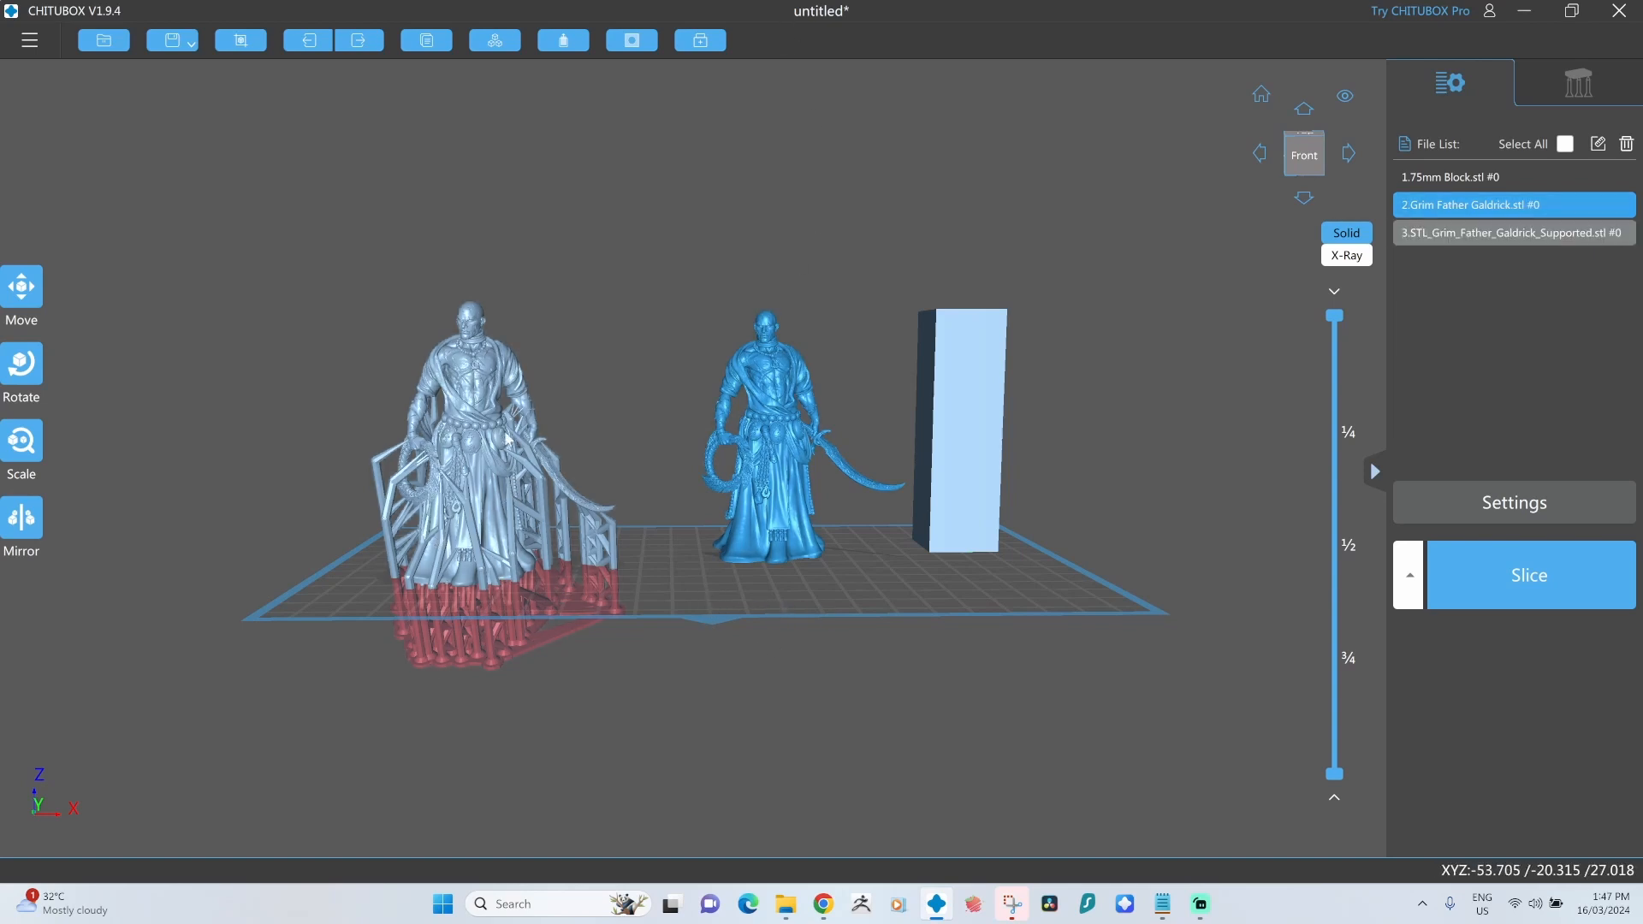
click(1511, 231)
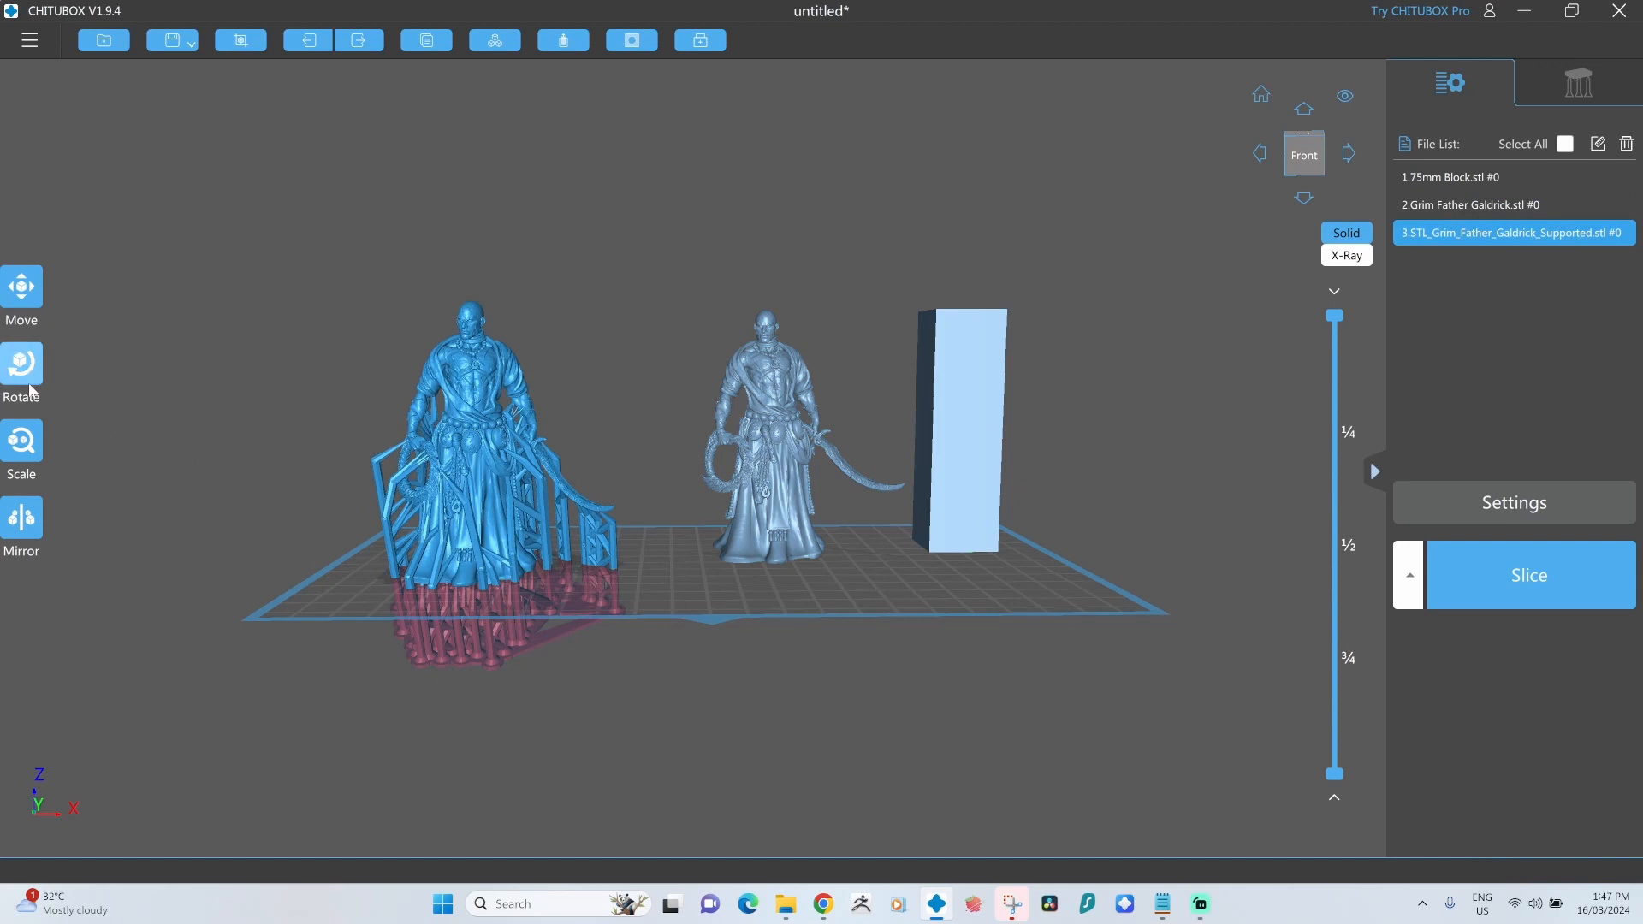
click(20, 291)
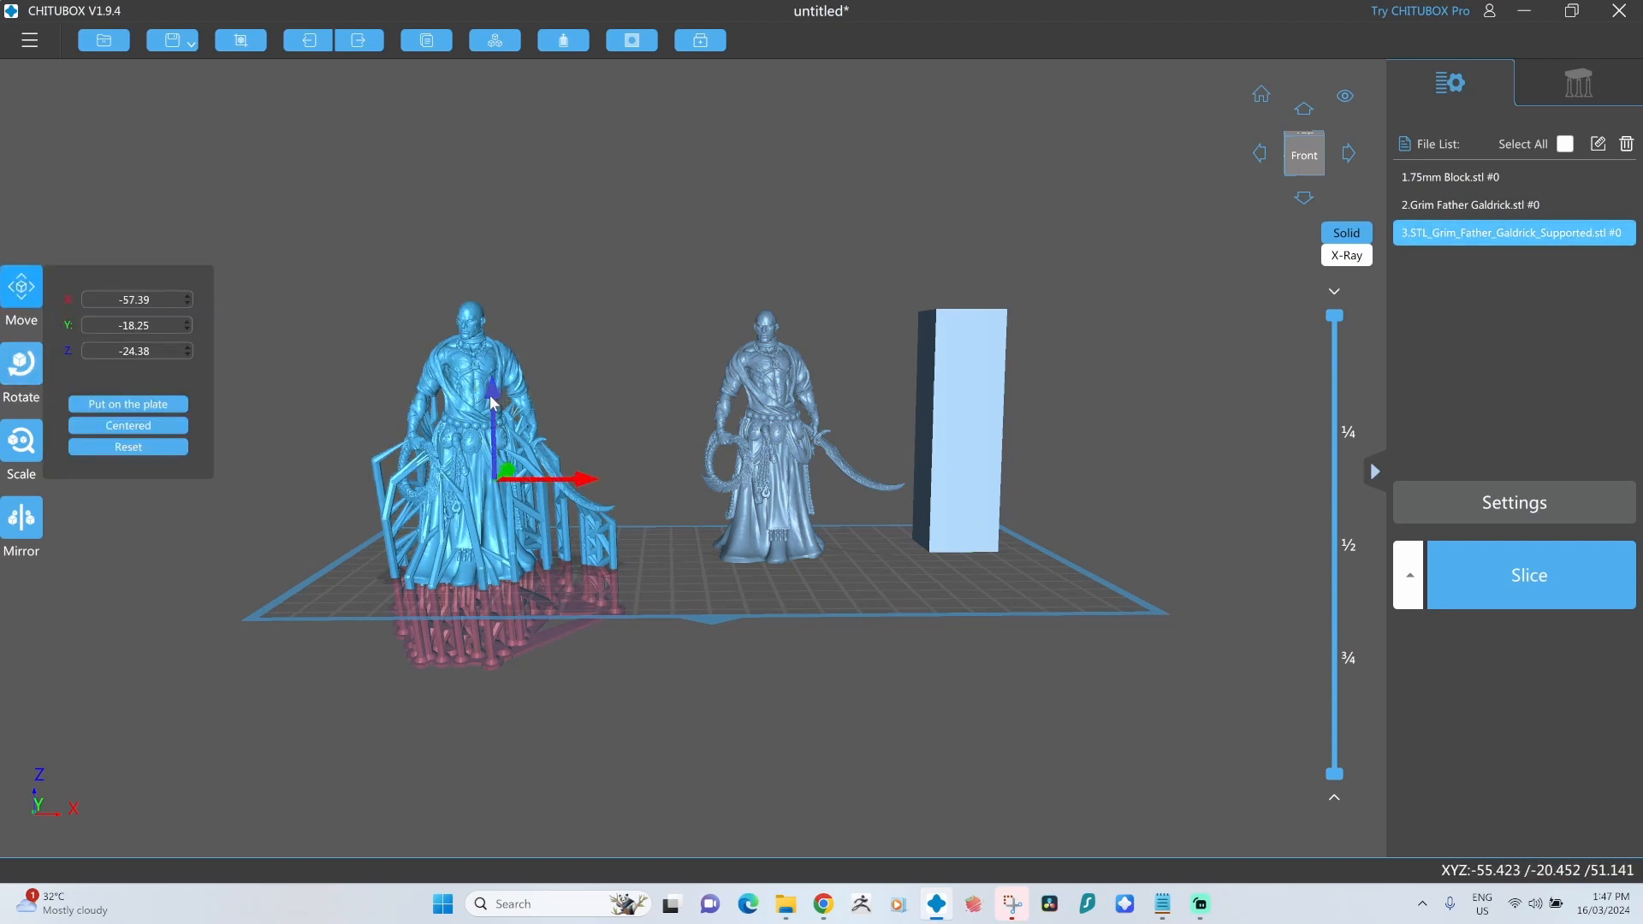
drag(489, 389, 490, 482)
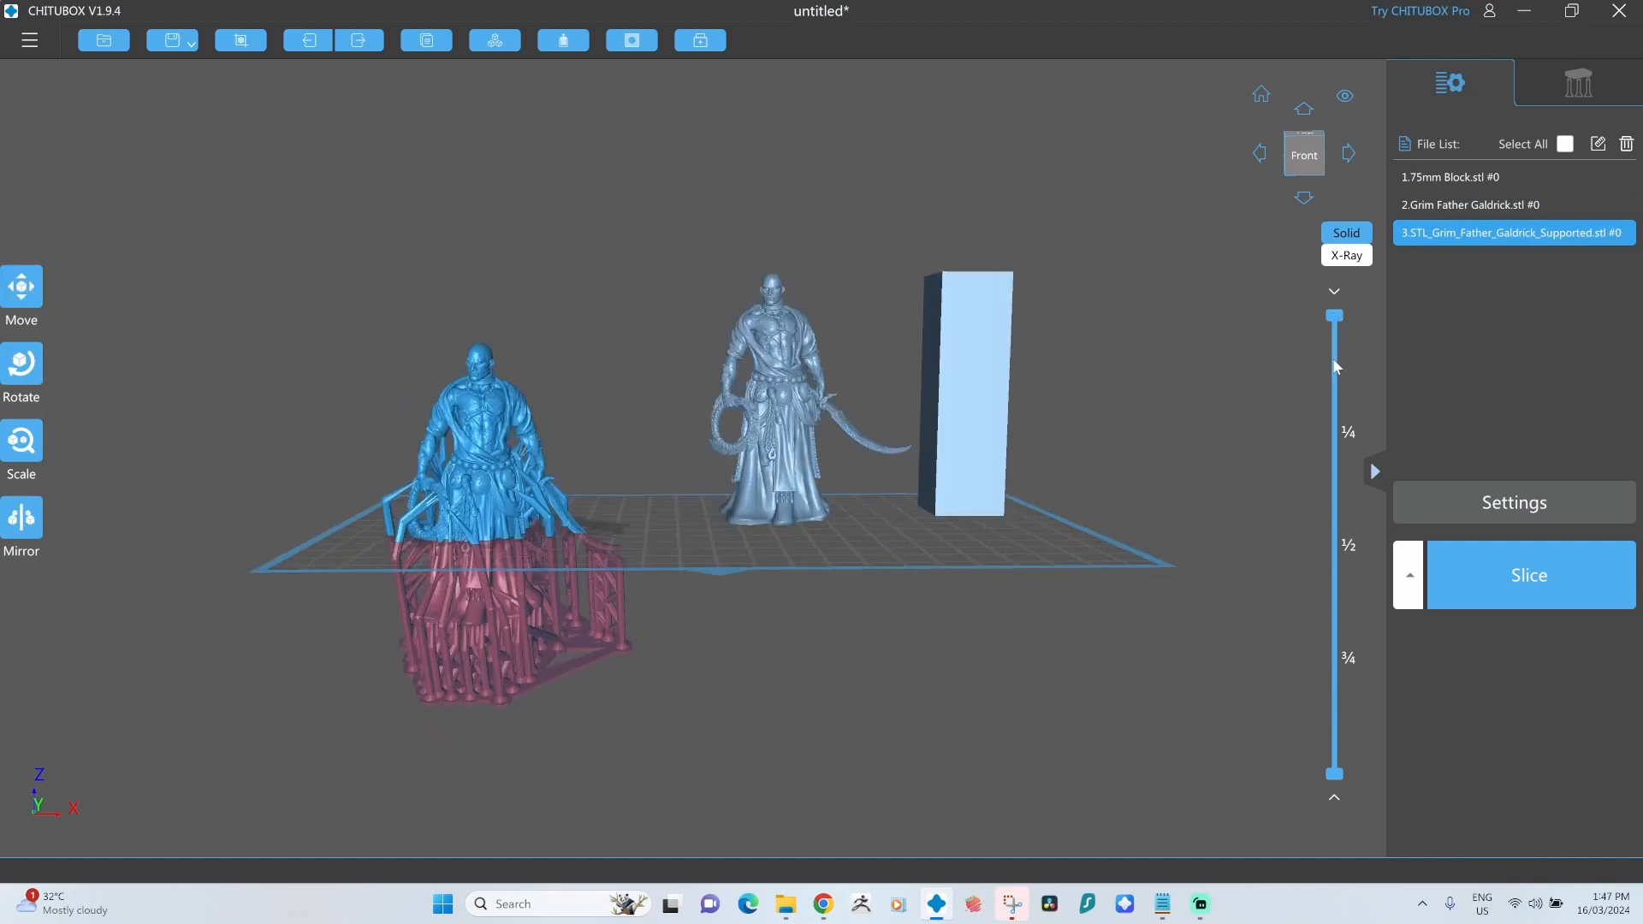
drag(1333, 315, 1333, 404)
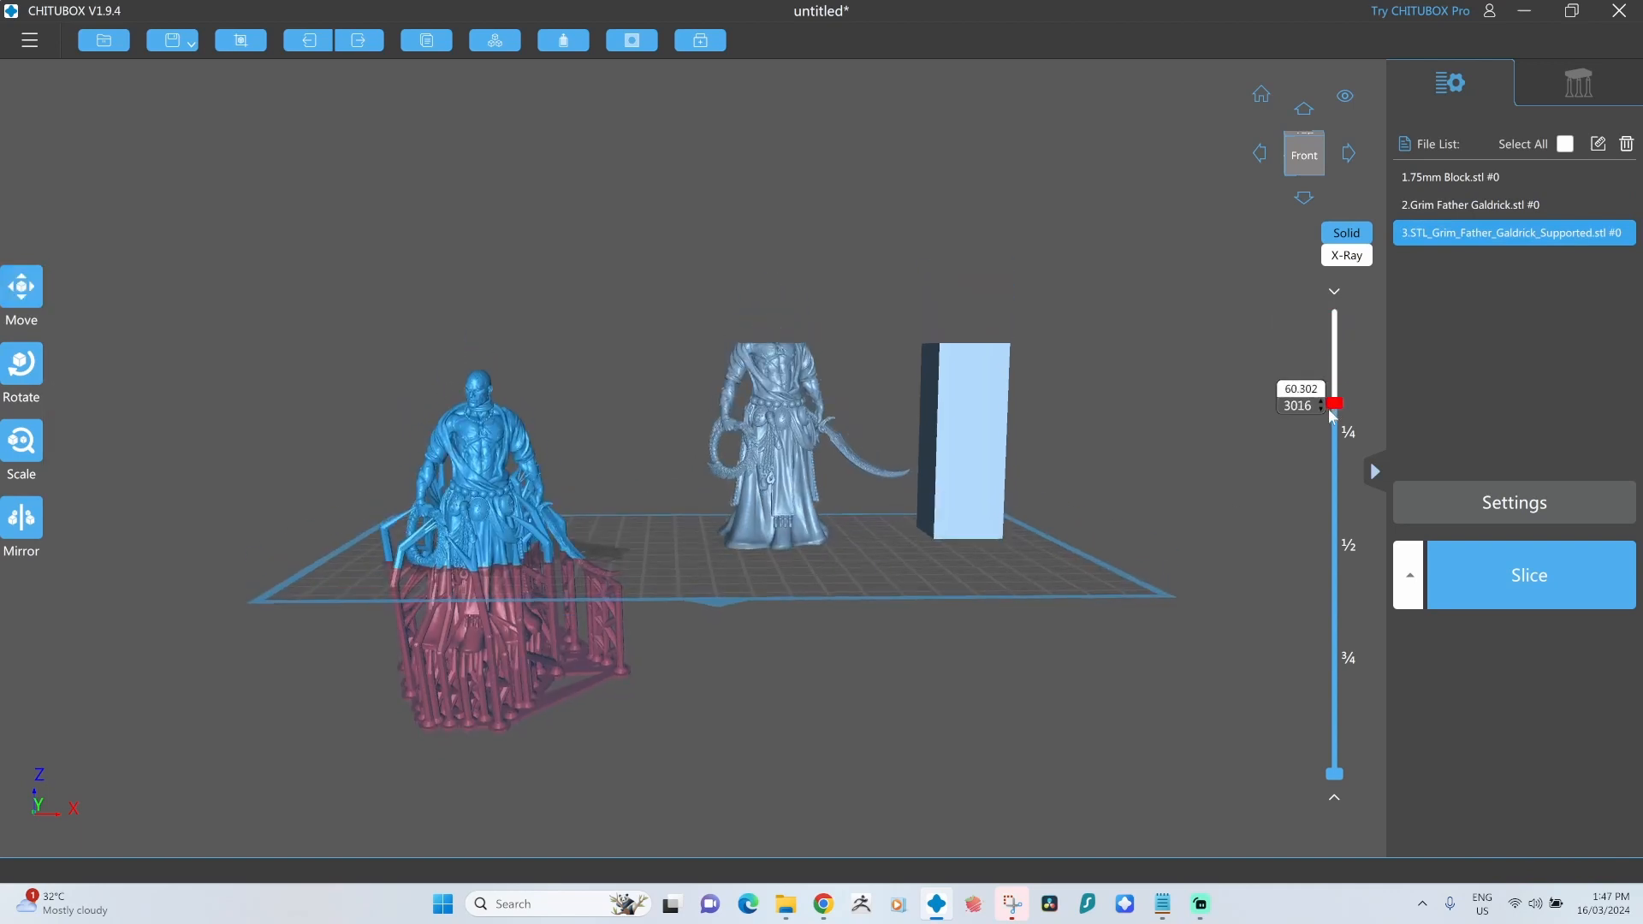
drag(1333, 404, 1333, 447)
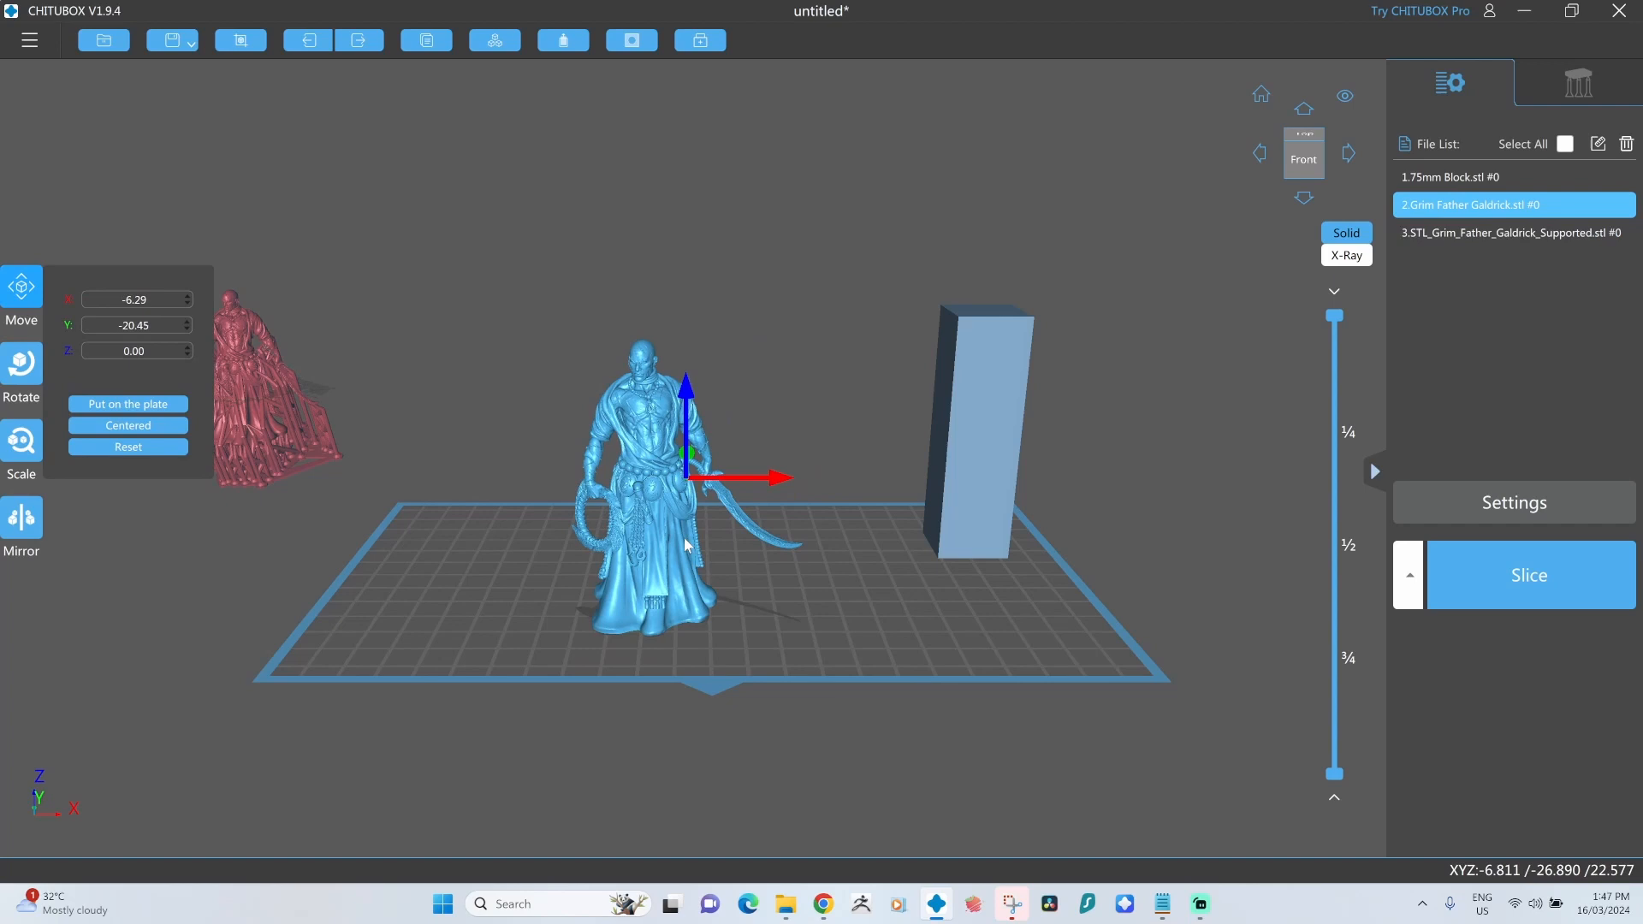
mouse_move(459, 536)
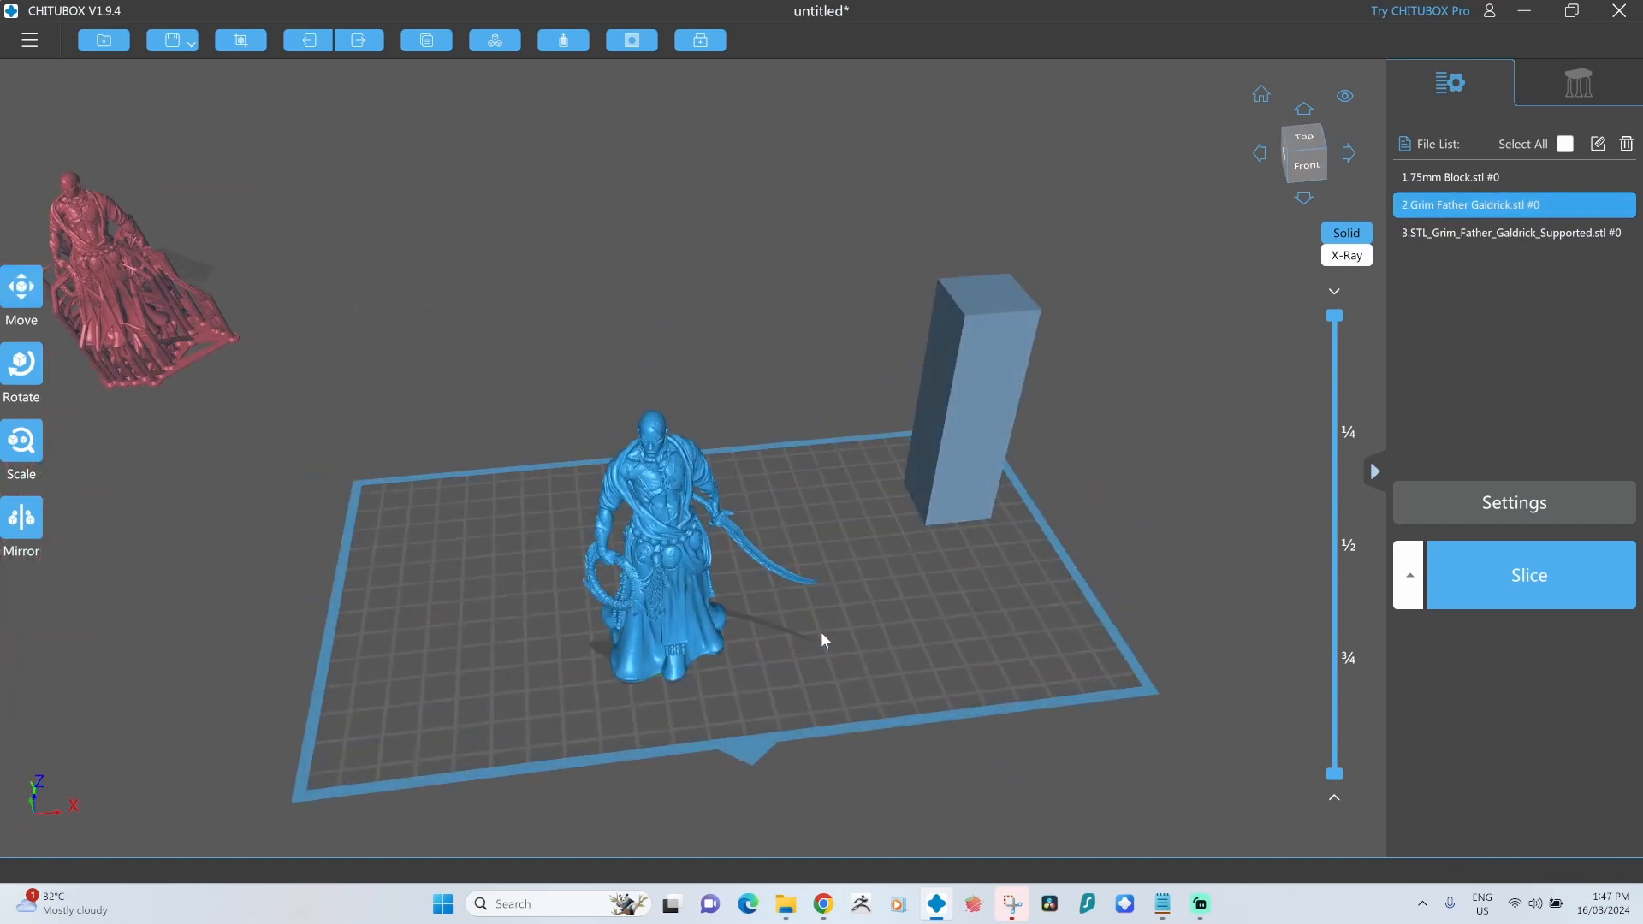
drag(1335, 315, 1335, 452)
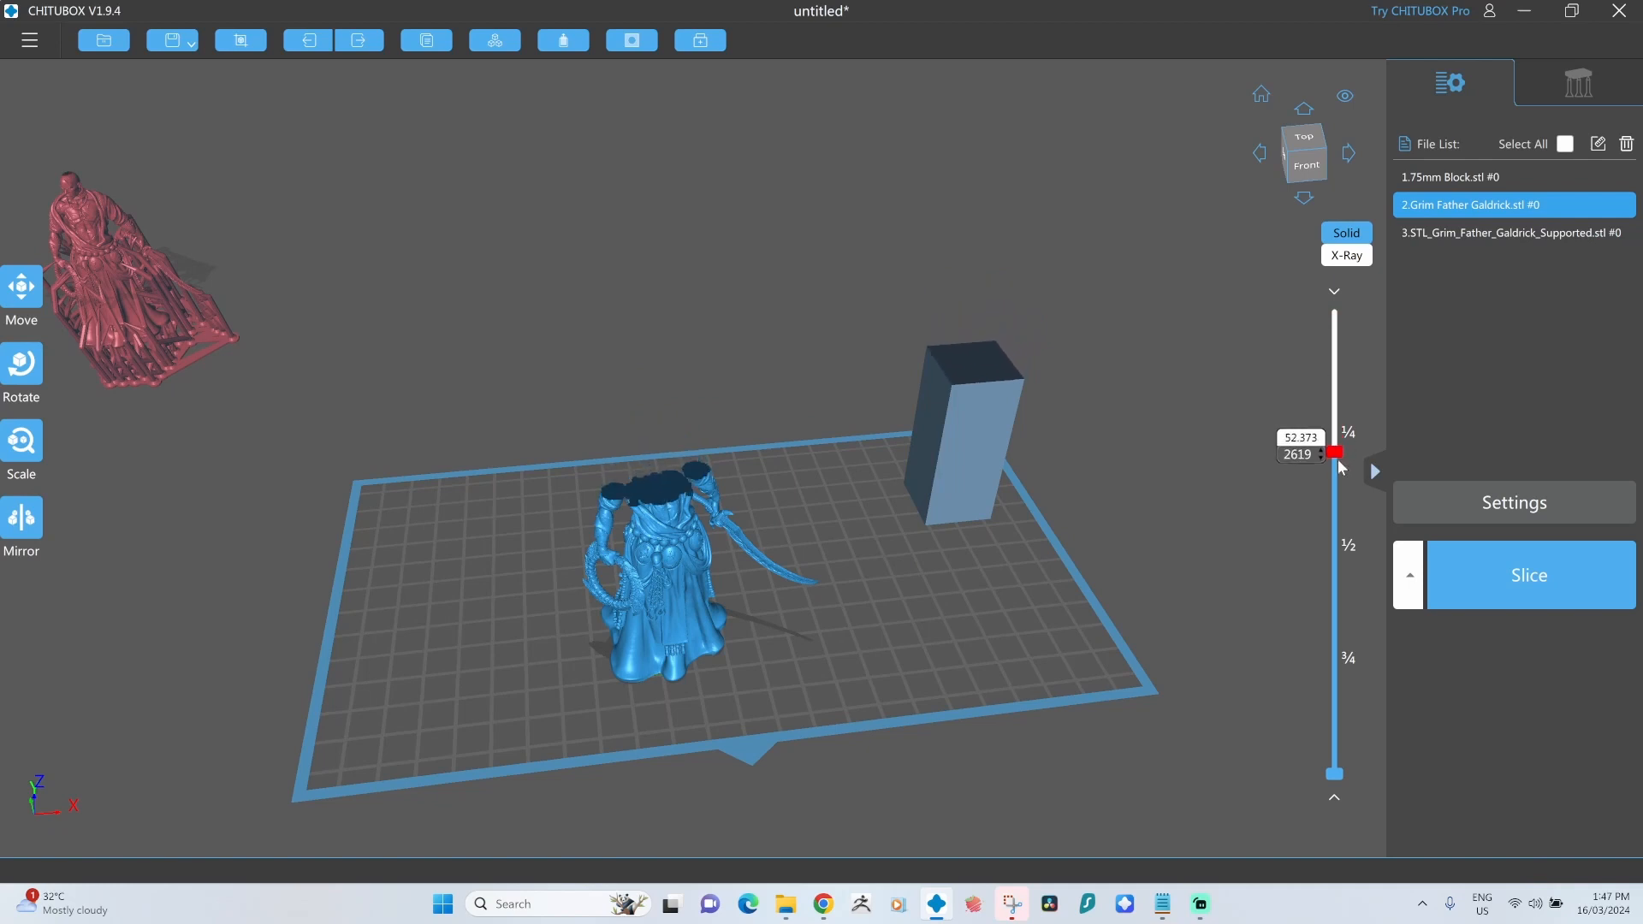
drag(1335, 451, 1335, 676)
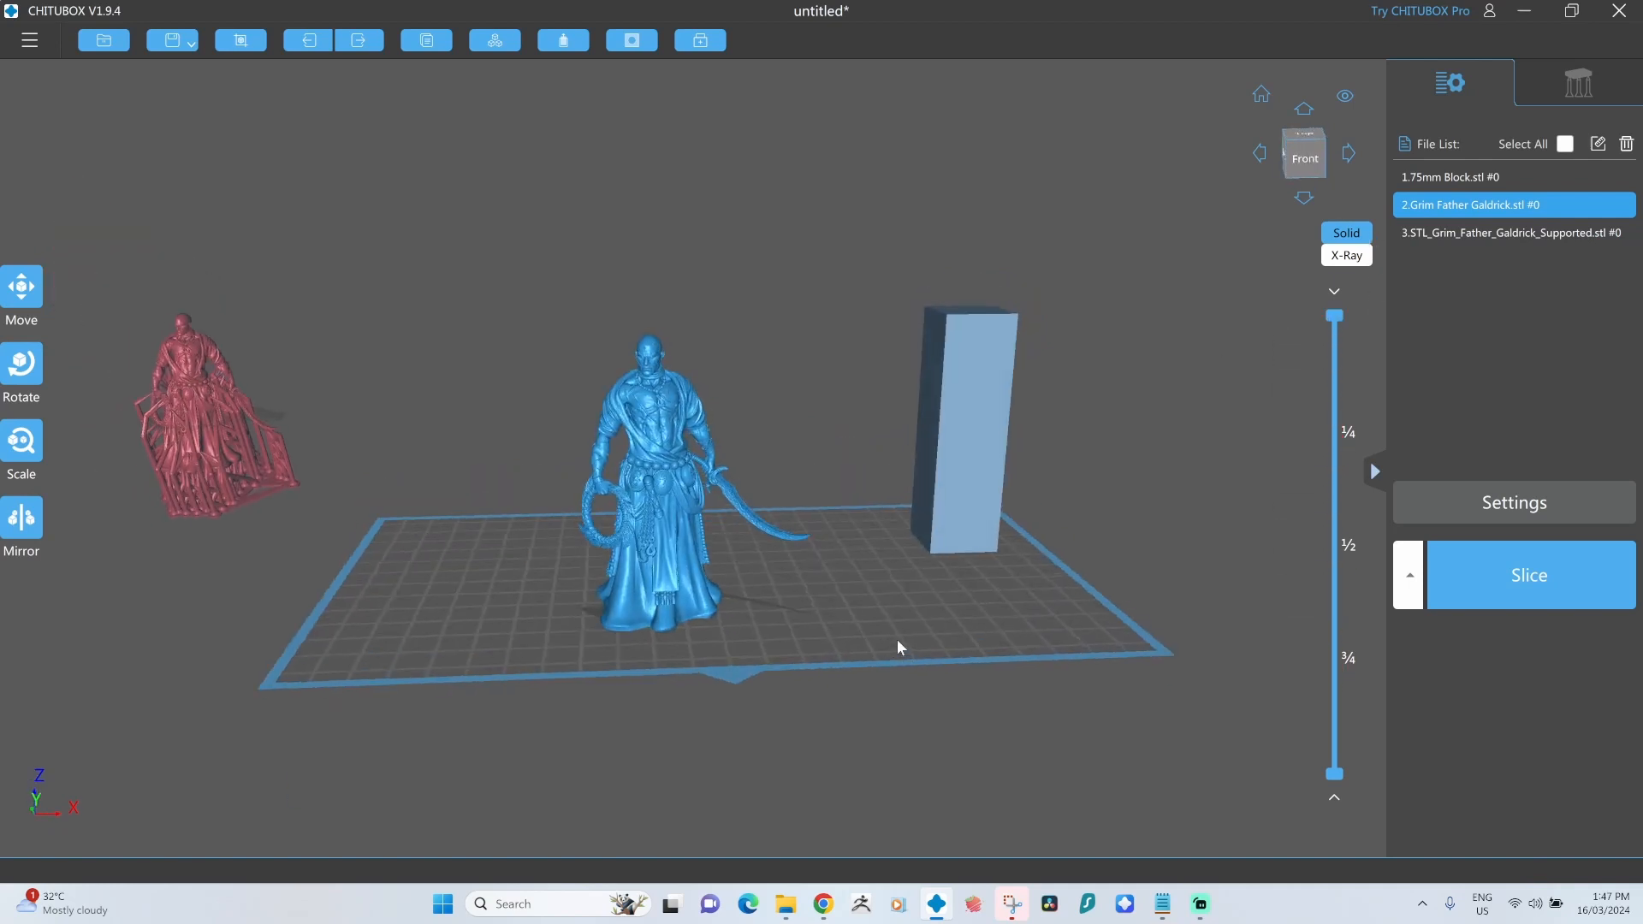
mouse_move(426, 40)
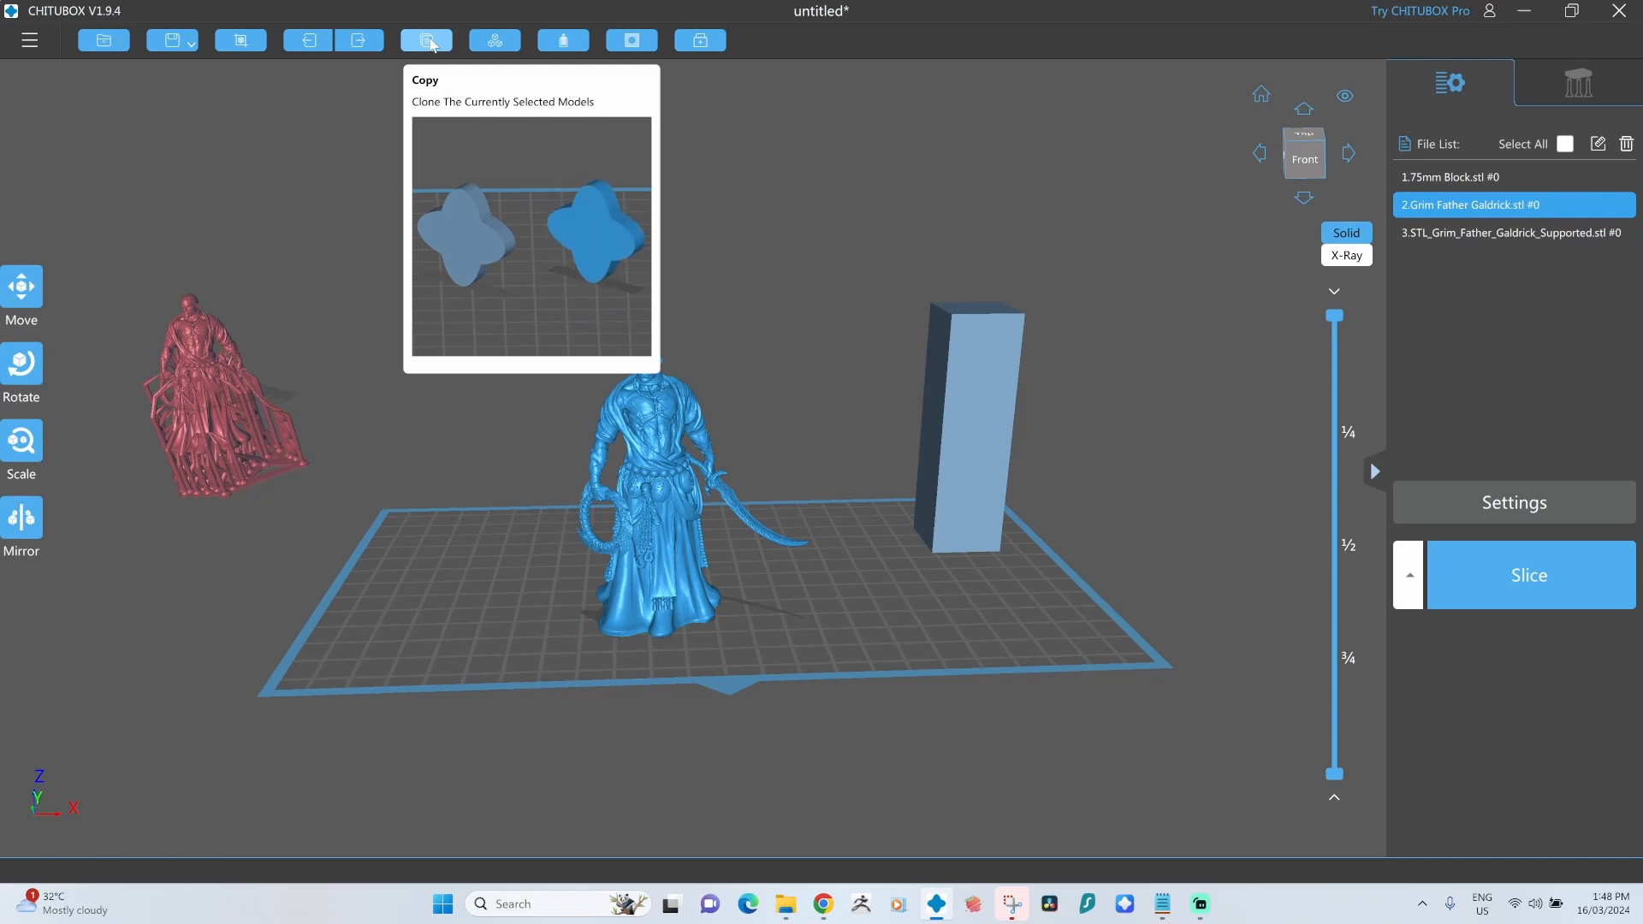
Duplicate the Grim Father Galdrick figurine and reselect the original for hollowing.
click(425, 40)
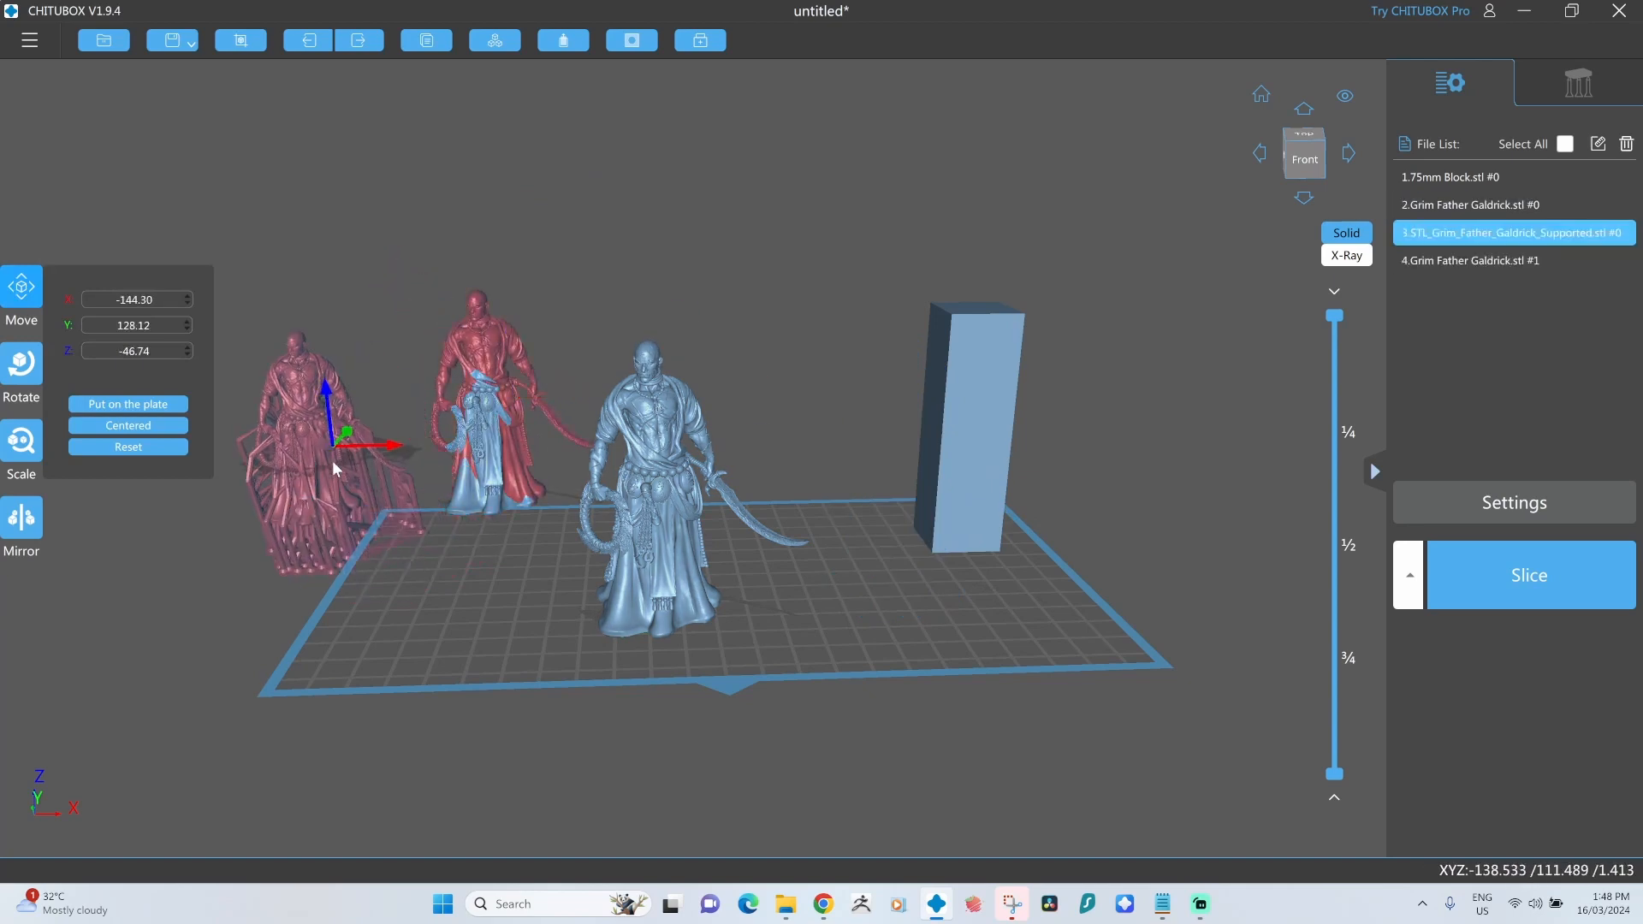
click(1500, 204)
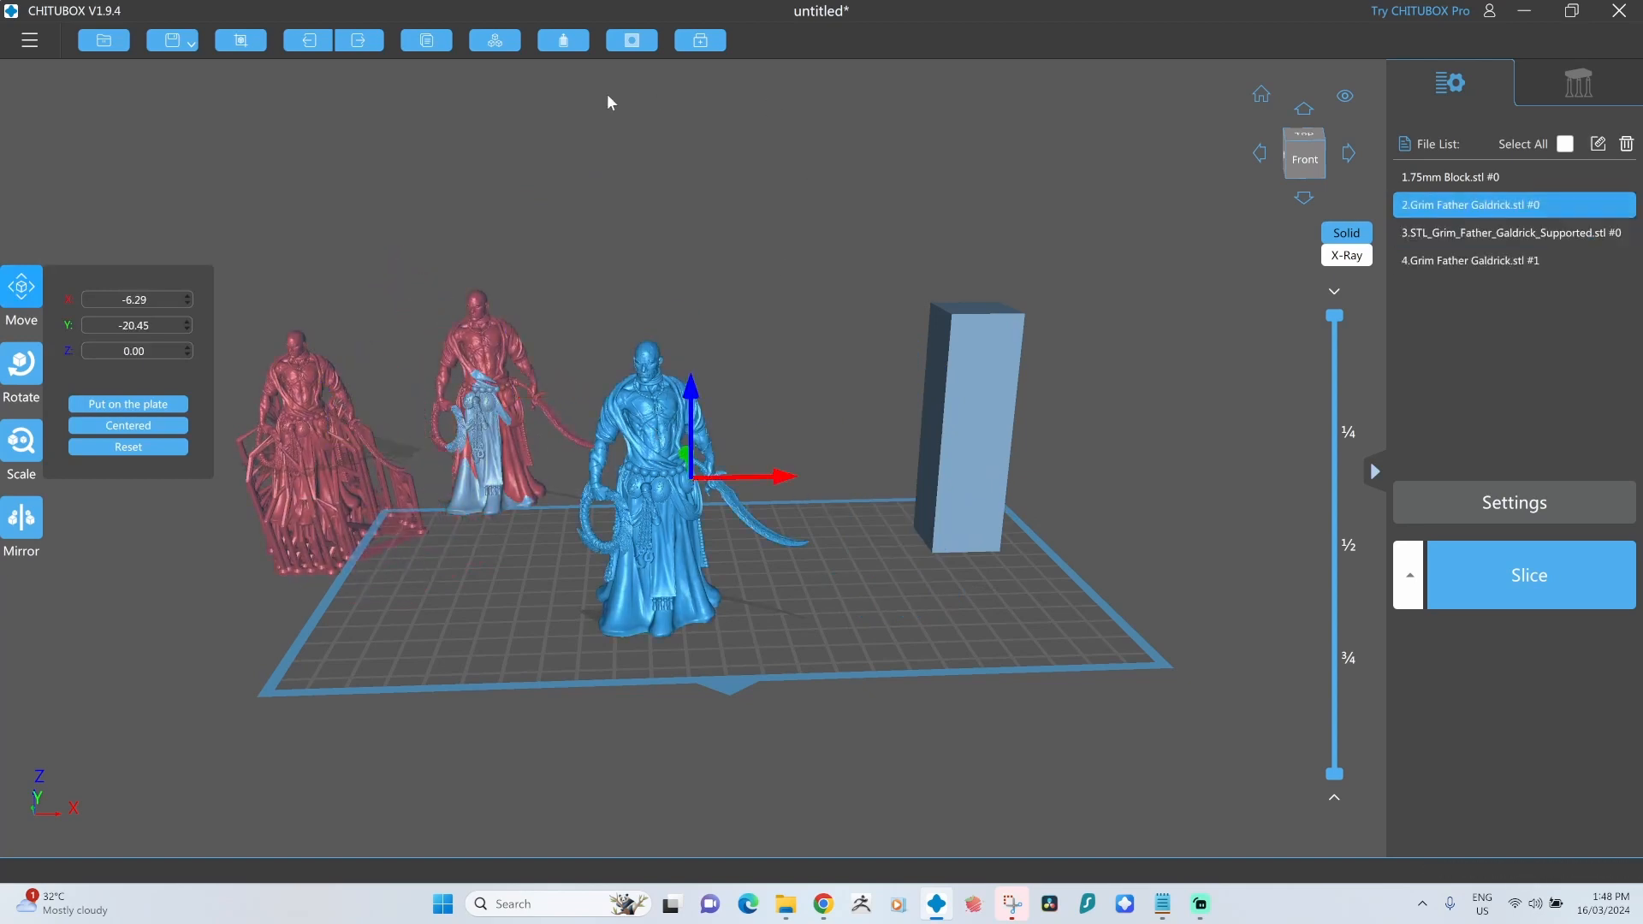
click(564, 39)
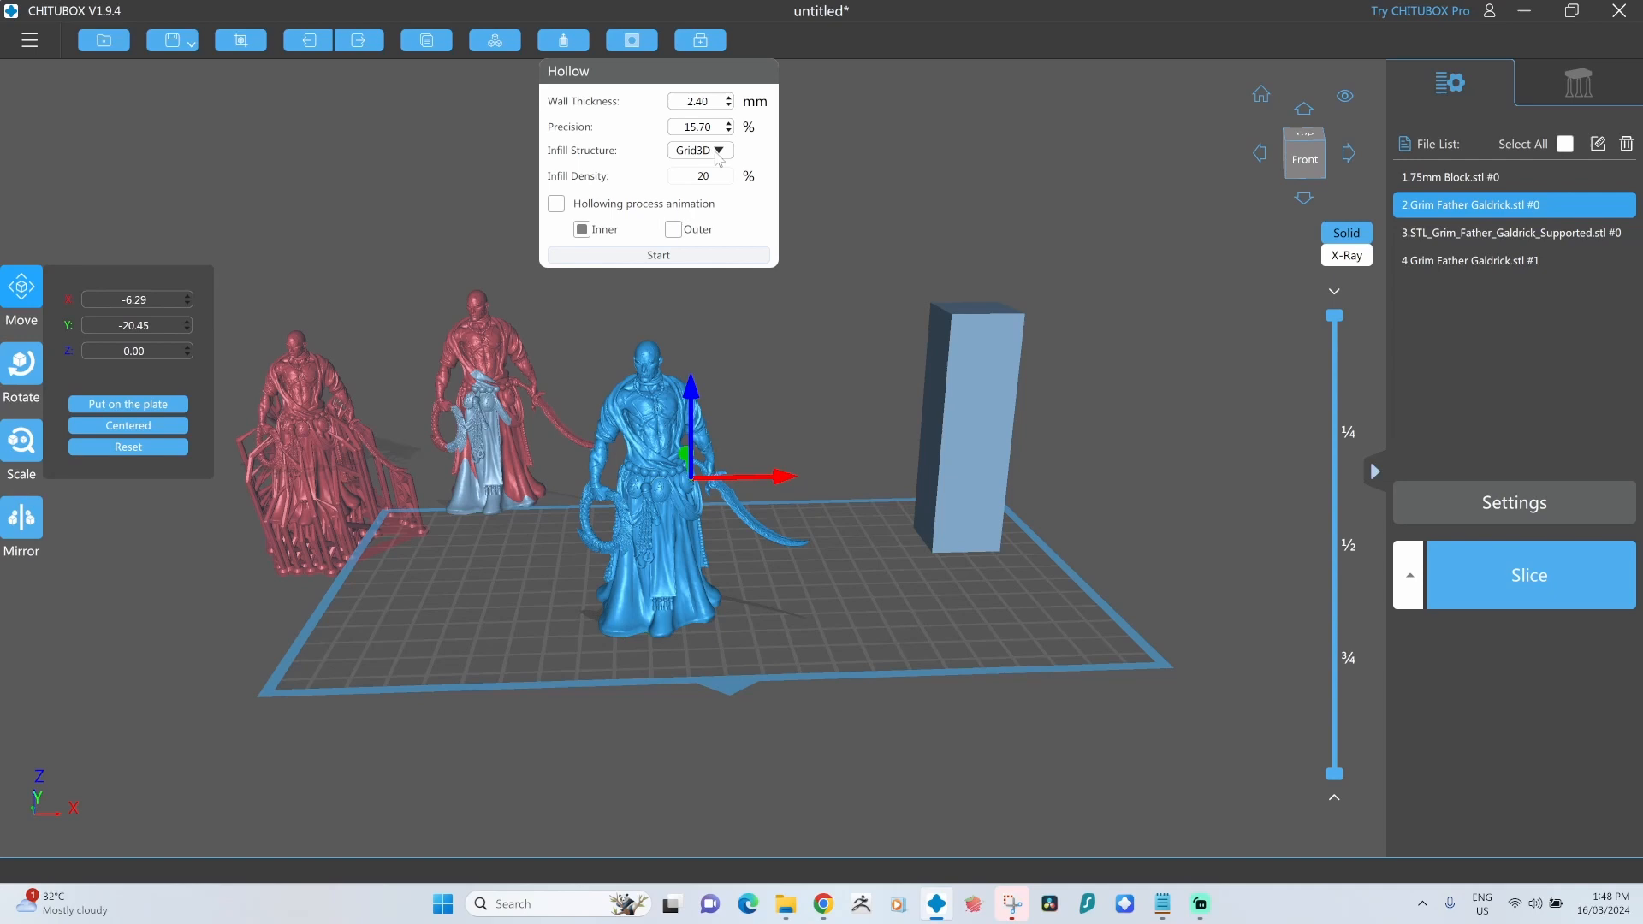
mouse_move(589, 511)
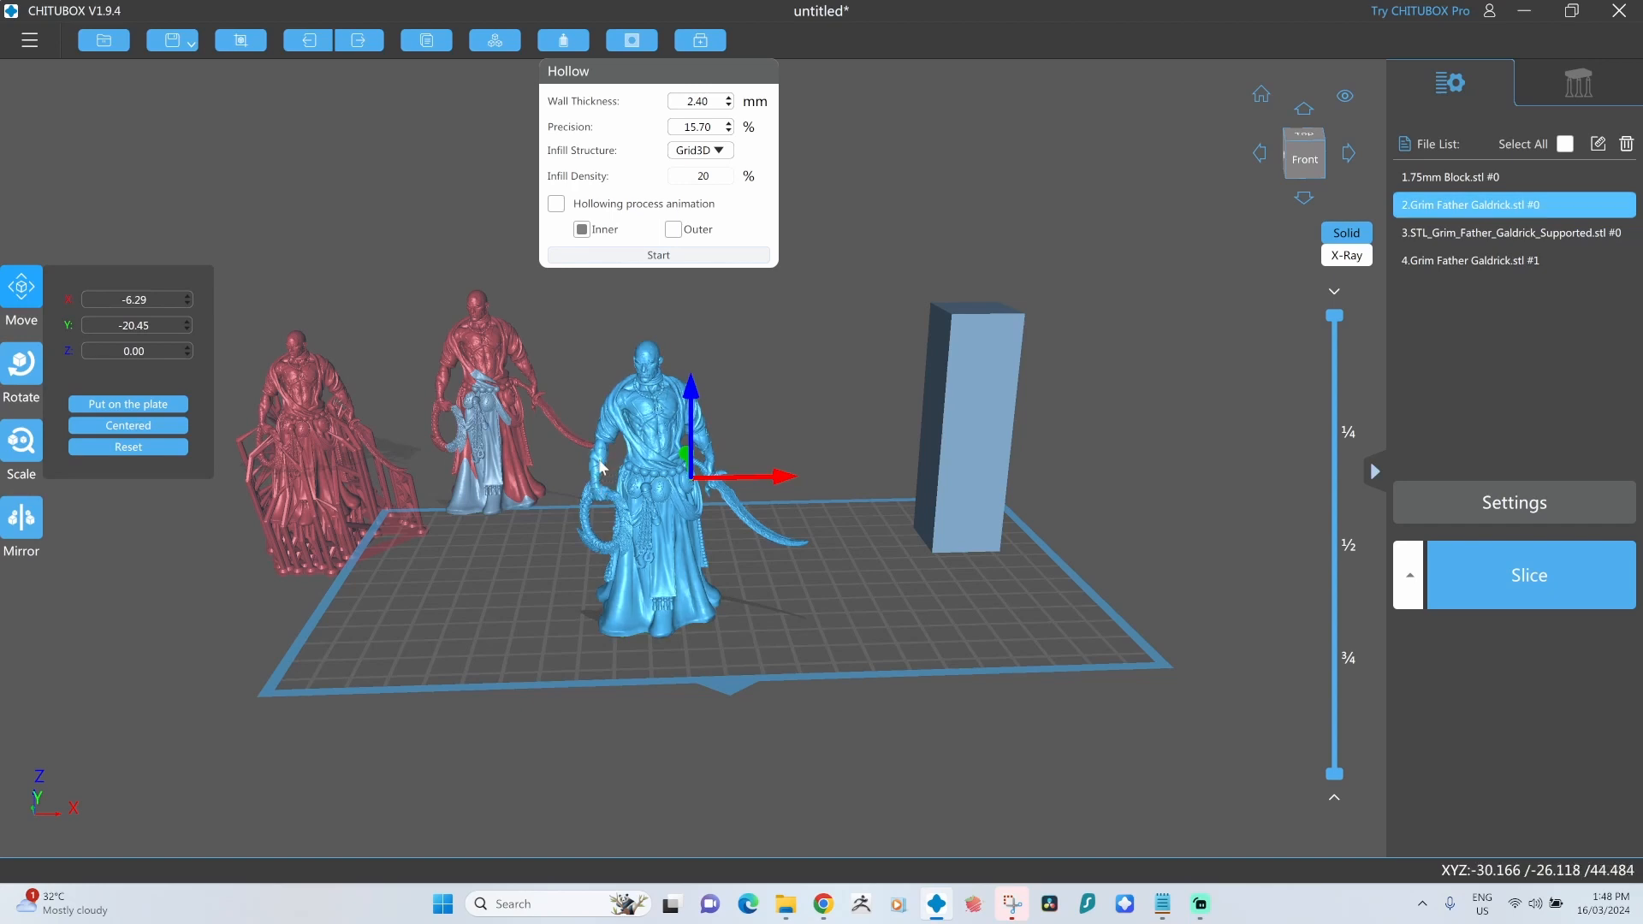
mouse_move(774, 438)
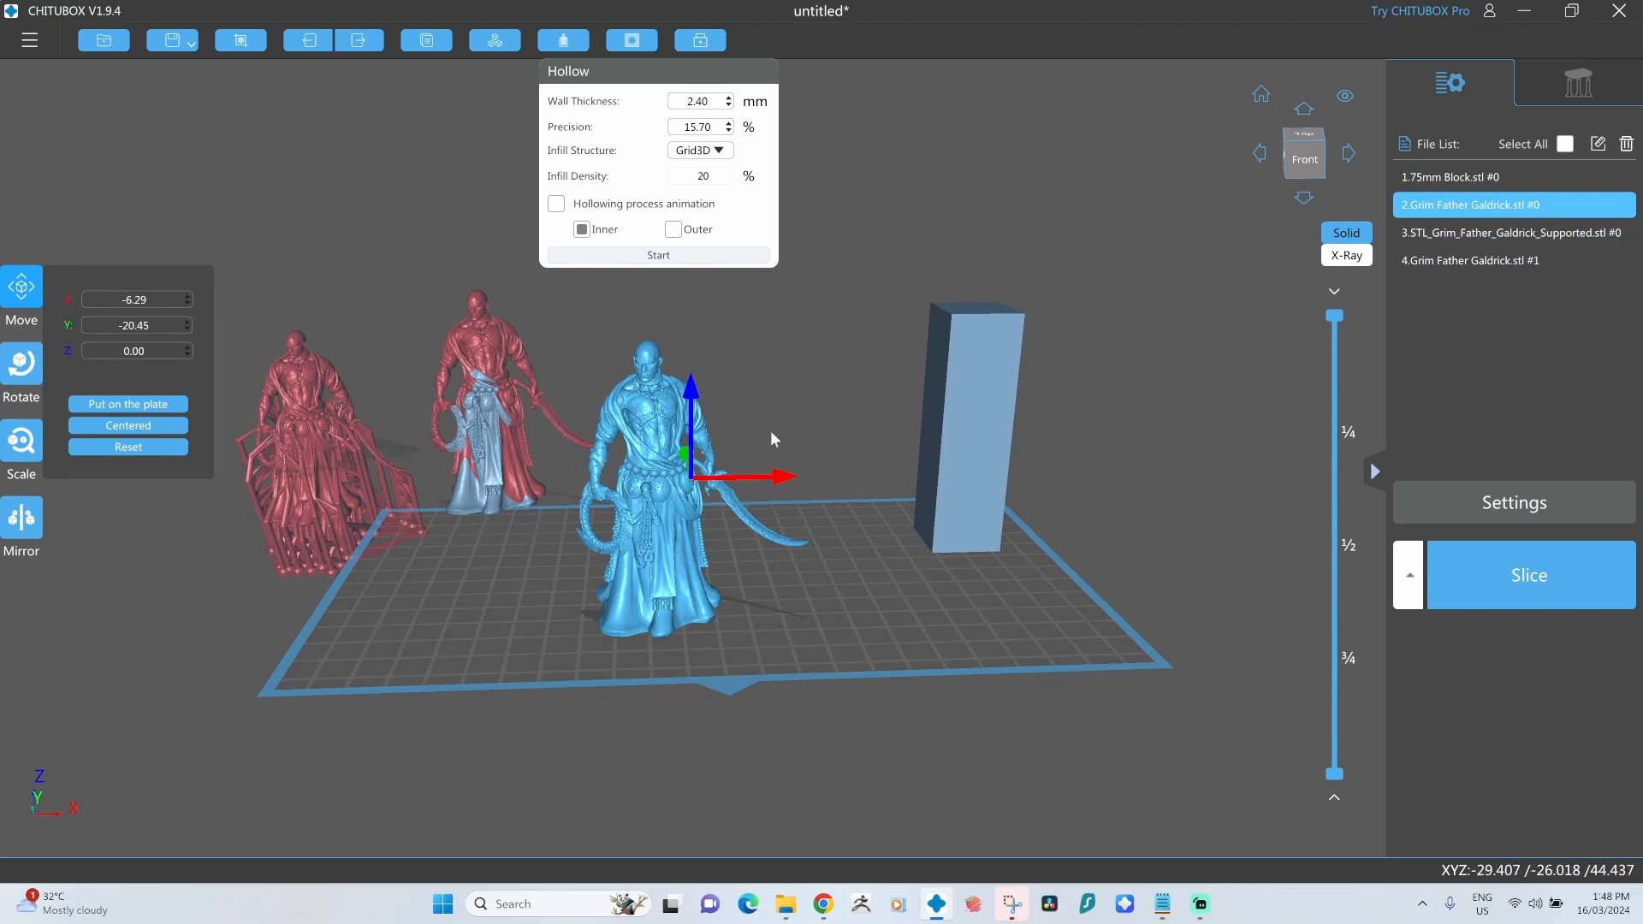
Start hollowing the original figurine with 2.70 mm walls and 20% Grid3D infill.
click(727, 96)
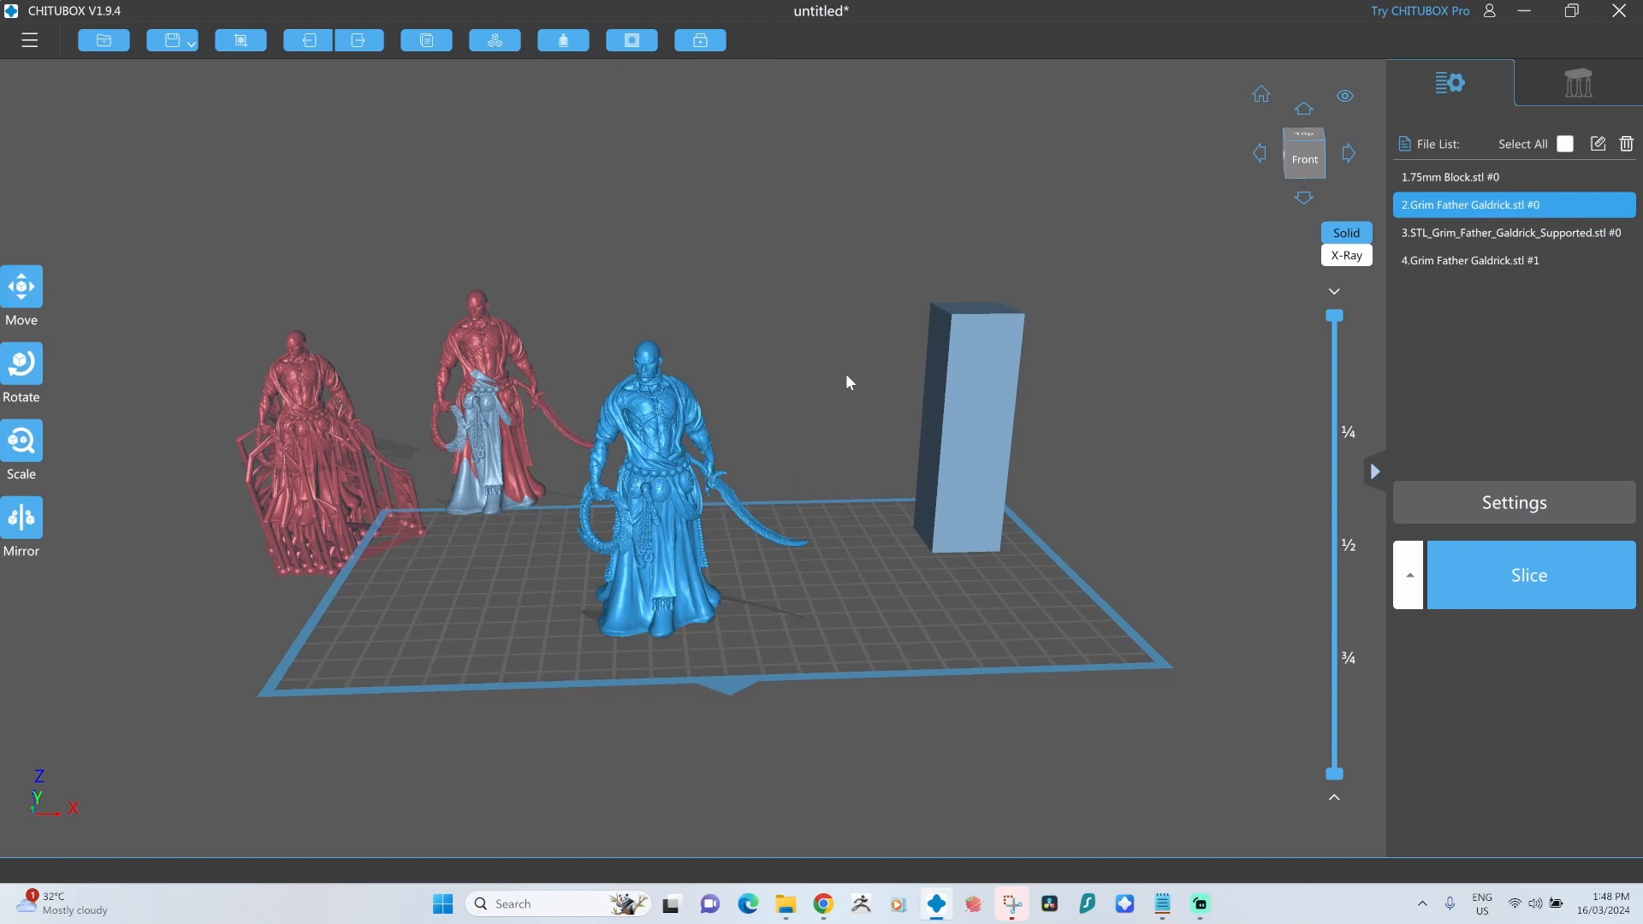
click(563, 39)
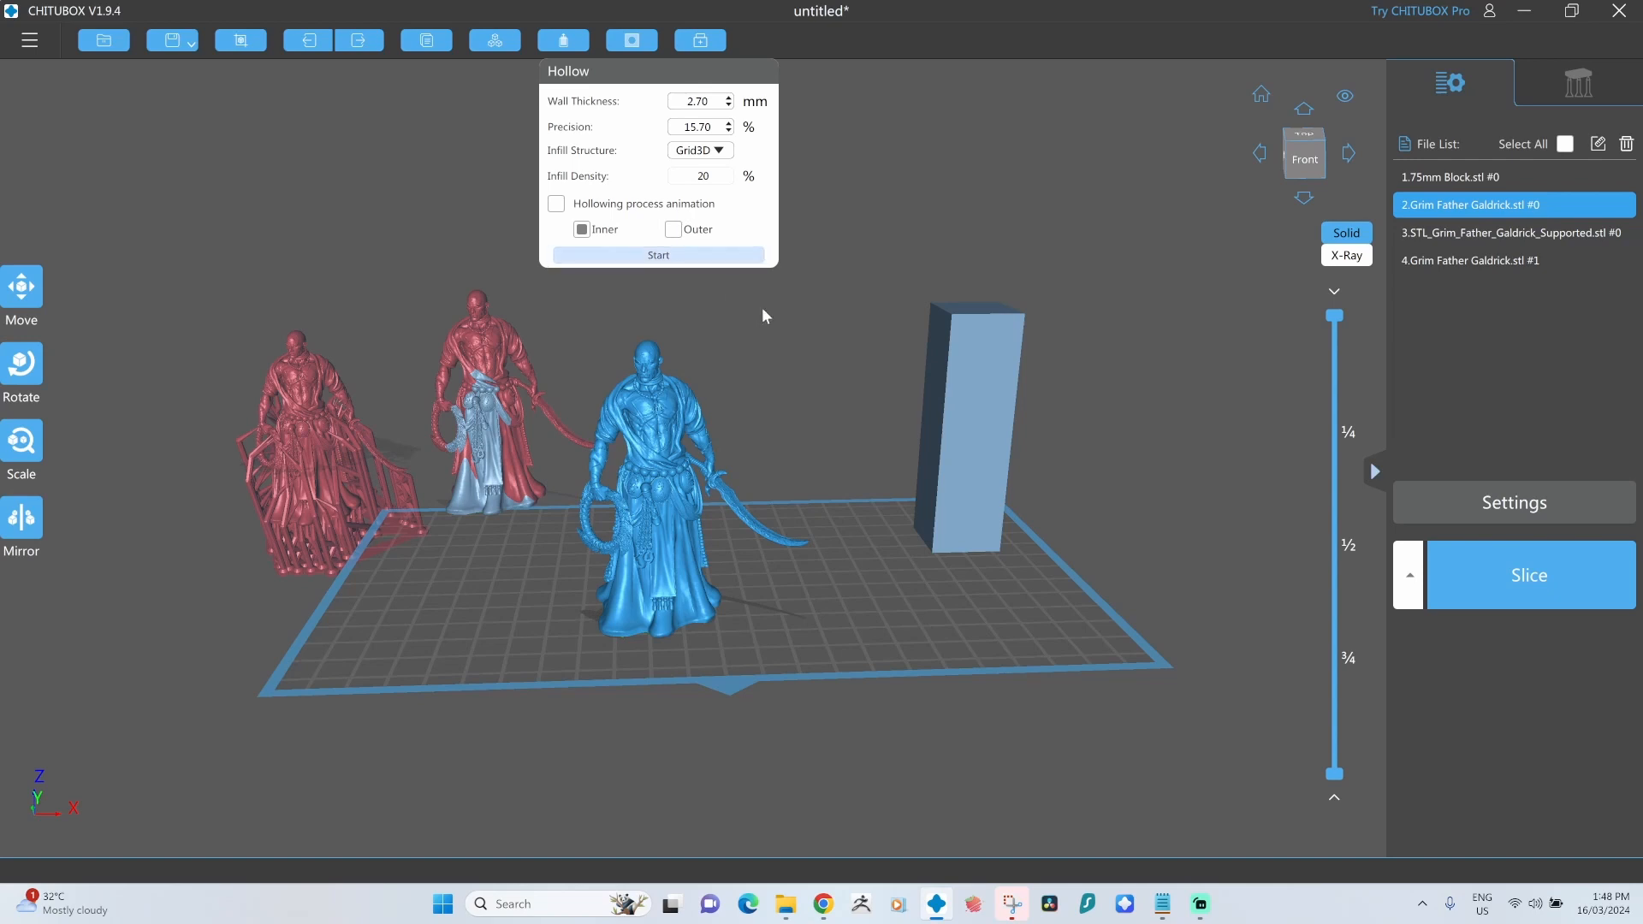
click(658, 255)
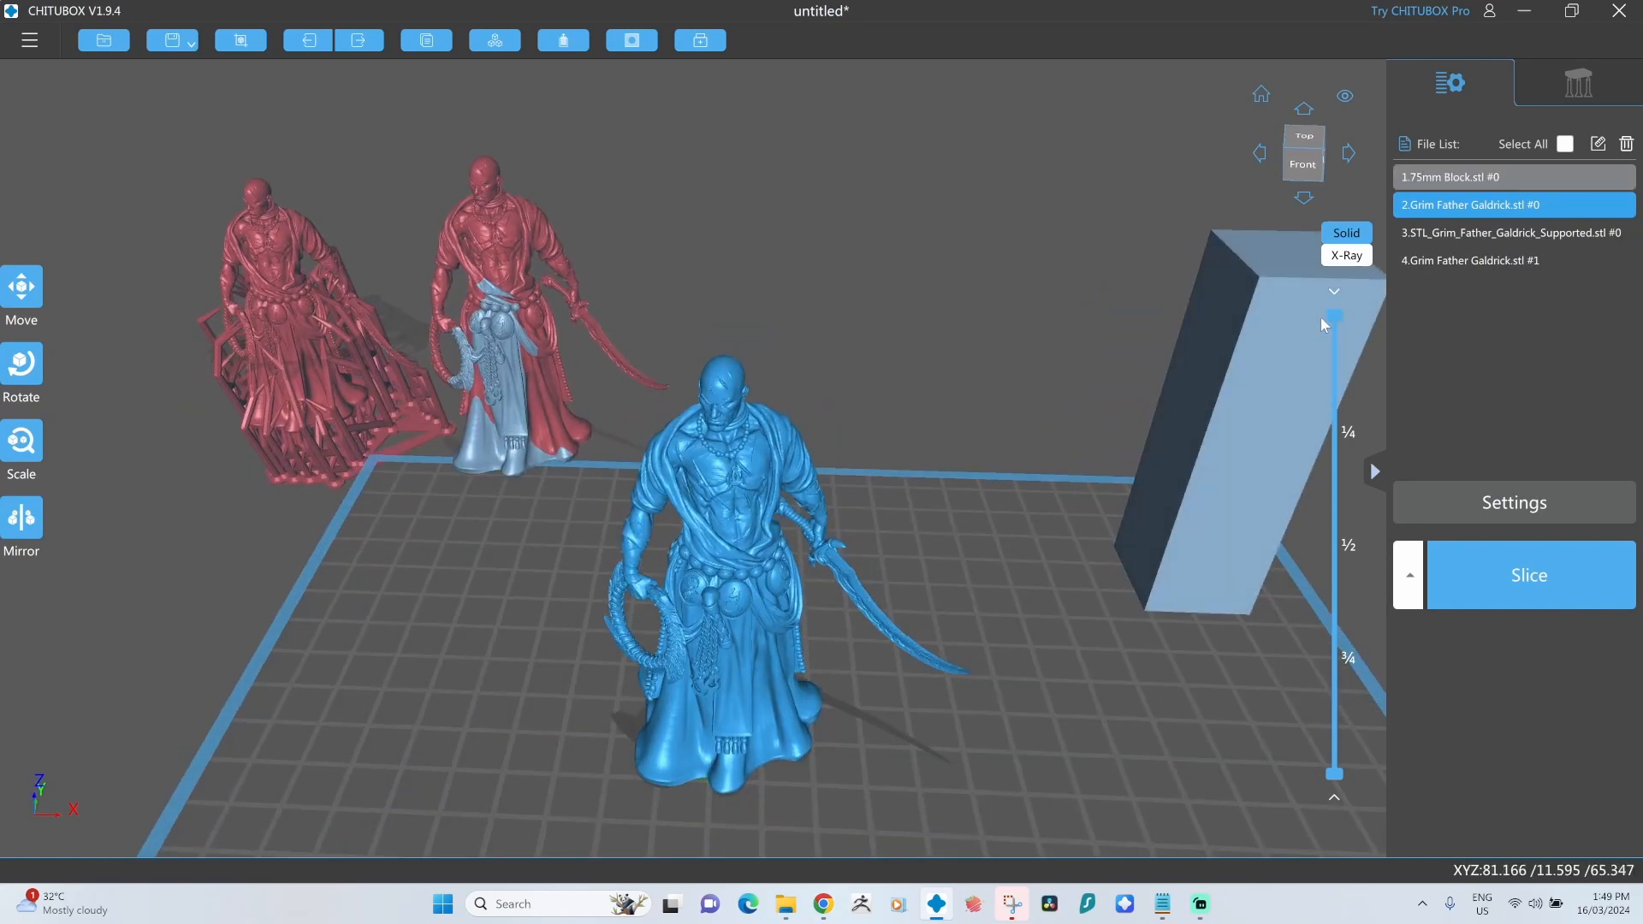
drag(1333, 320, 1333, 388)
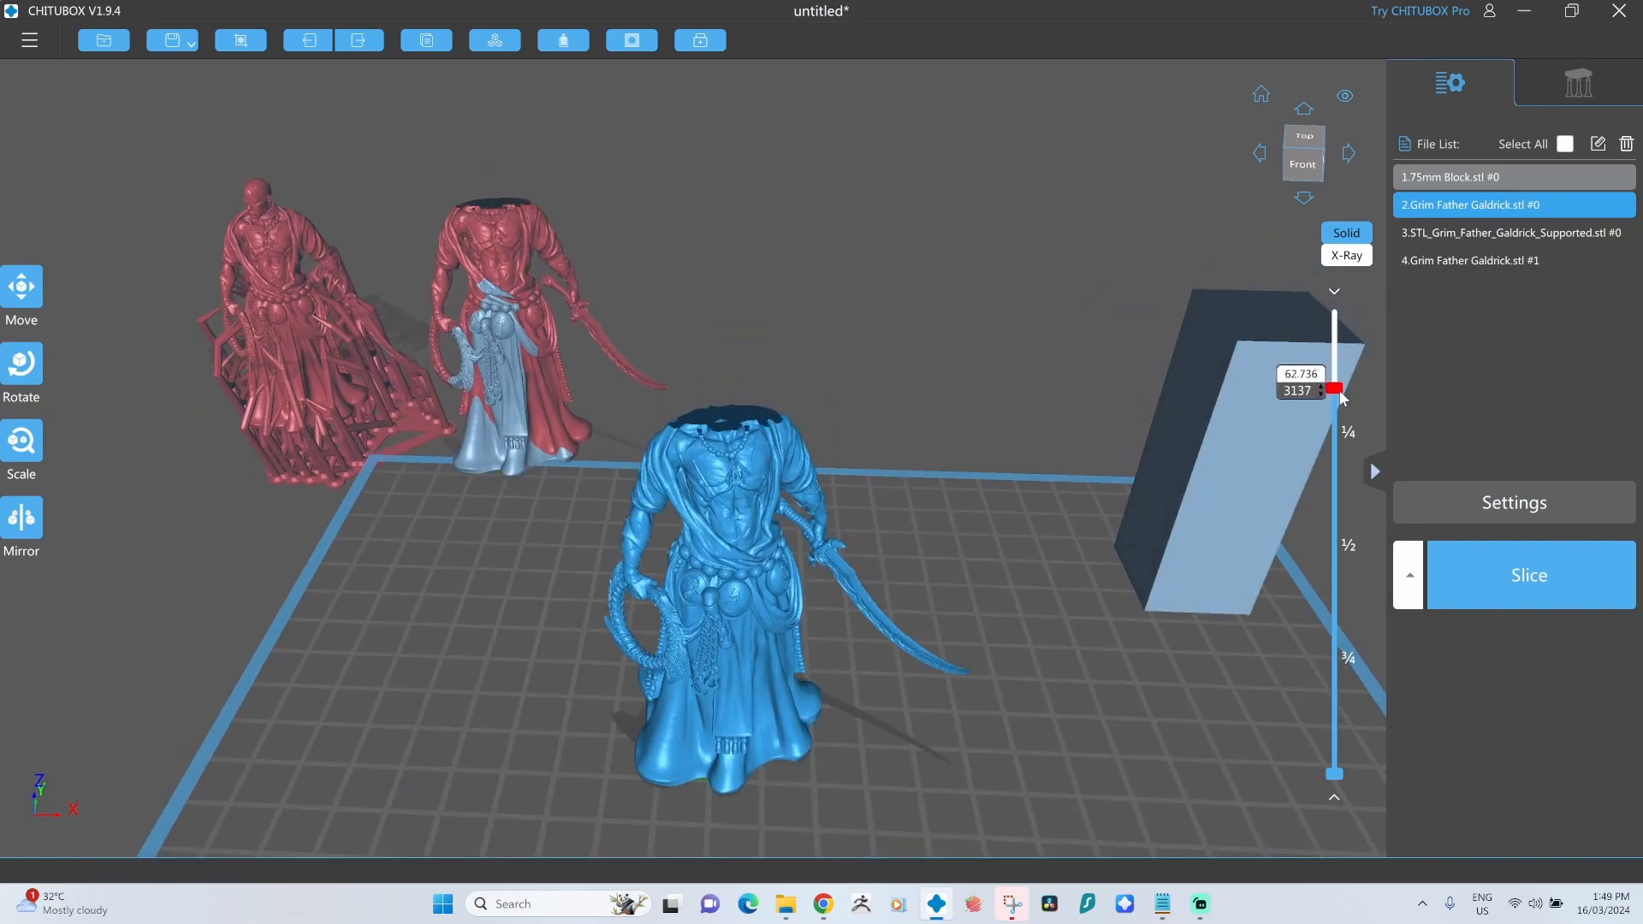
drag(1335, 389, 1335, 429)
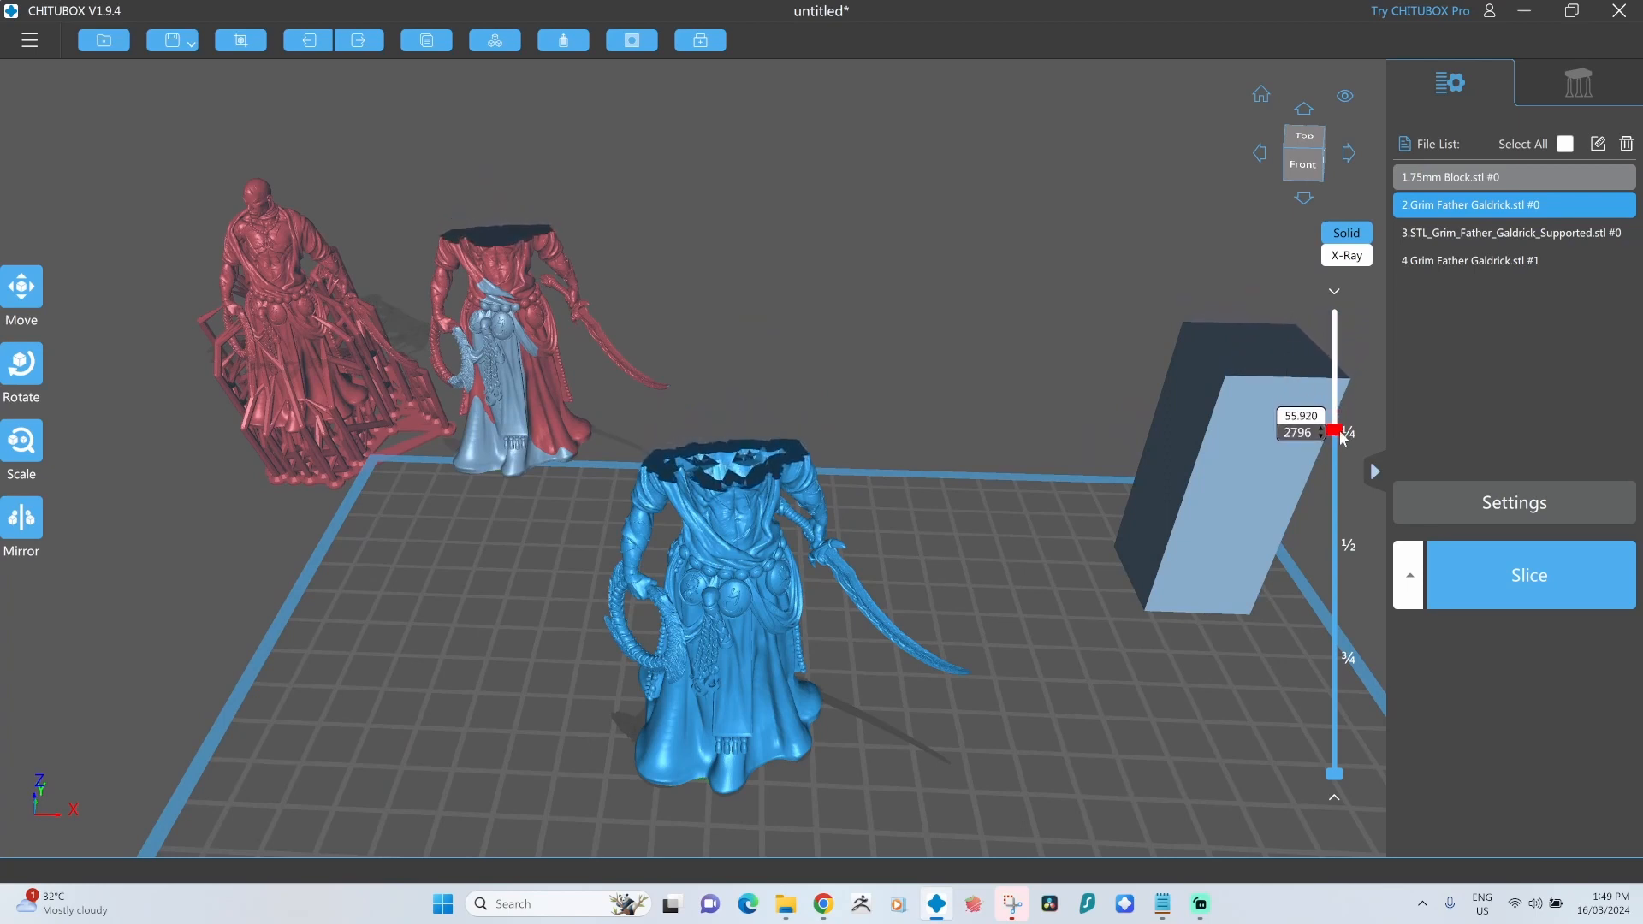
drag(1335, 432, 1335, 488)
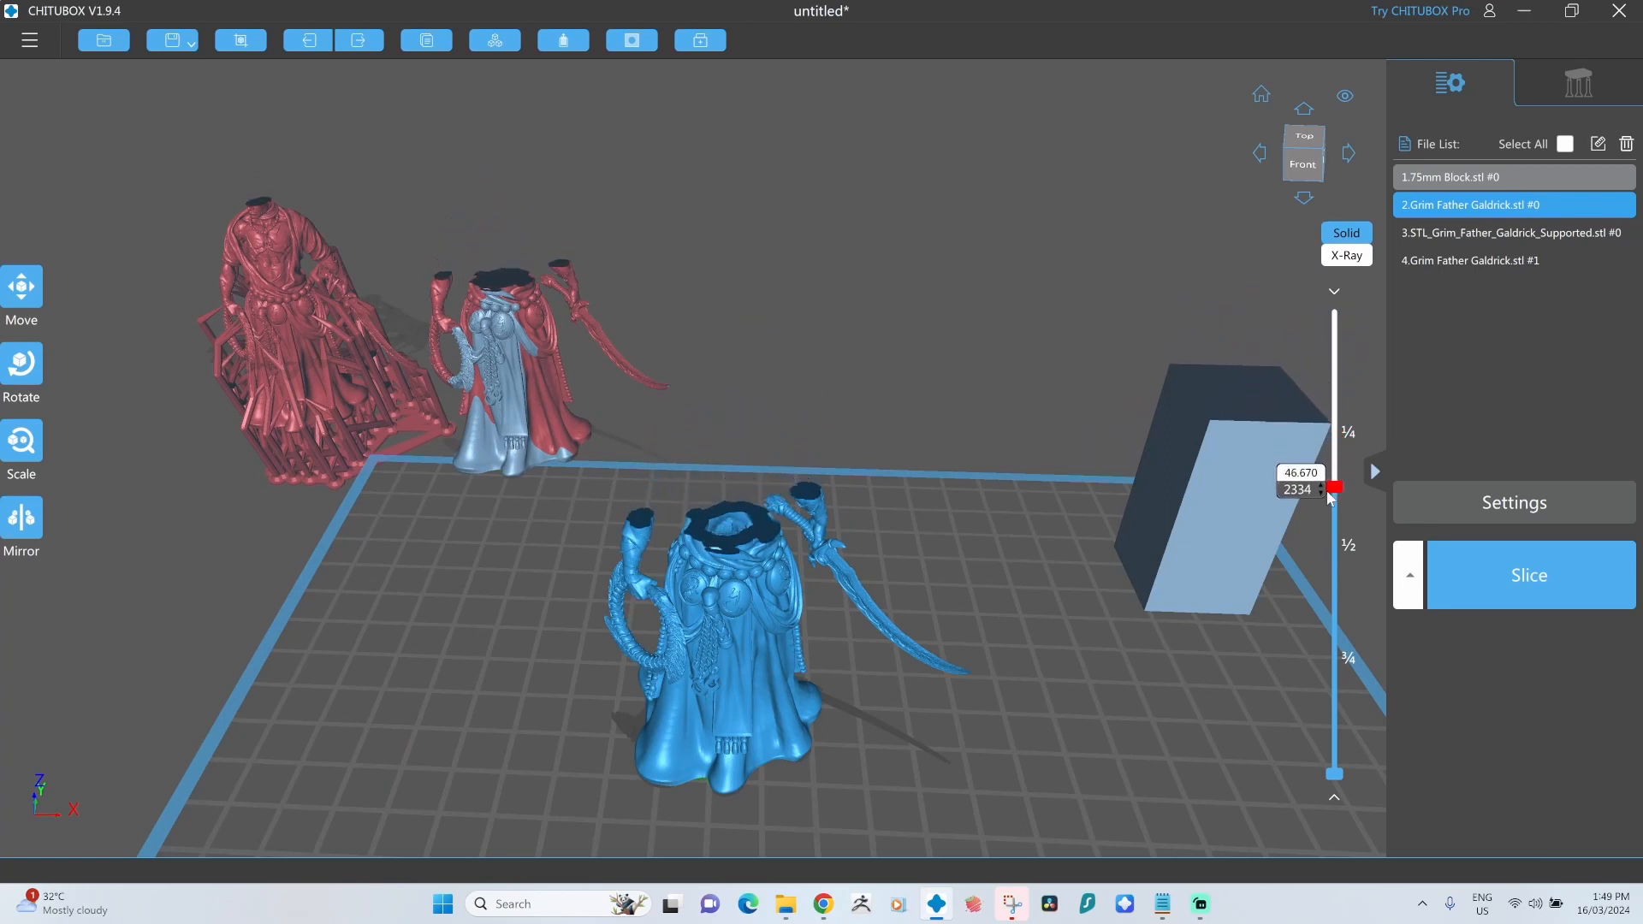
drag(1333, 488, 1333, 529)
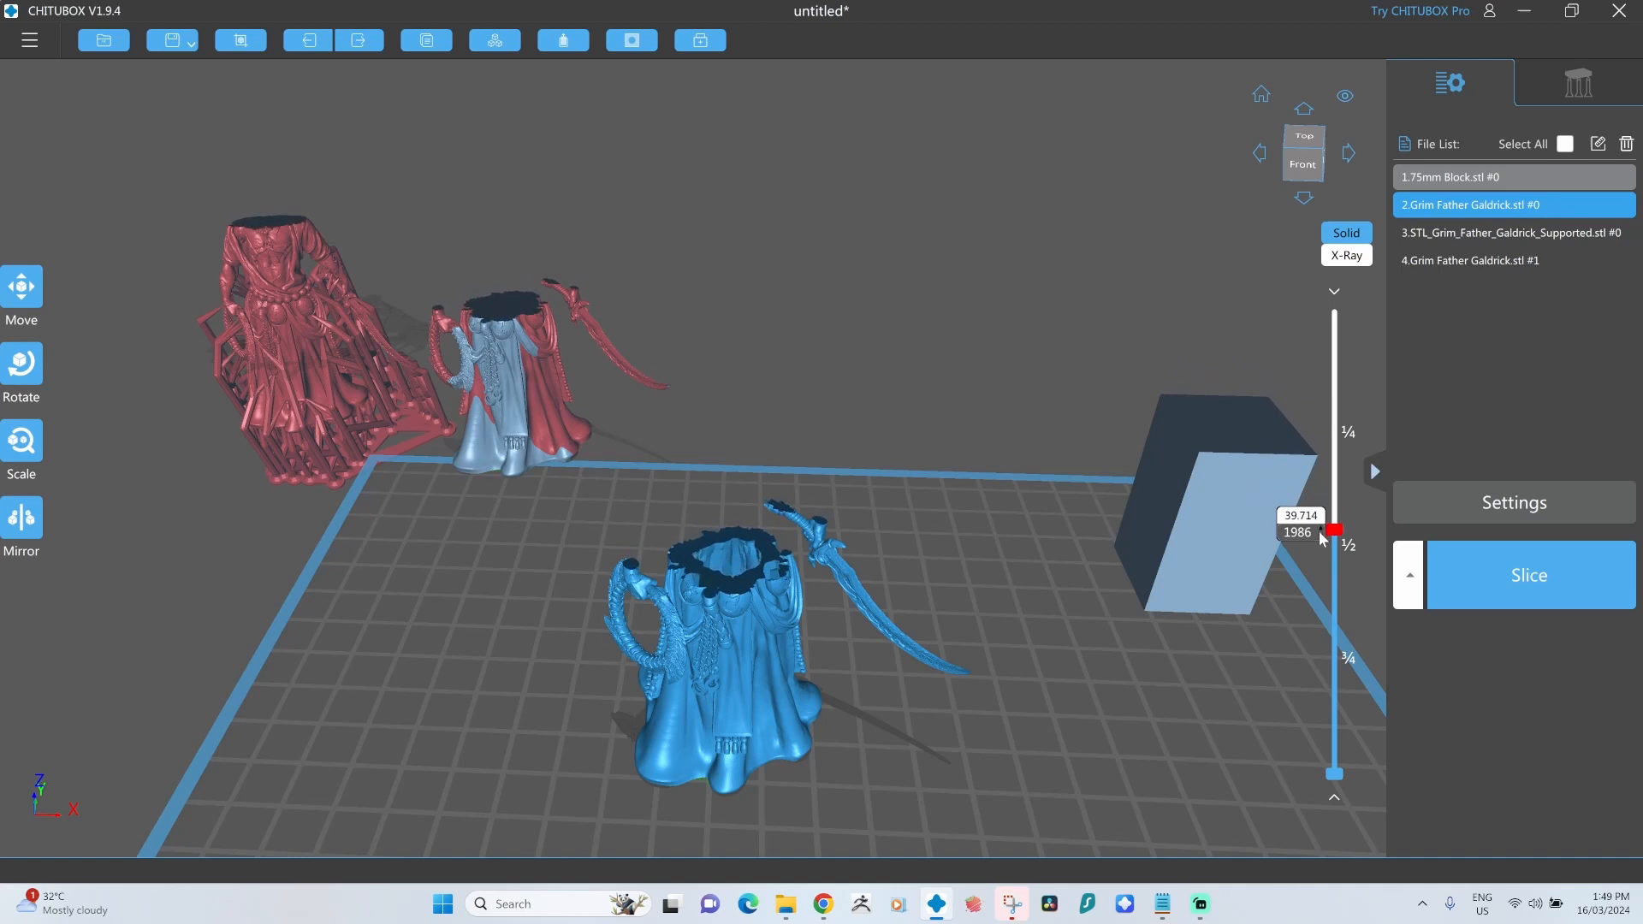
drag(1334, 528, 1333, 618)
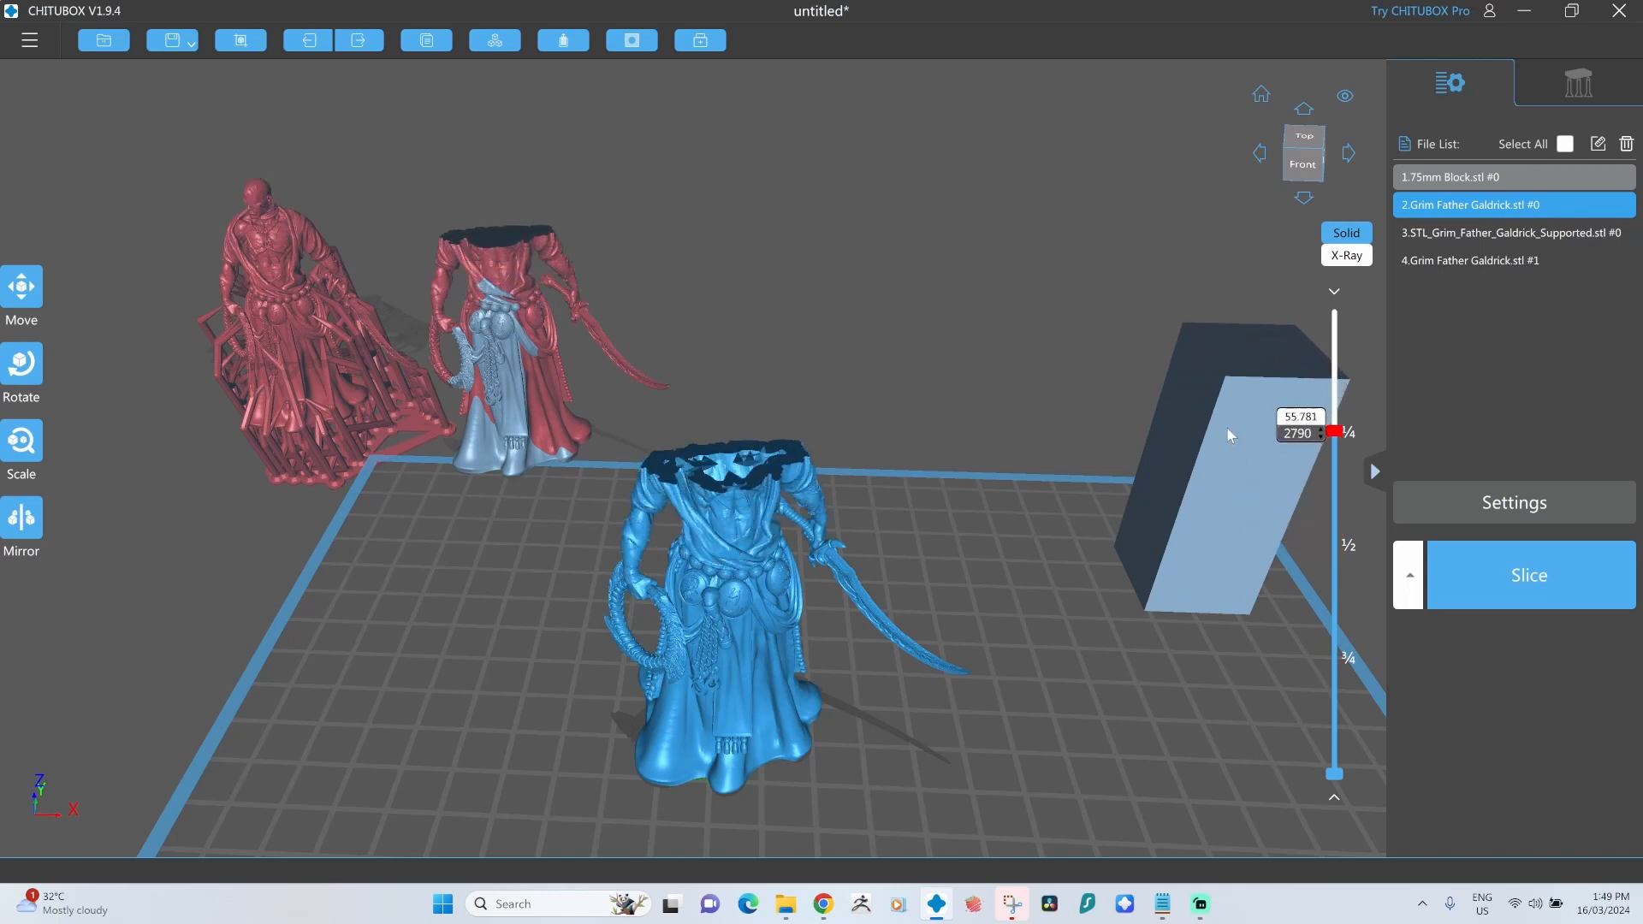
drag(1337, 432, 1336, 366)
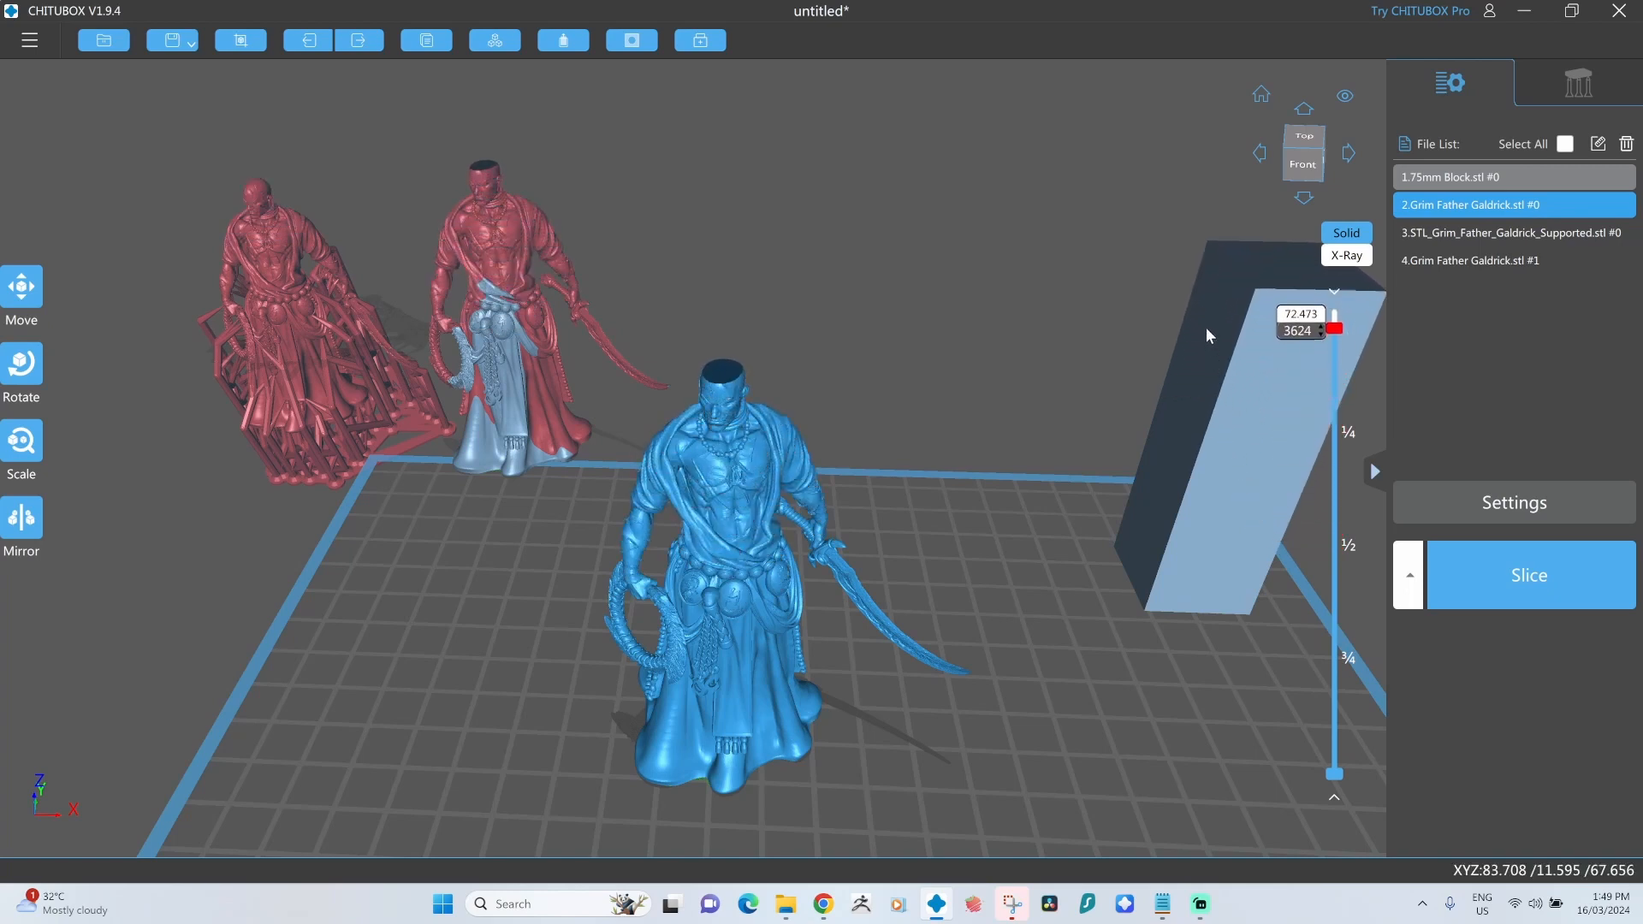
drag(1335, 329, 1335, 322)
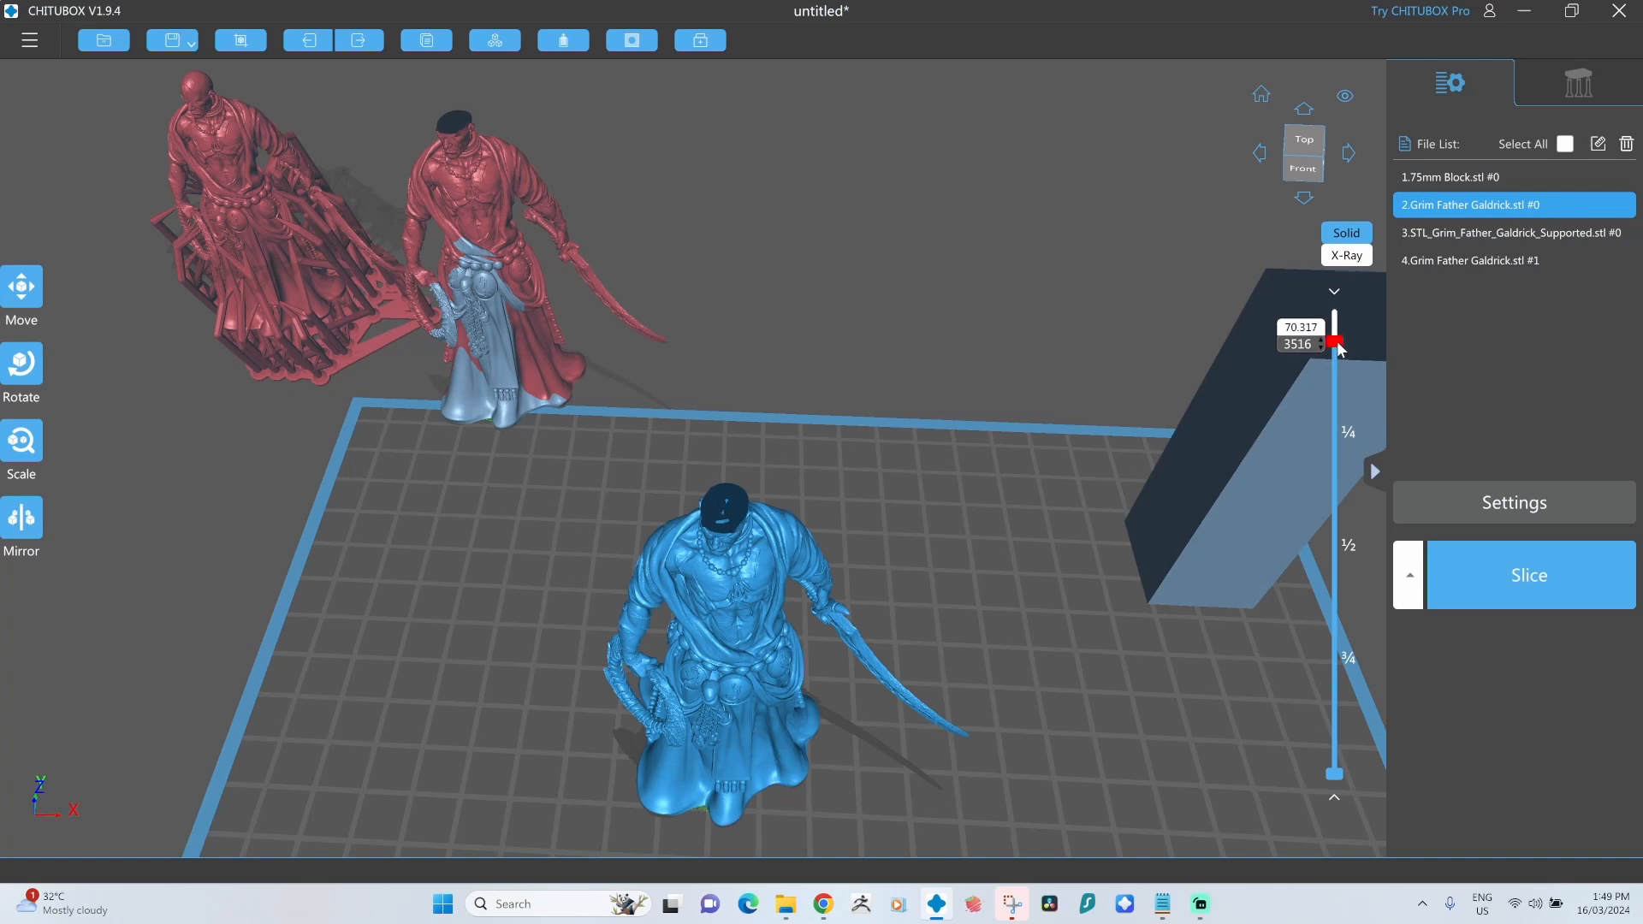
drag(1335, 341, 1335, 351)
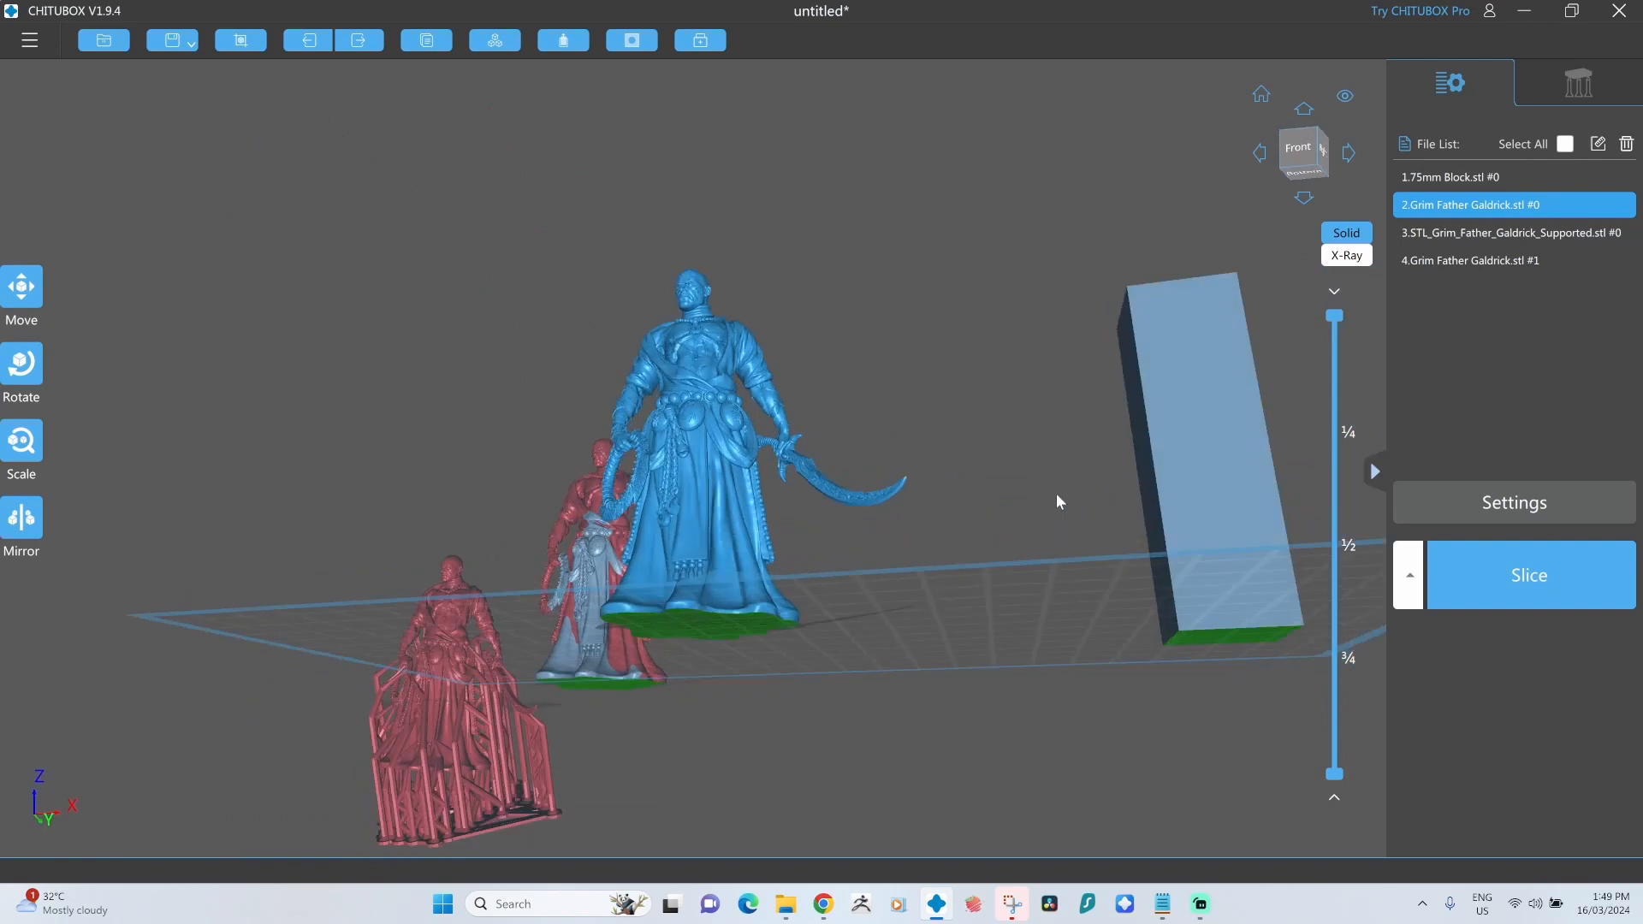
drag(1058, 502, 692, 513)
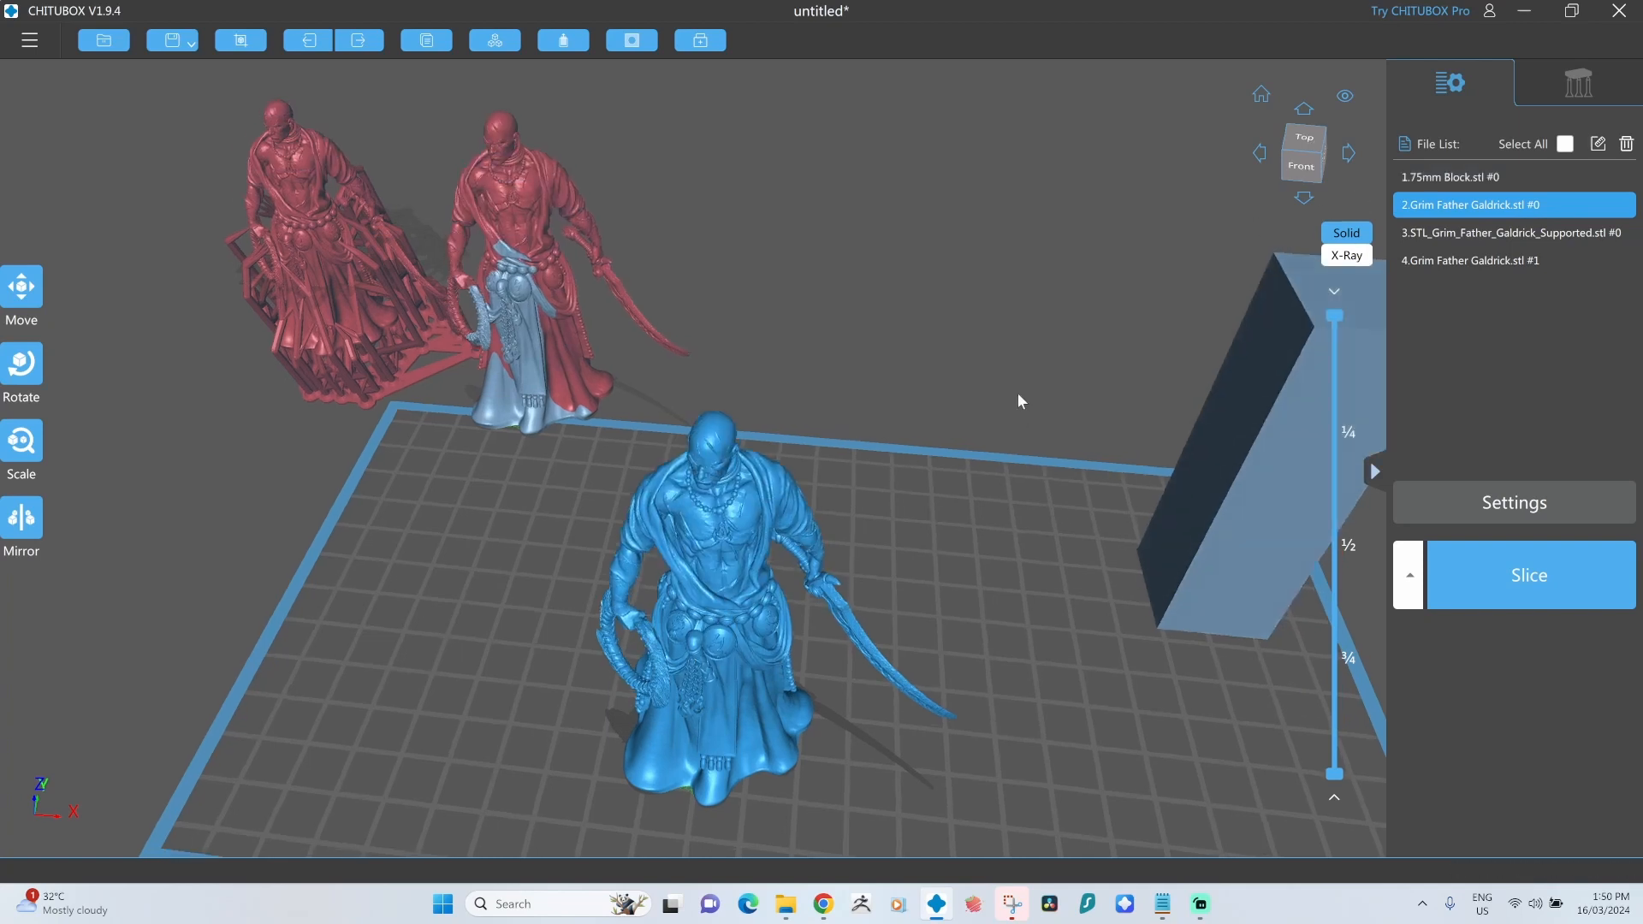
Re-hollow the figurine with wall thickness raised to 3.00 mm, keeping 20% Grid3D infill.
click(563, 40)
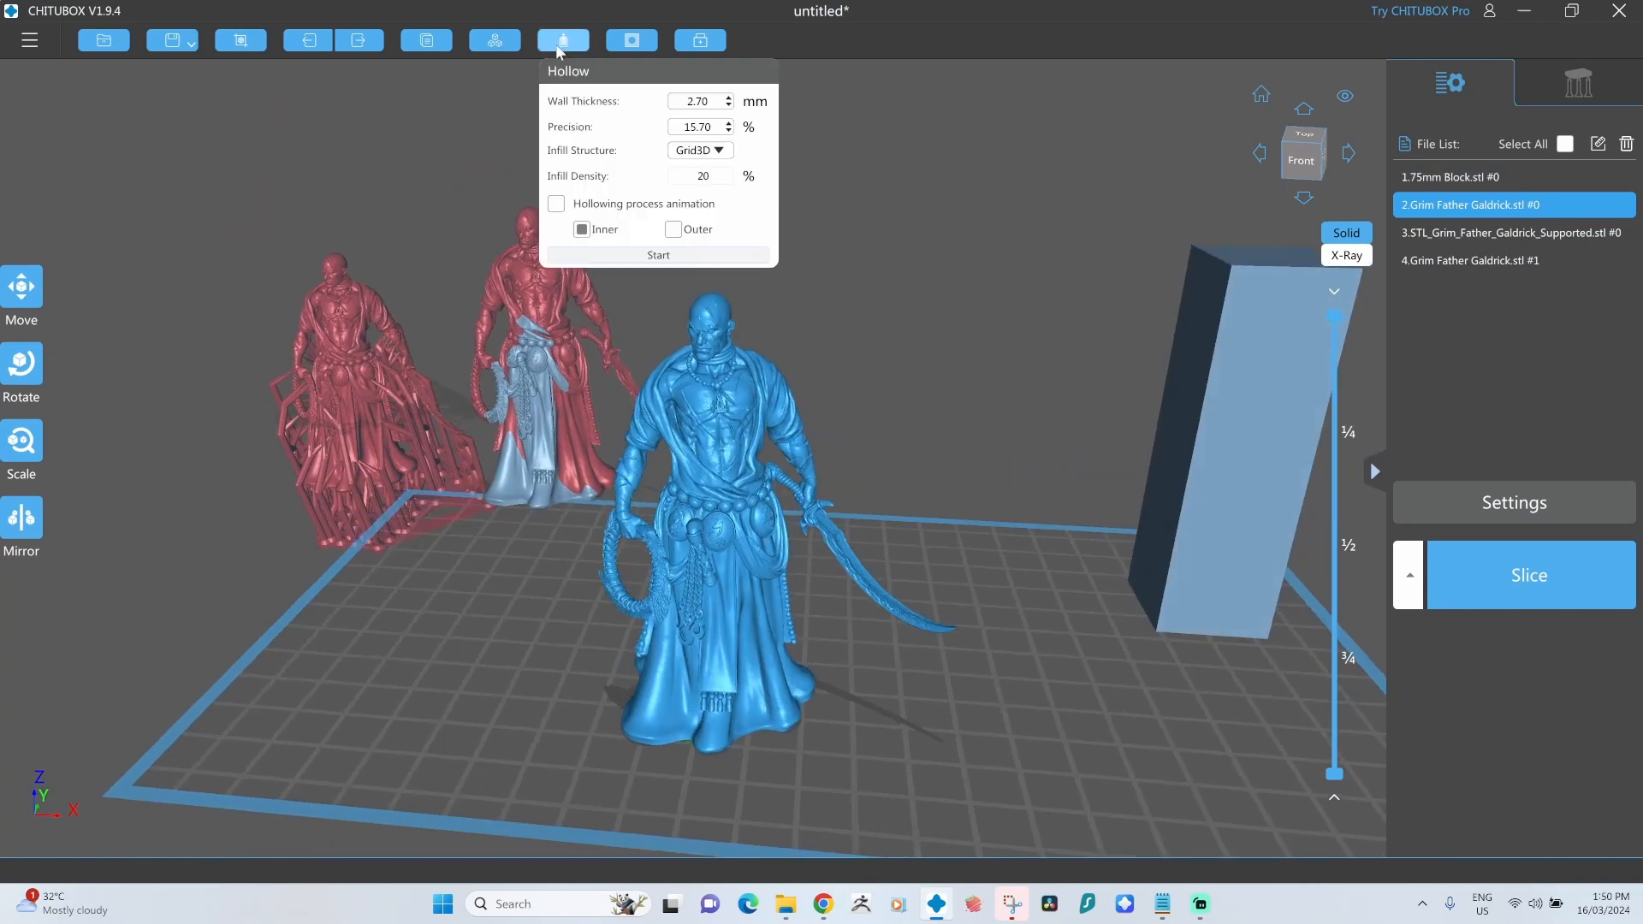
click(729, 96)
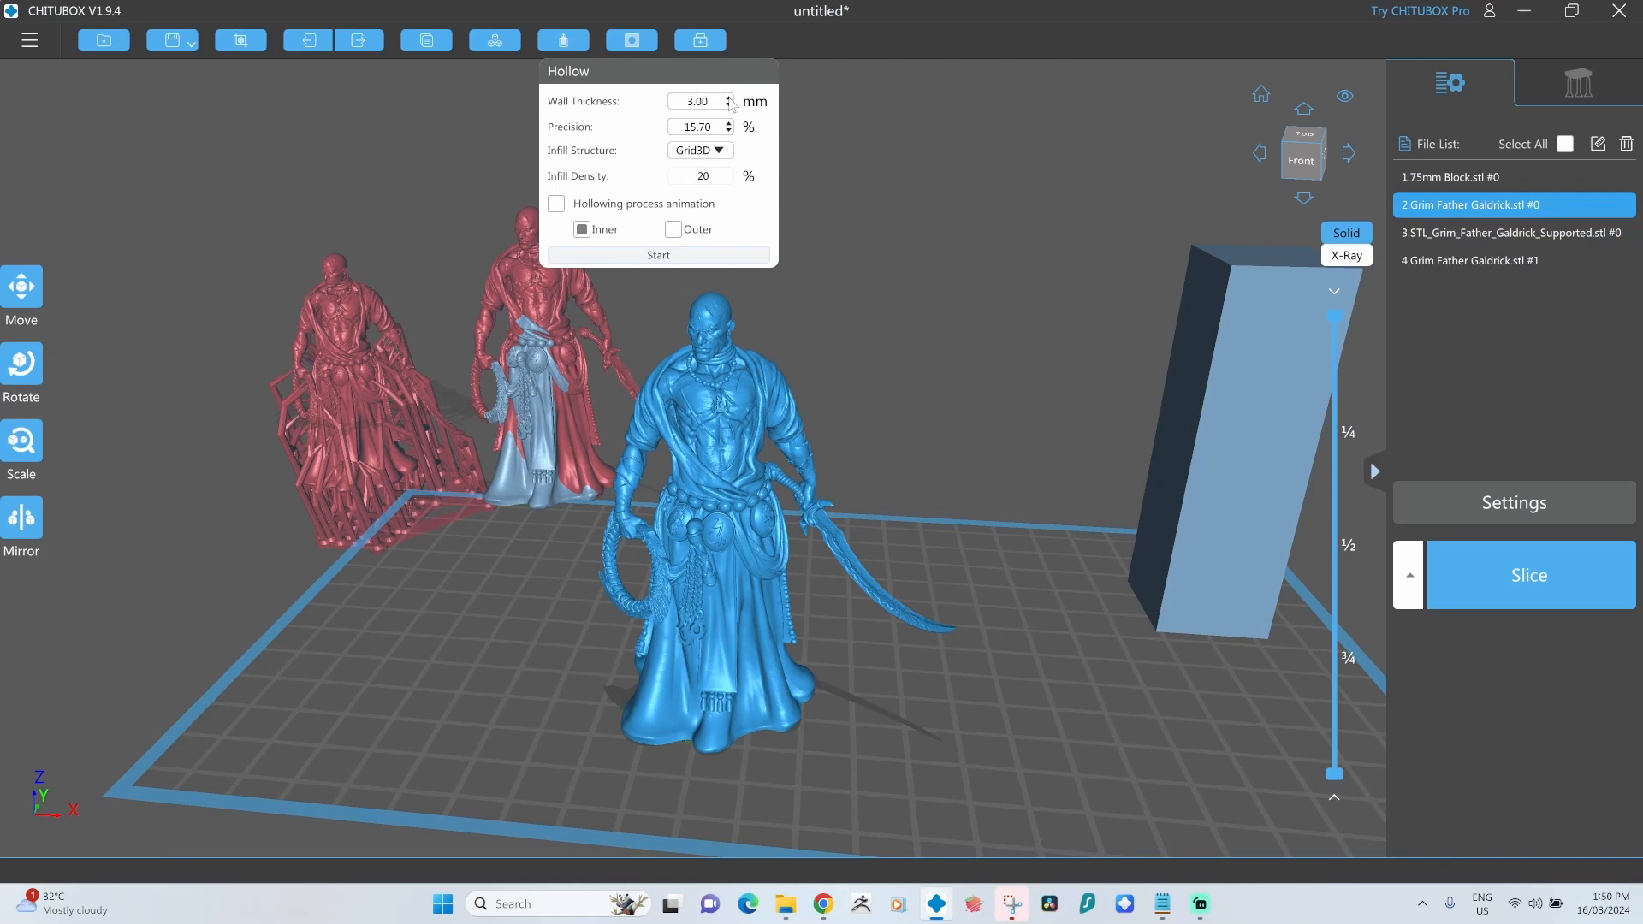
click(657, 255)
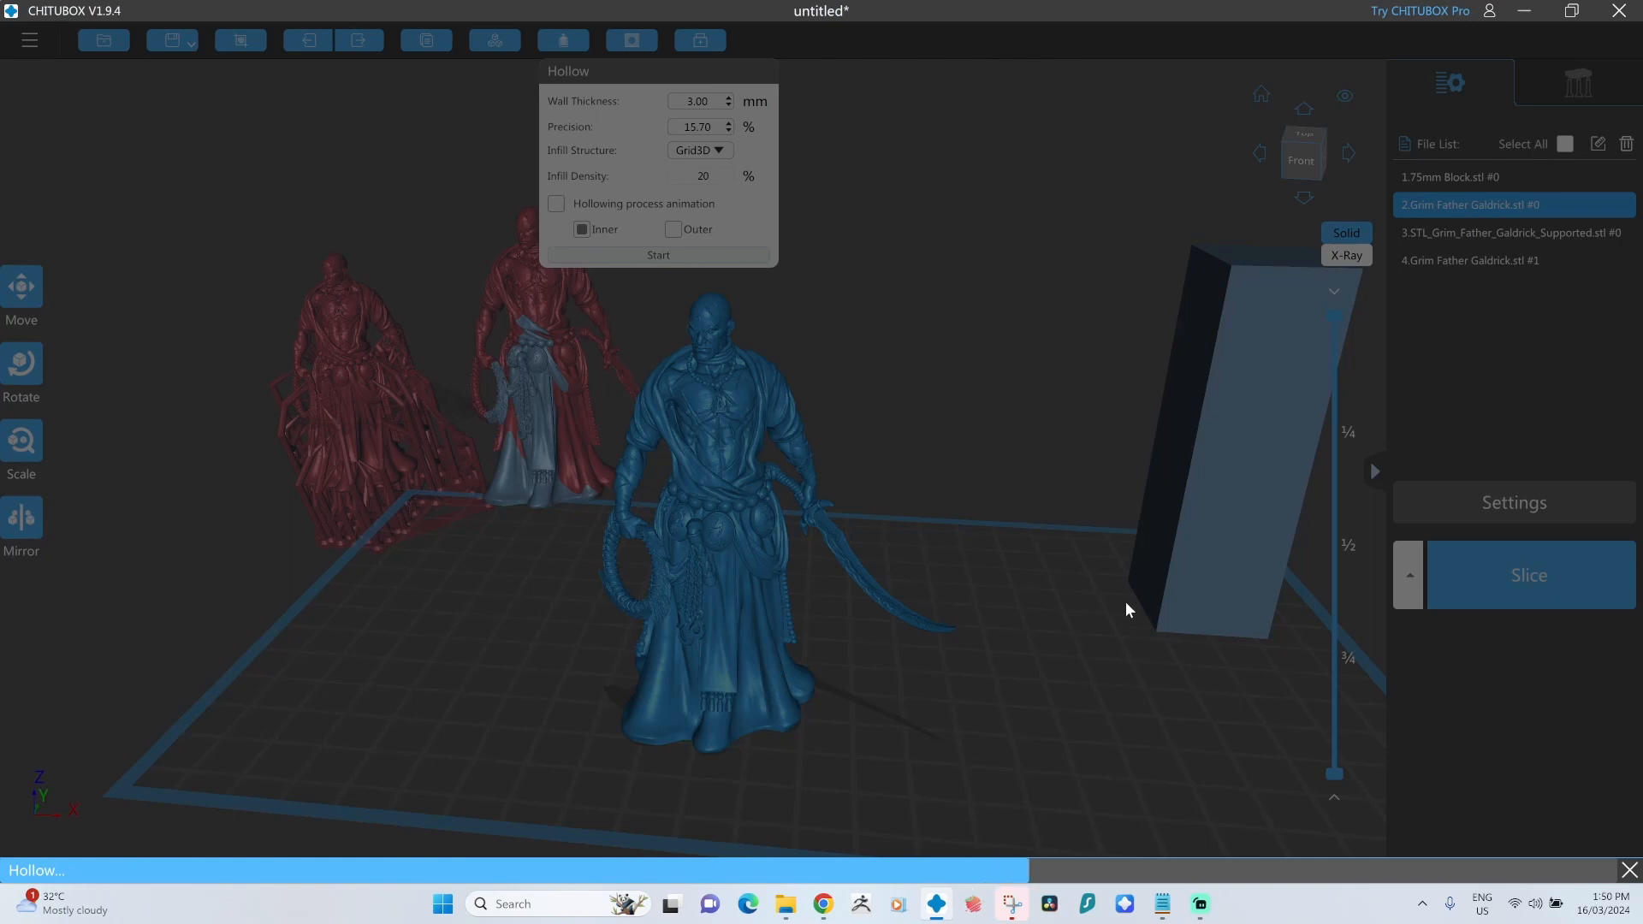
mouse_move(1042, 421)
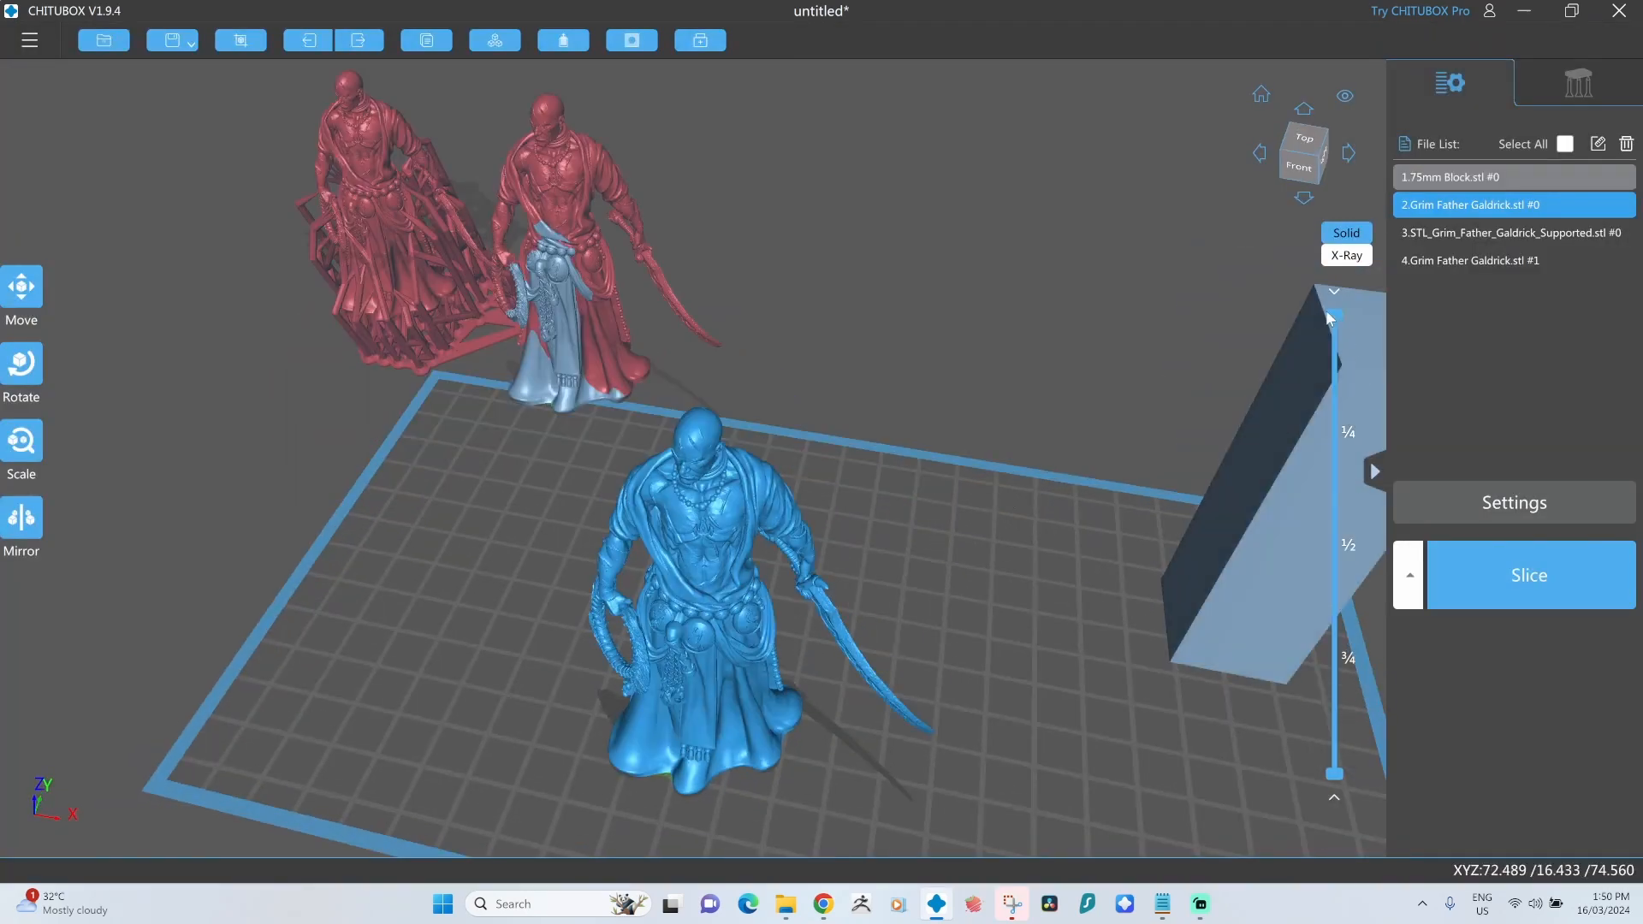
drag(1333, 317, 1333, 336)
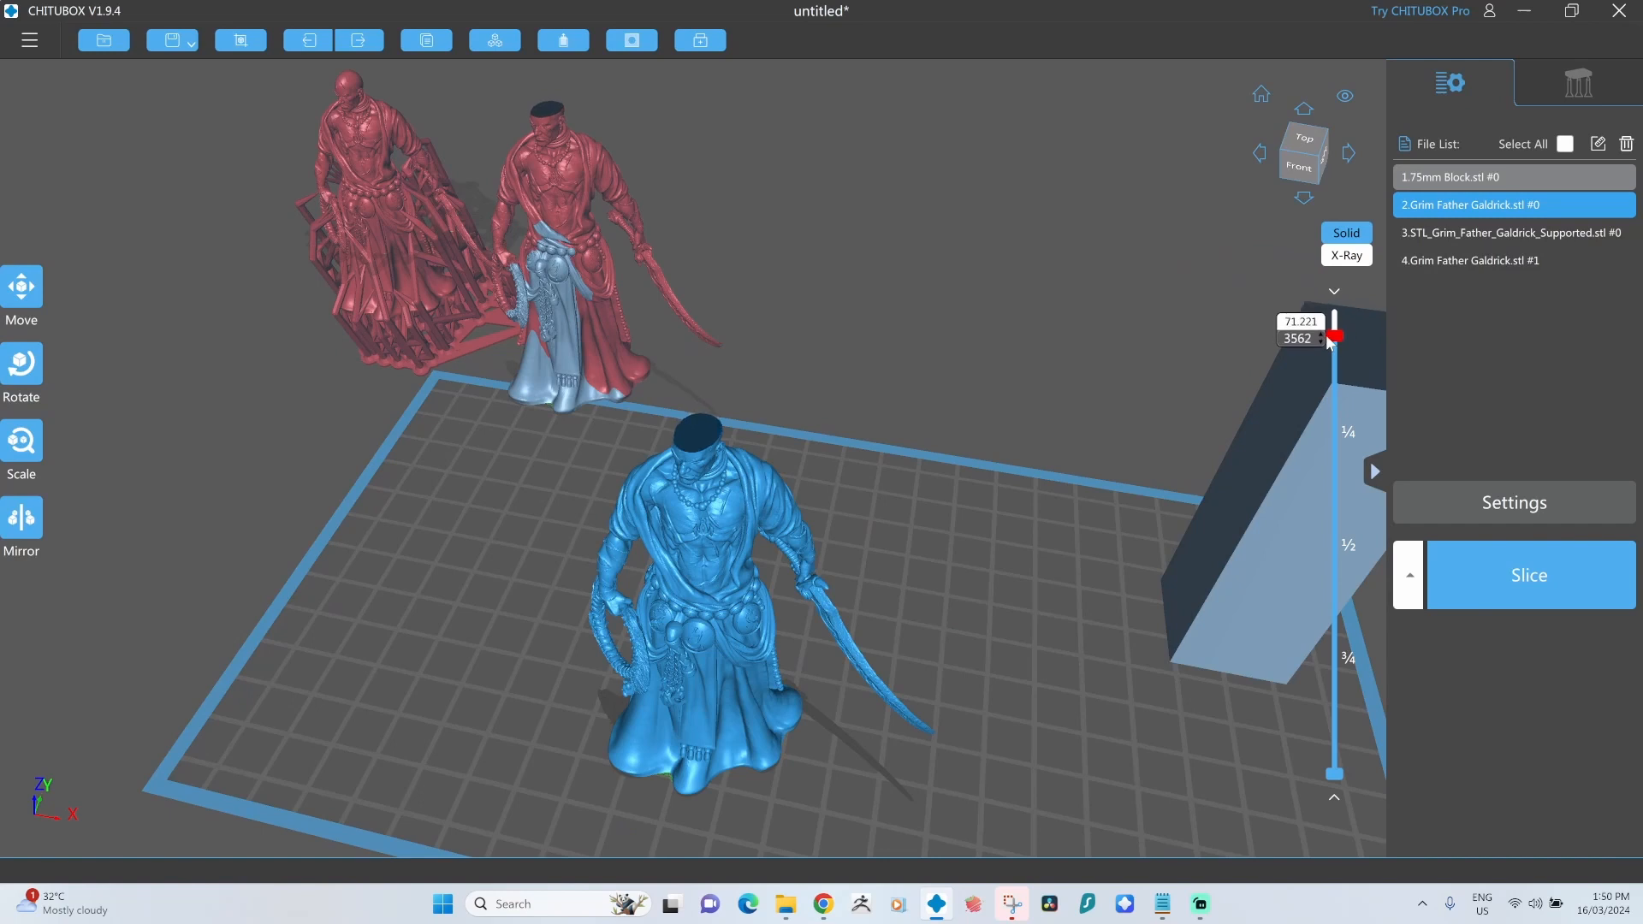
drag(1334, 335, 1334, 362)
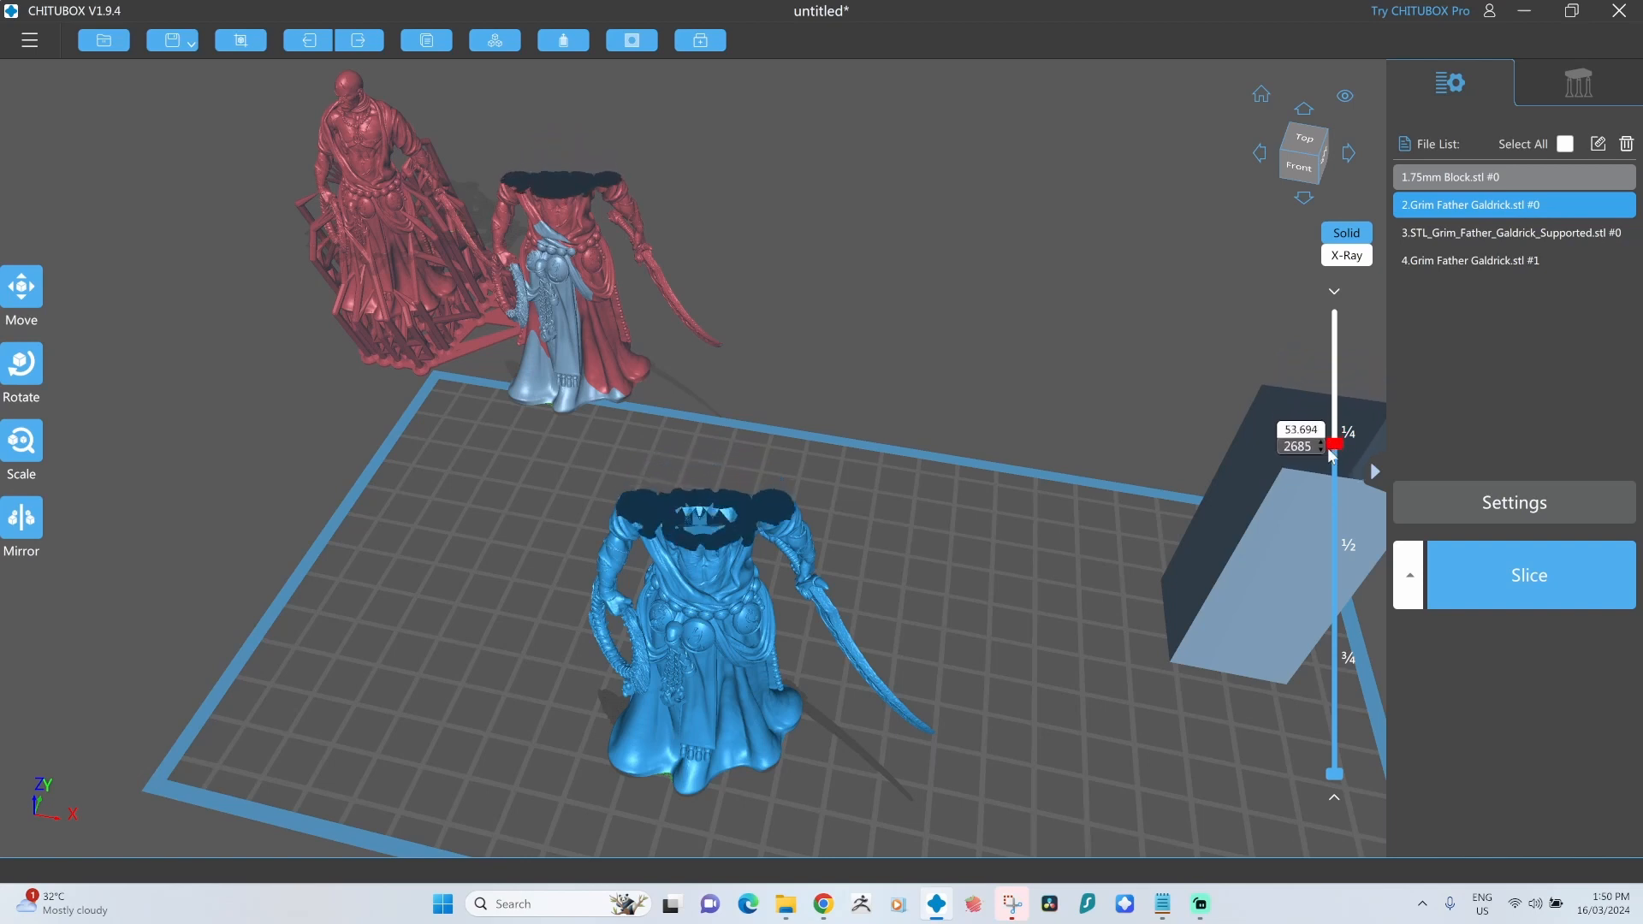
drag(1333, 440, 1333, 539)
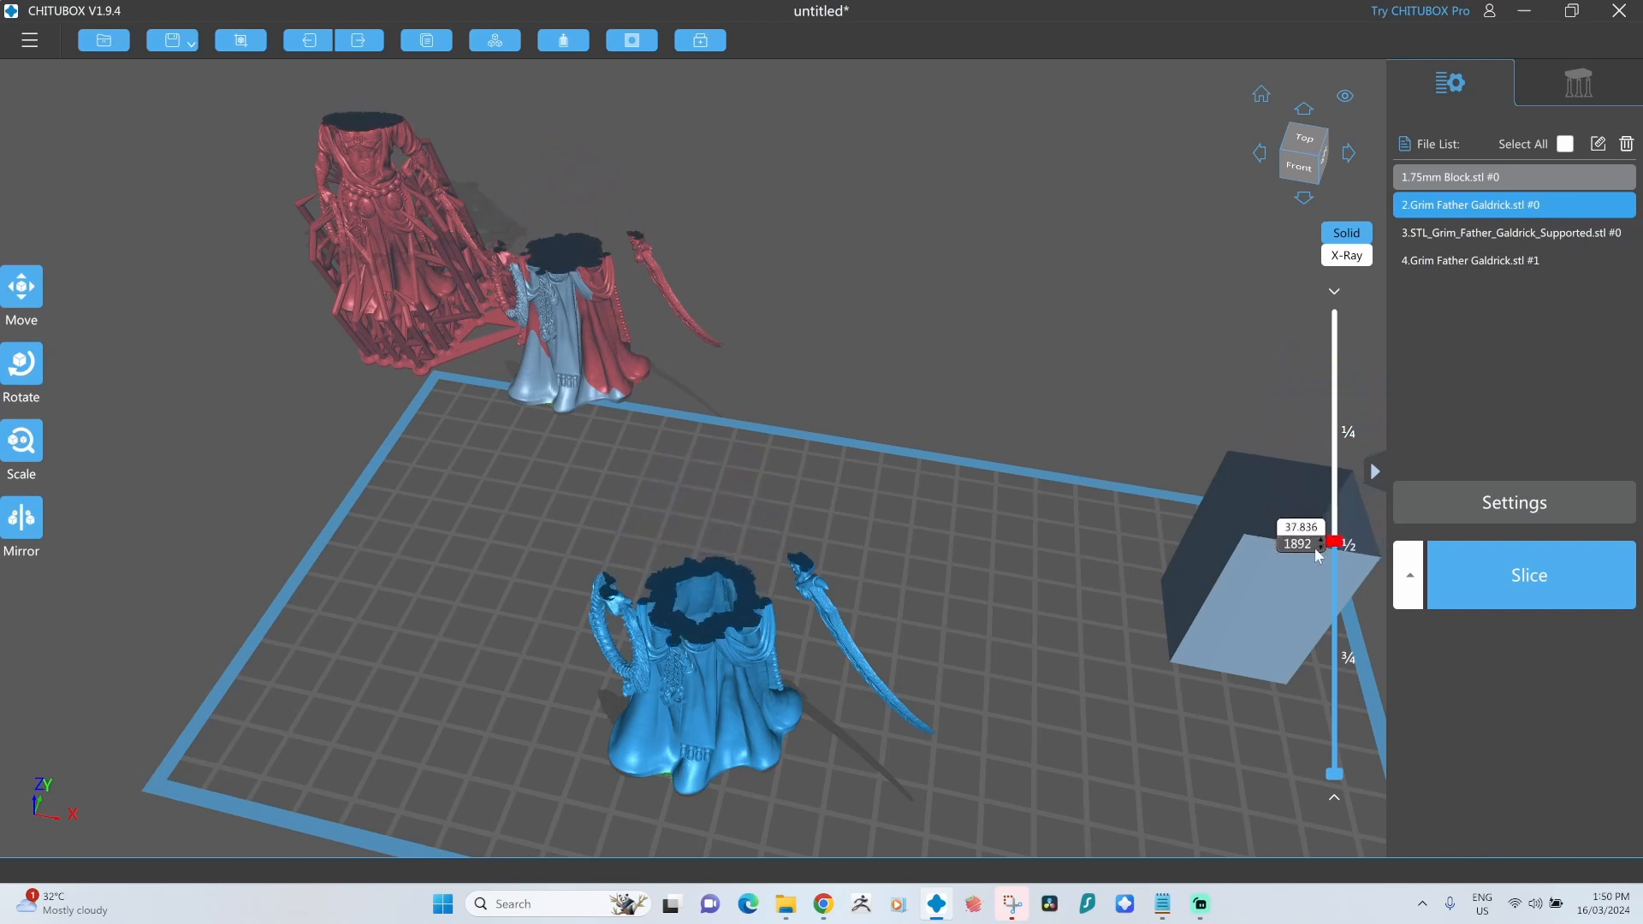
drag(1333, 545, 1333, 704)
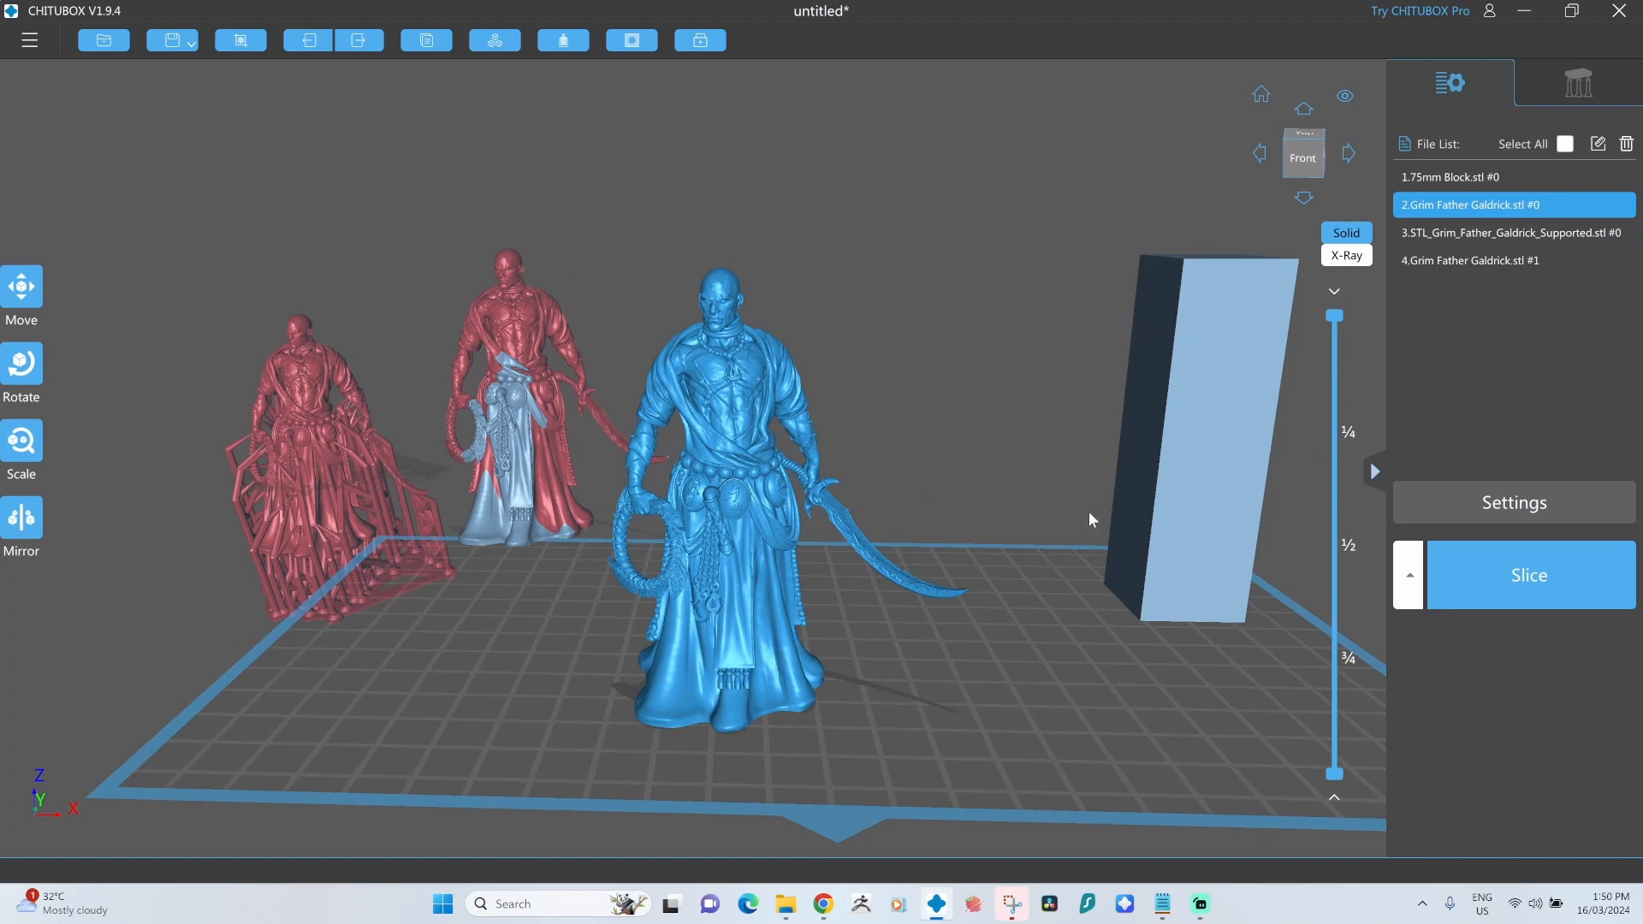
mouse_move(651, 433)
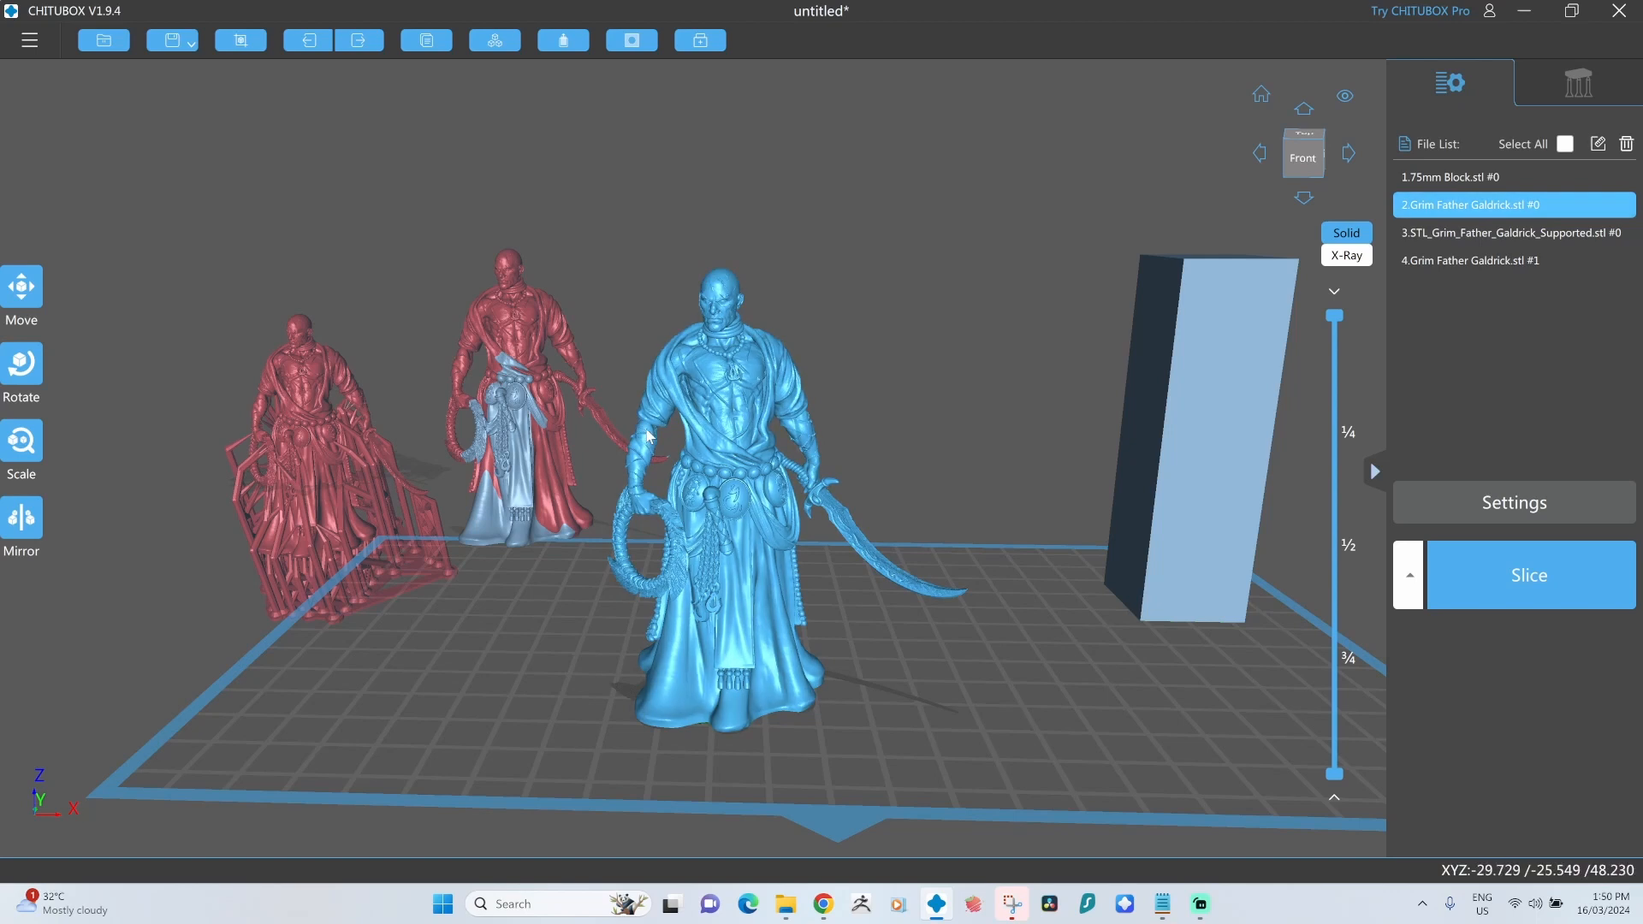
mouse_move(675, 380)
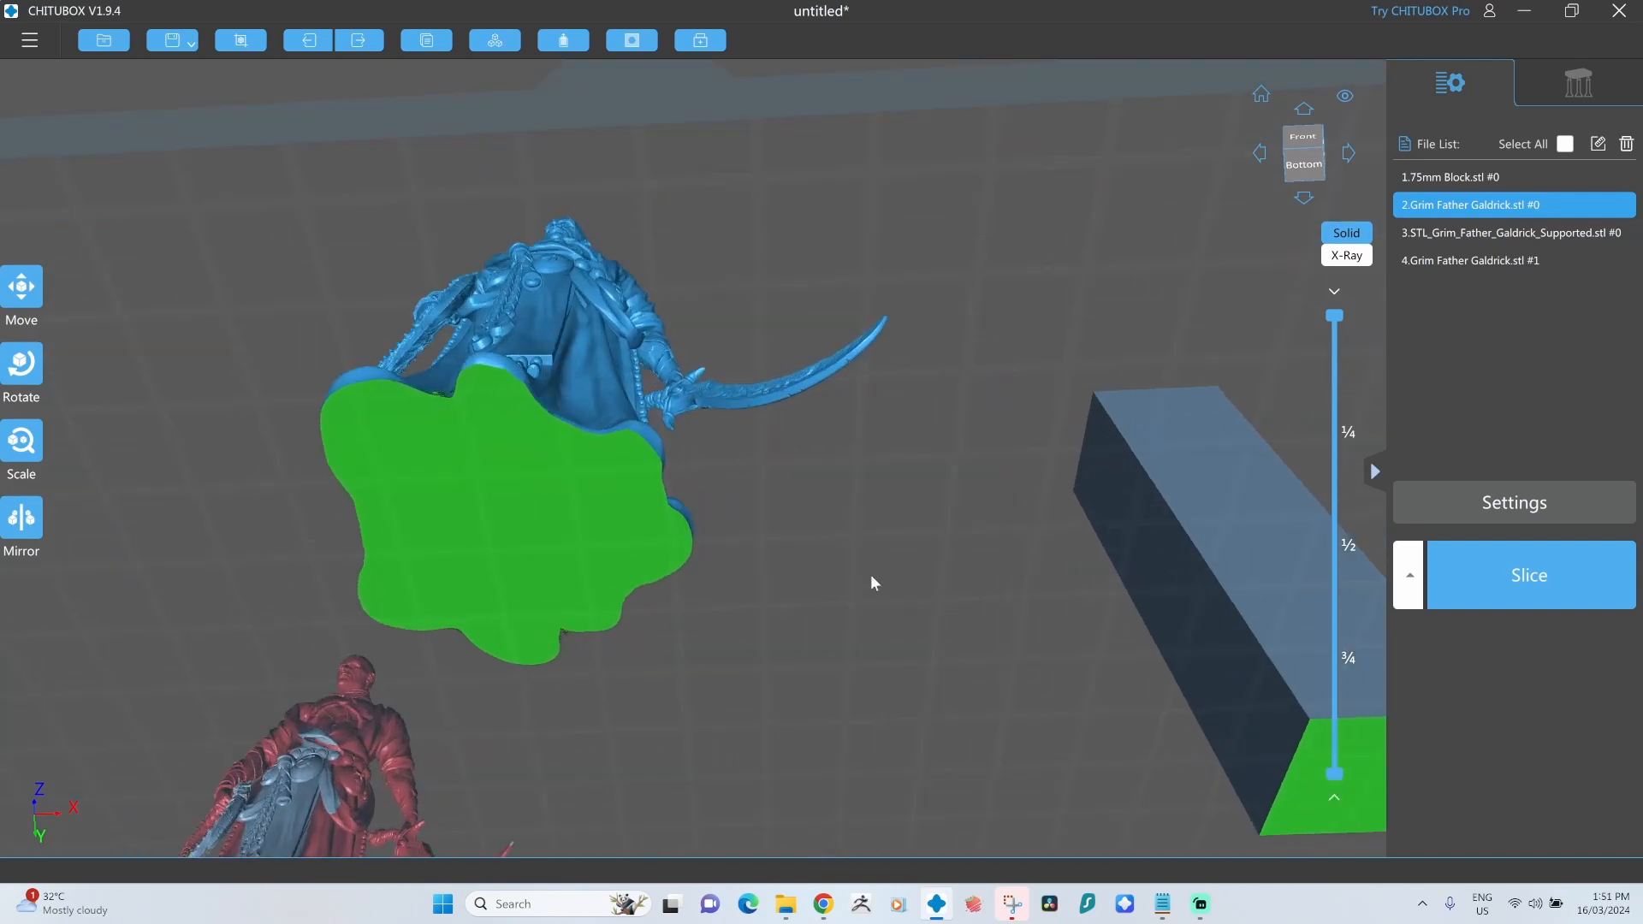
Set the Dig Hole tool to a 7.20 mm hole size and 7.00 mm depth.
click(631, 39)
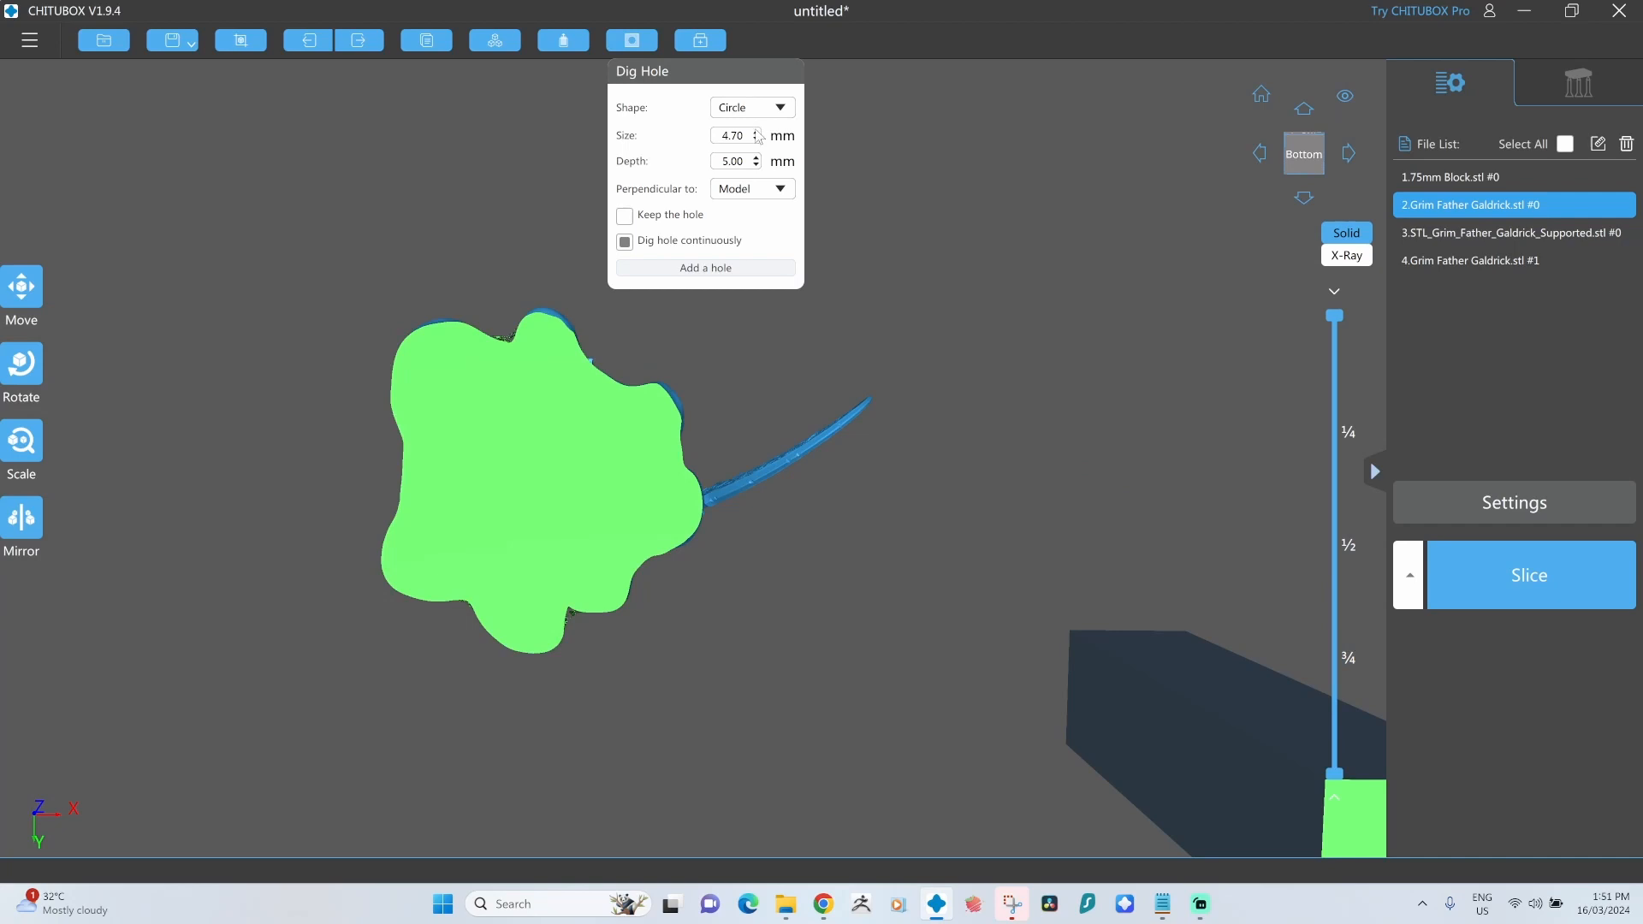
click(755, 130)
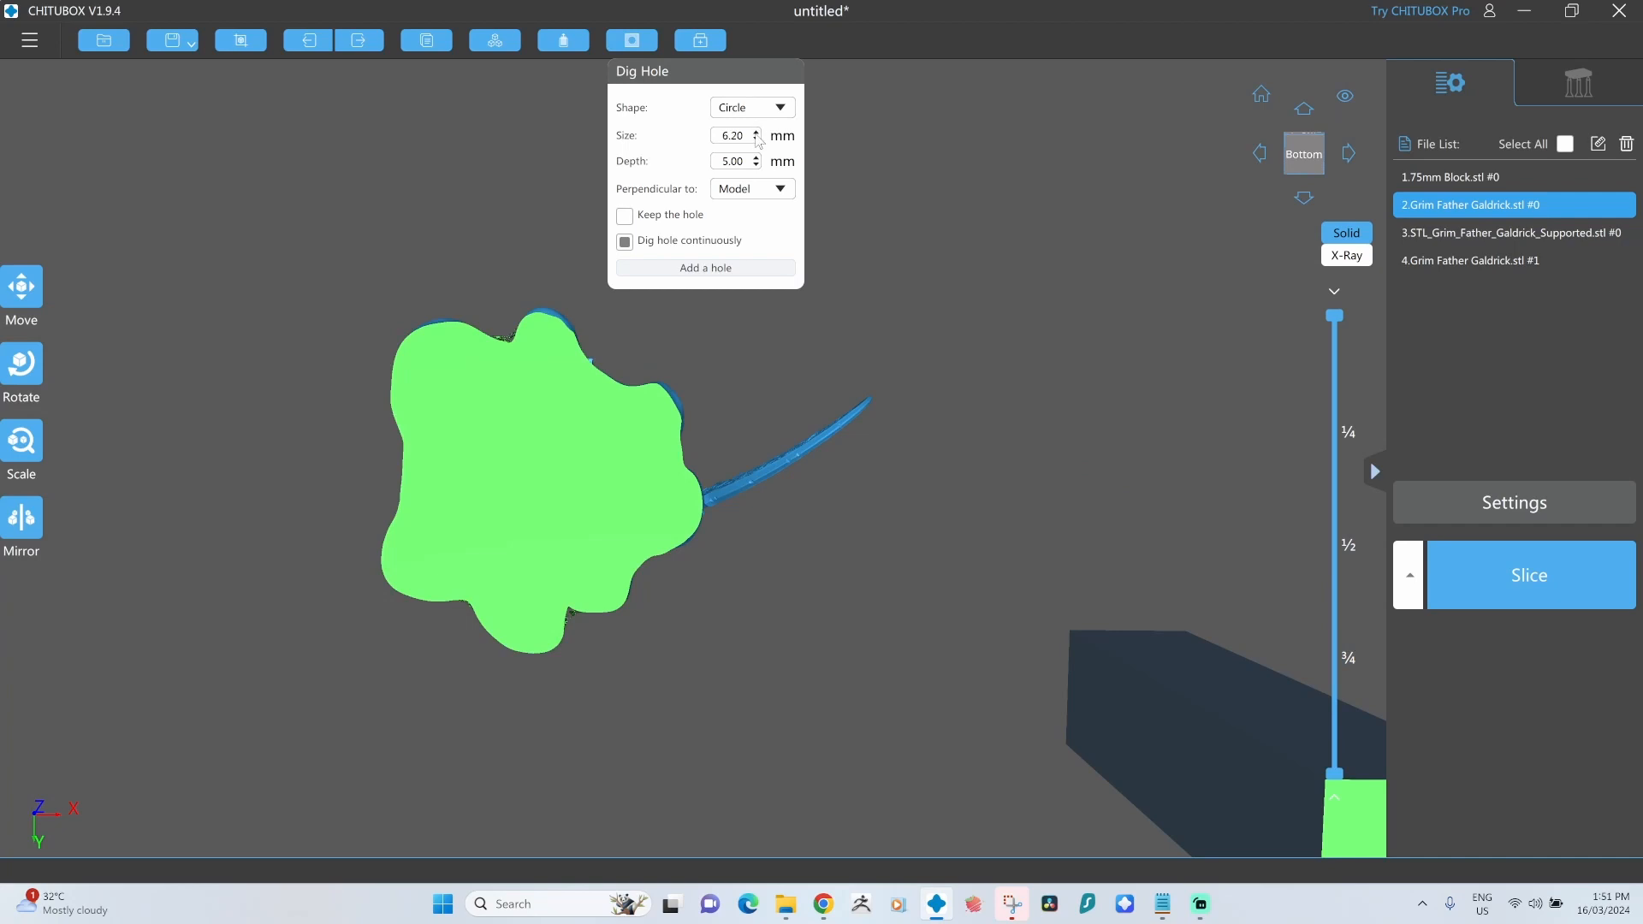
click(754, 130)
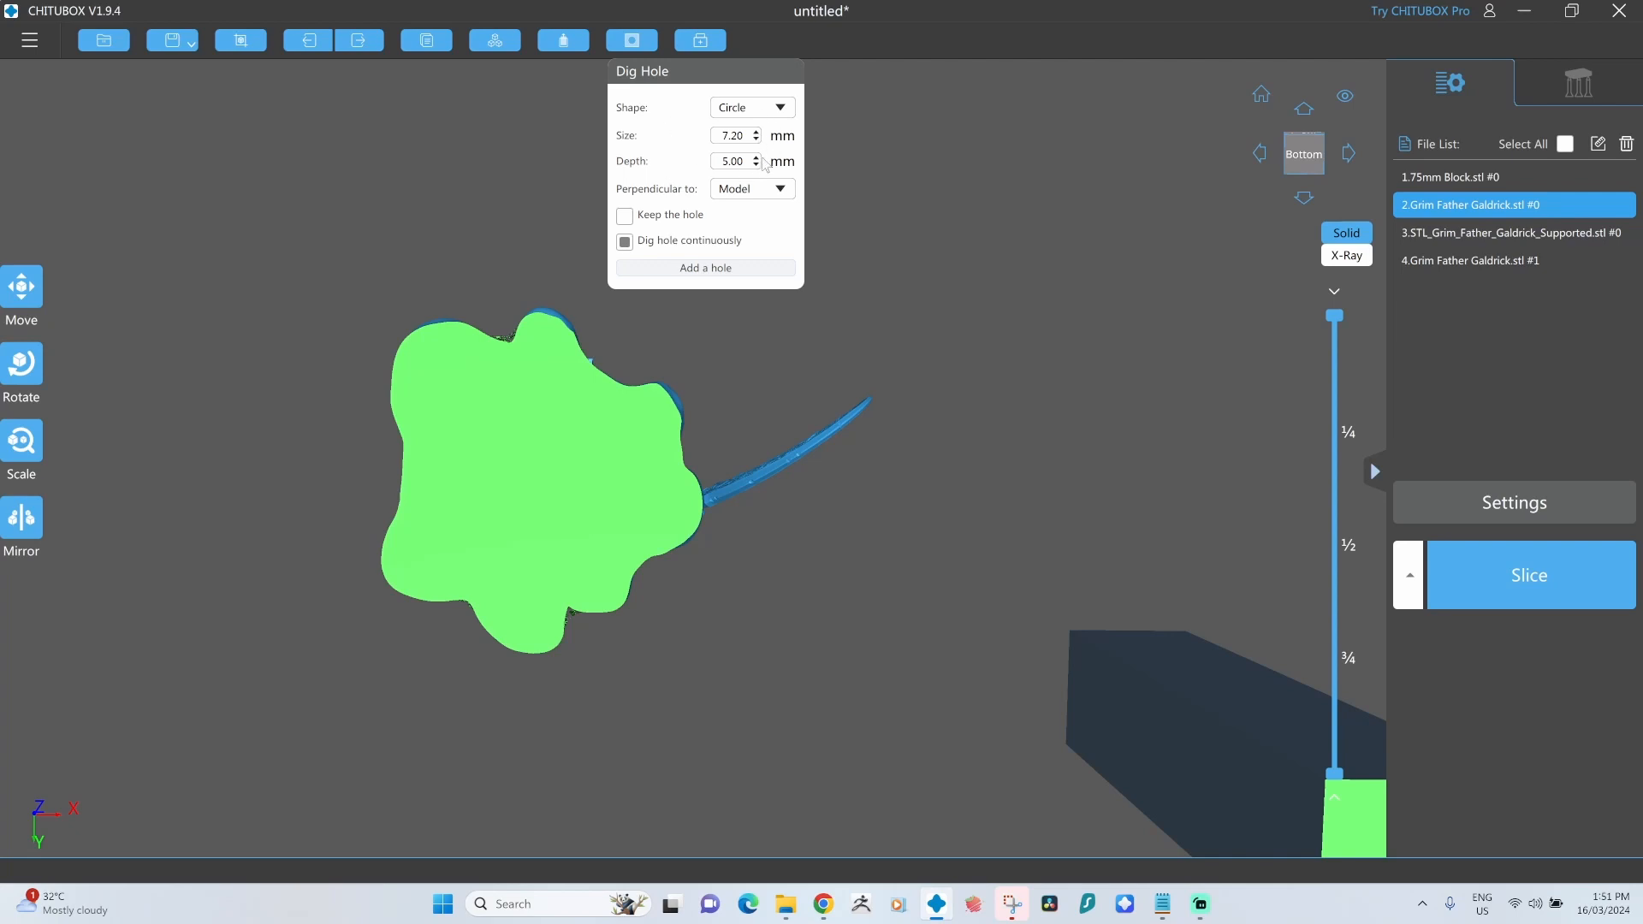
click(757, 157)
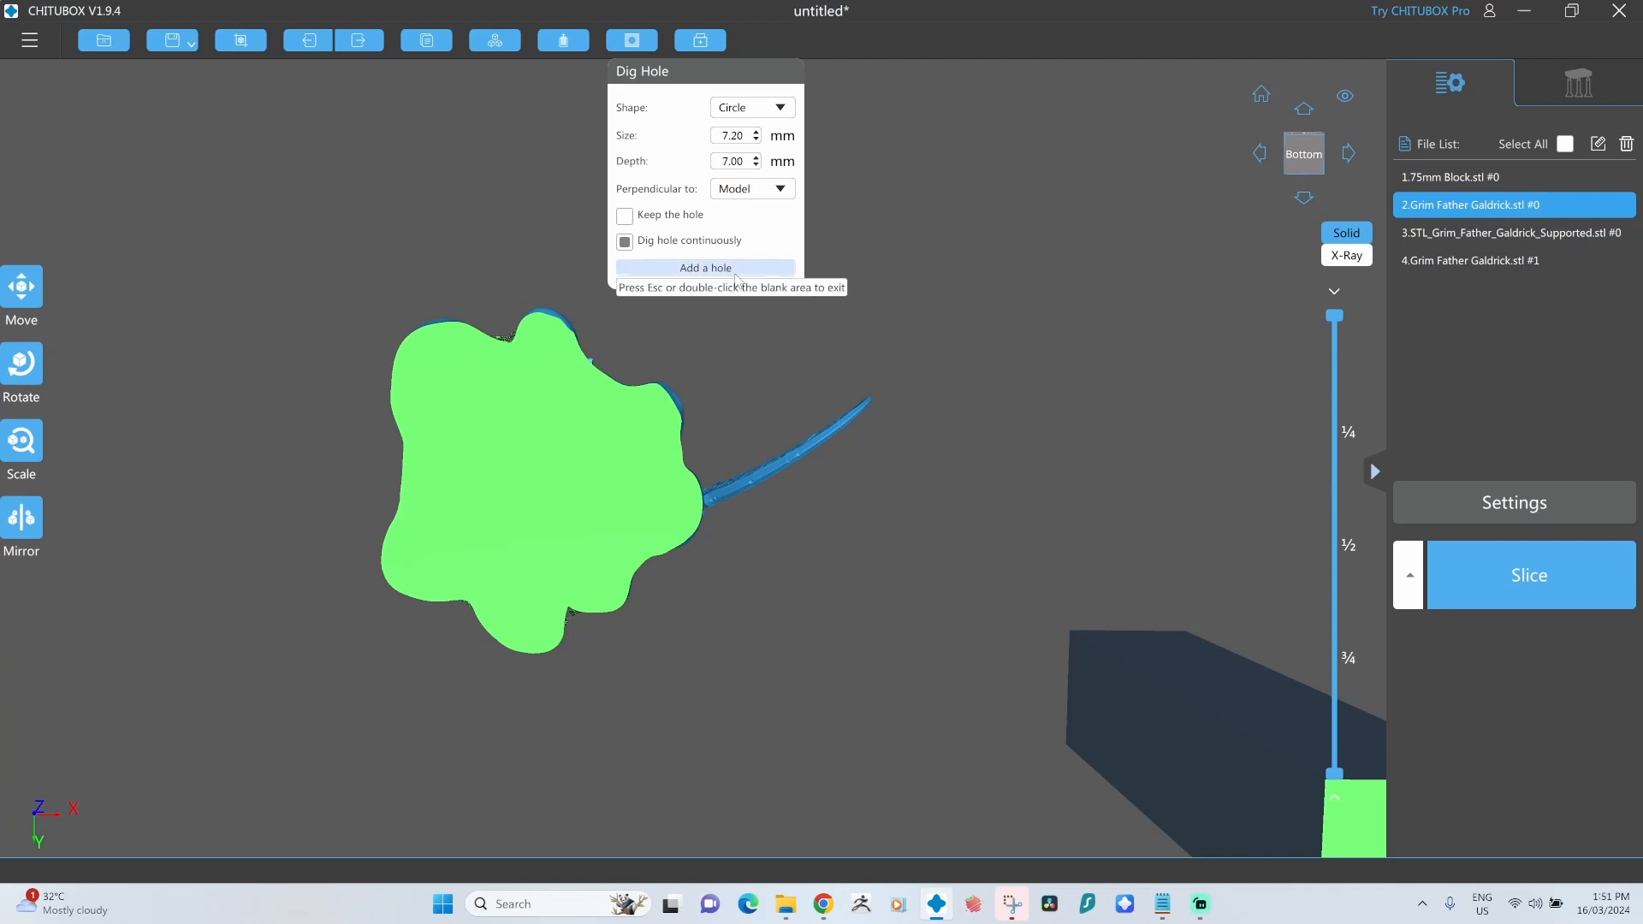
Add the drain hole and dig it into the figurine's base.
click(515, 469)
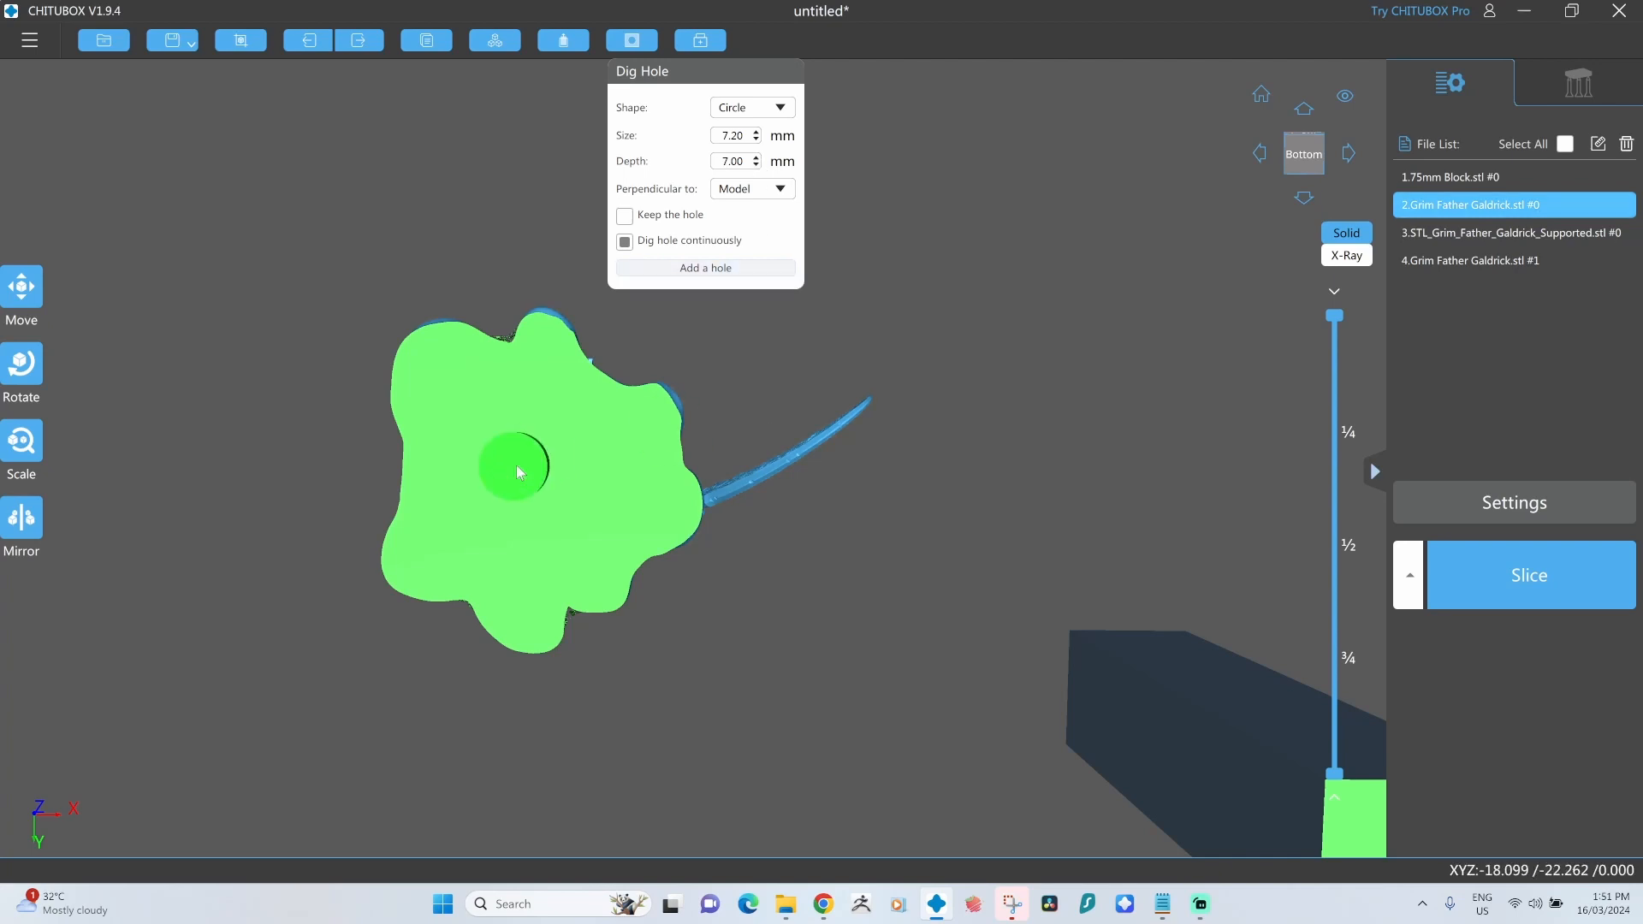
click(704, 267)
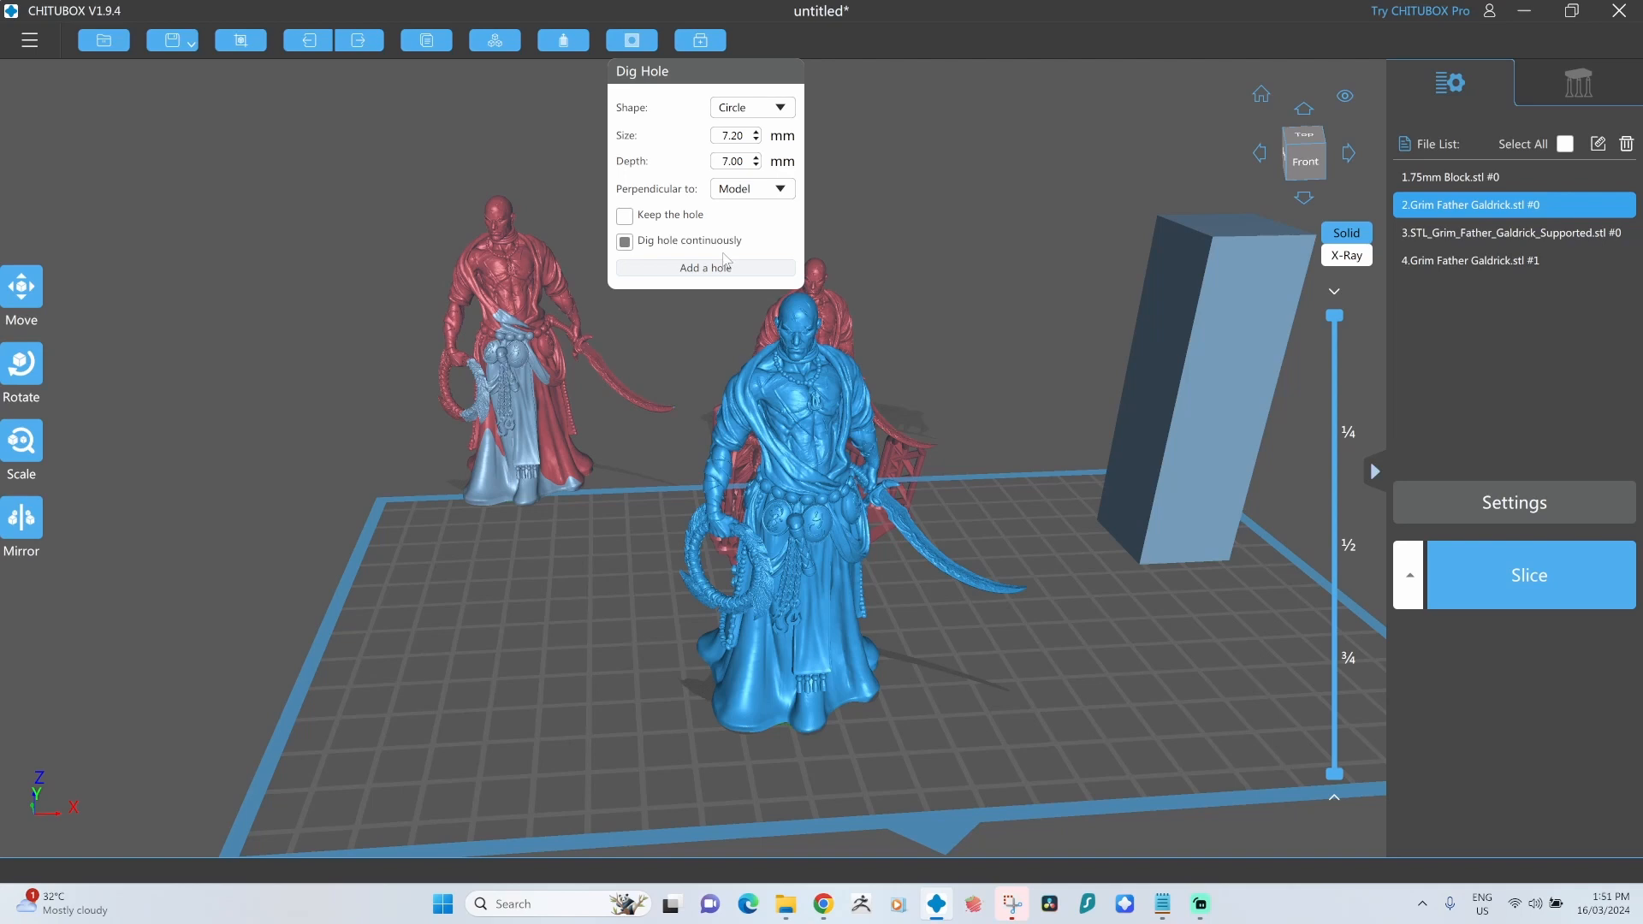
mouse_move(750, 270)
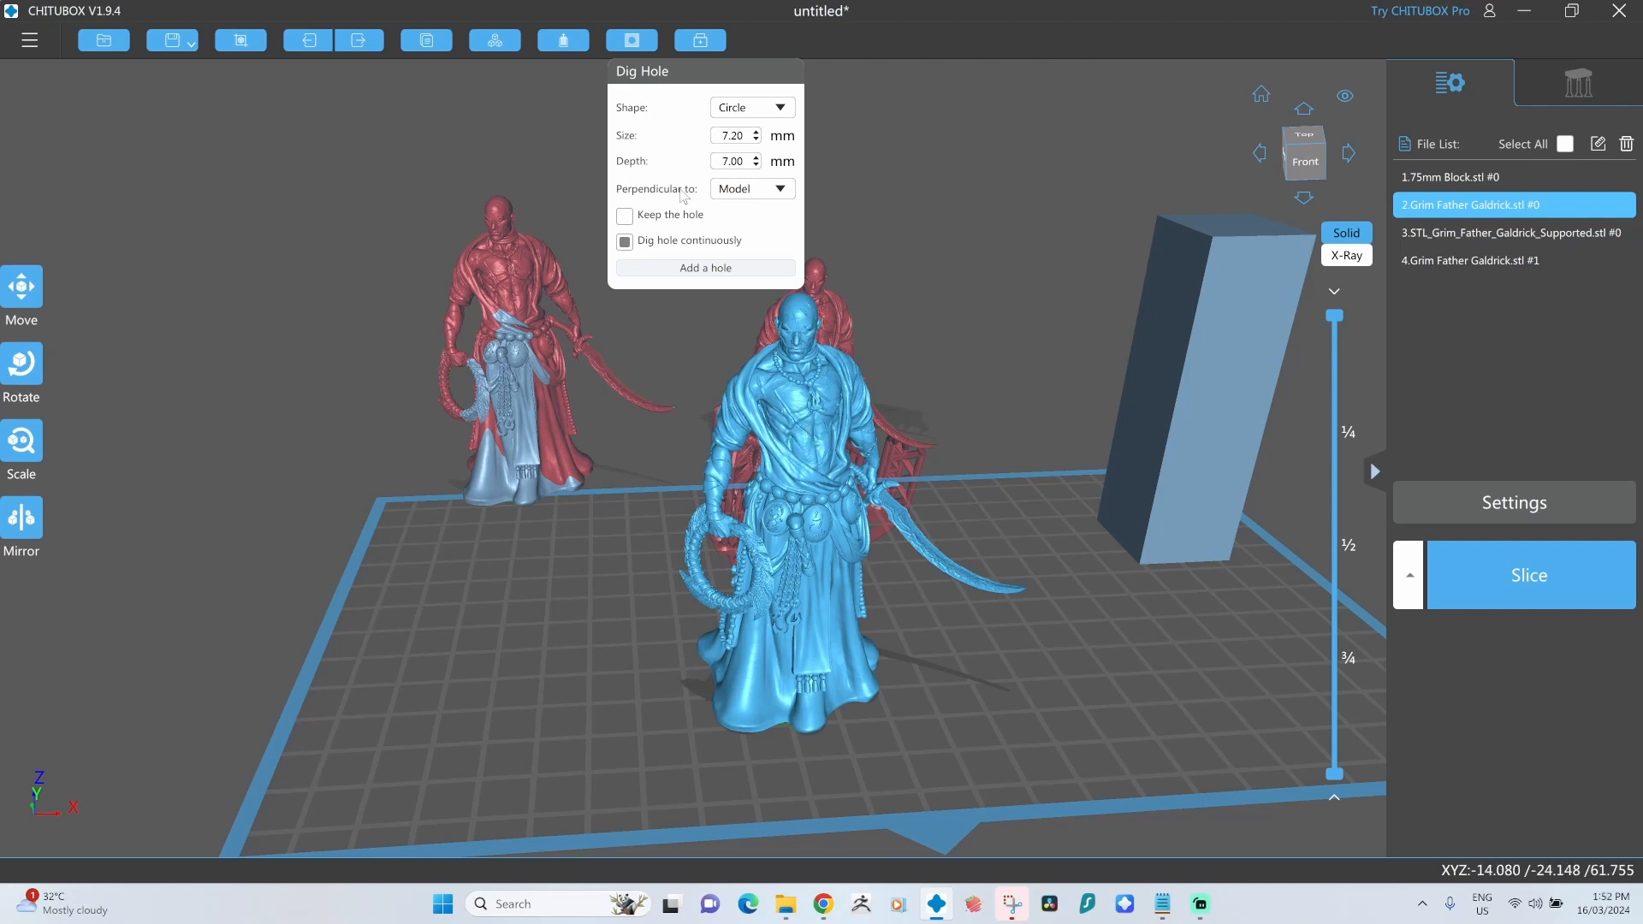
mouse_move(773, 164)
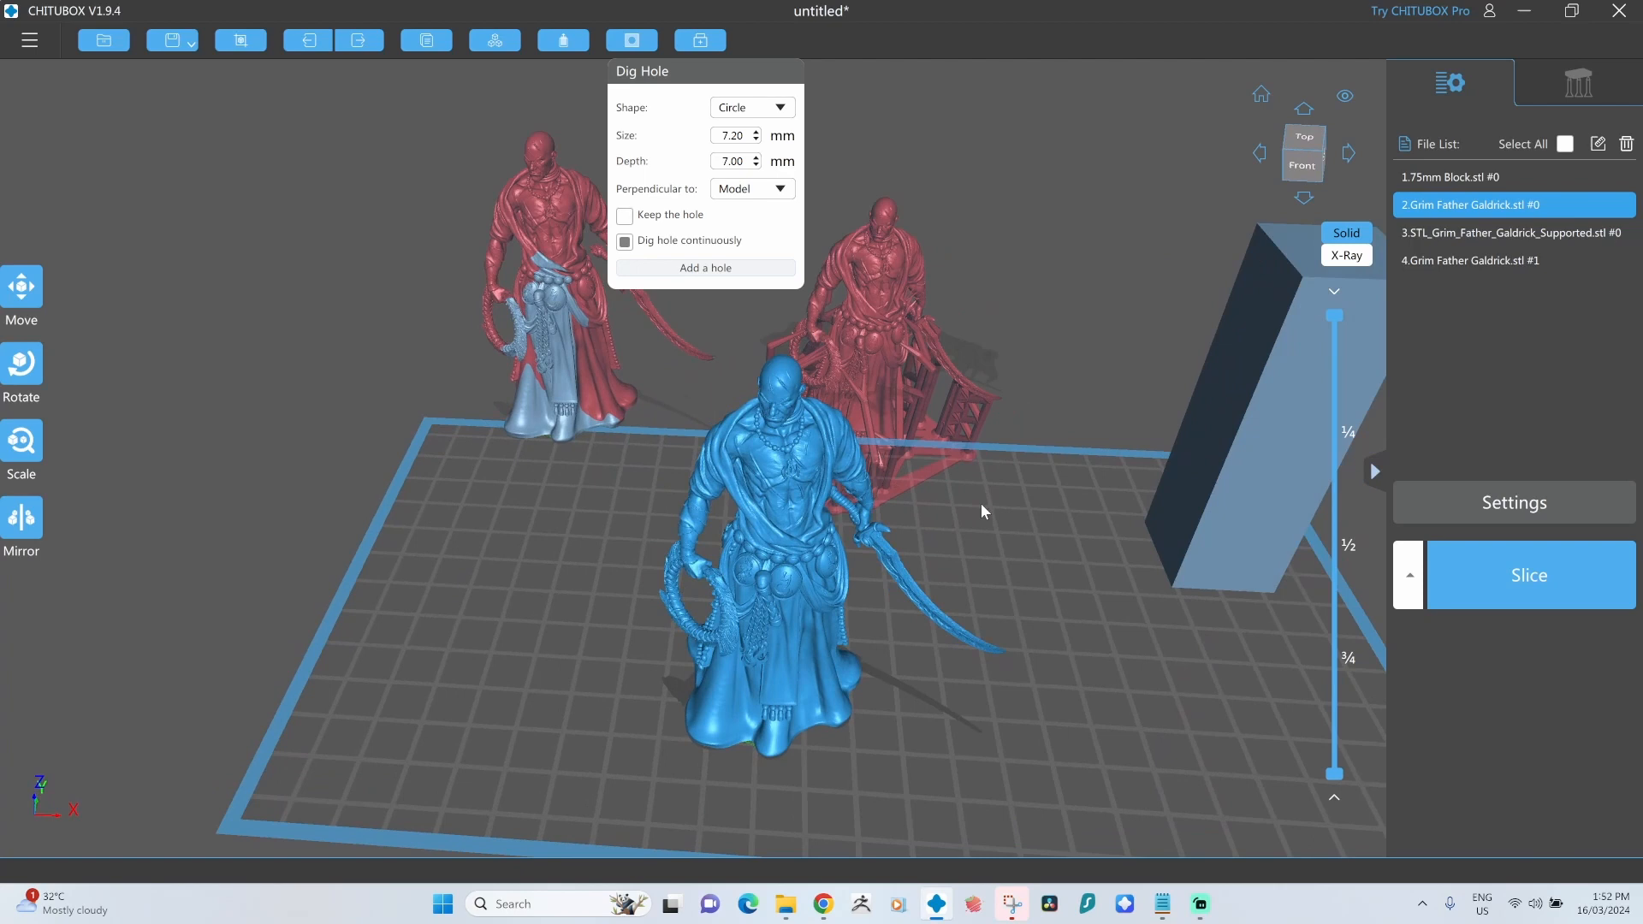
Orbit the scene to view the drilled figurine standing beside the reference block.
drag(986, 511, 755, 512)
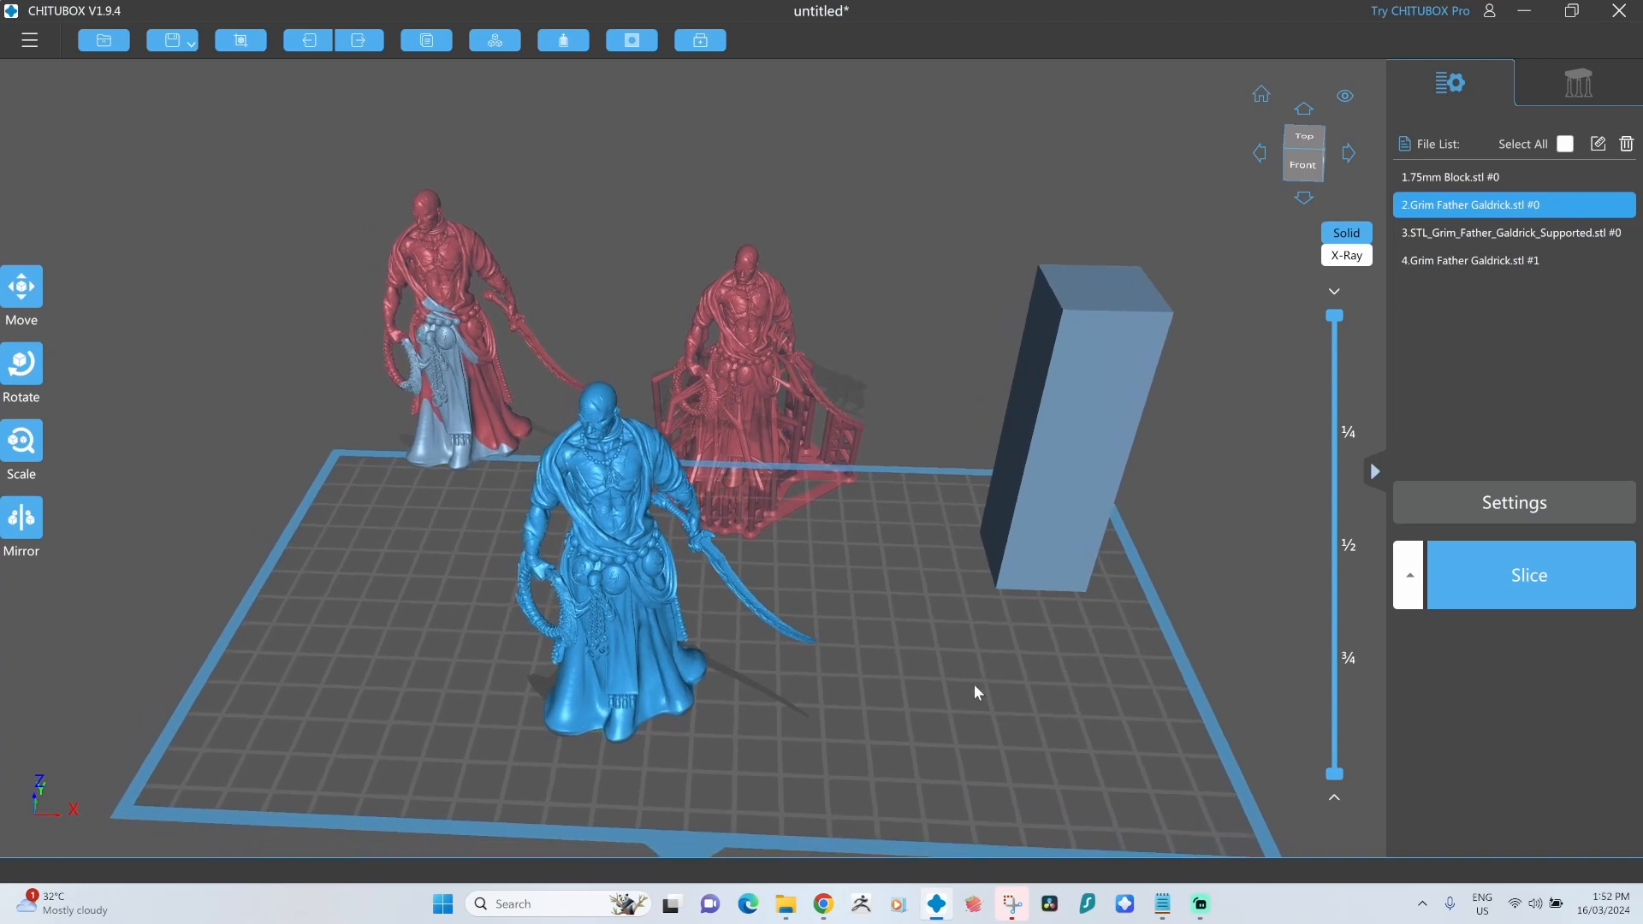
drag(973, 691, 904, 696)
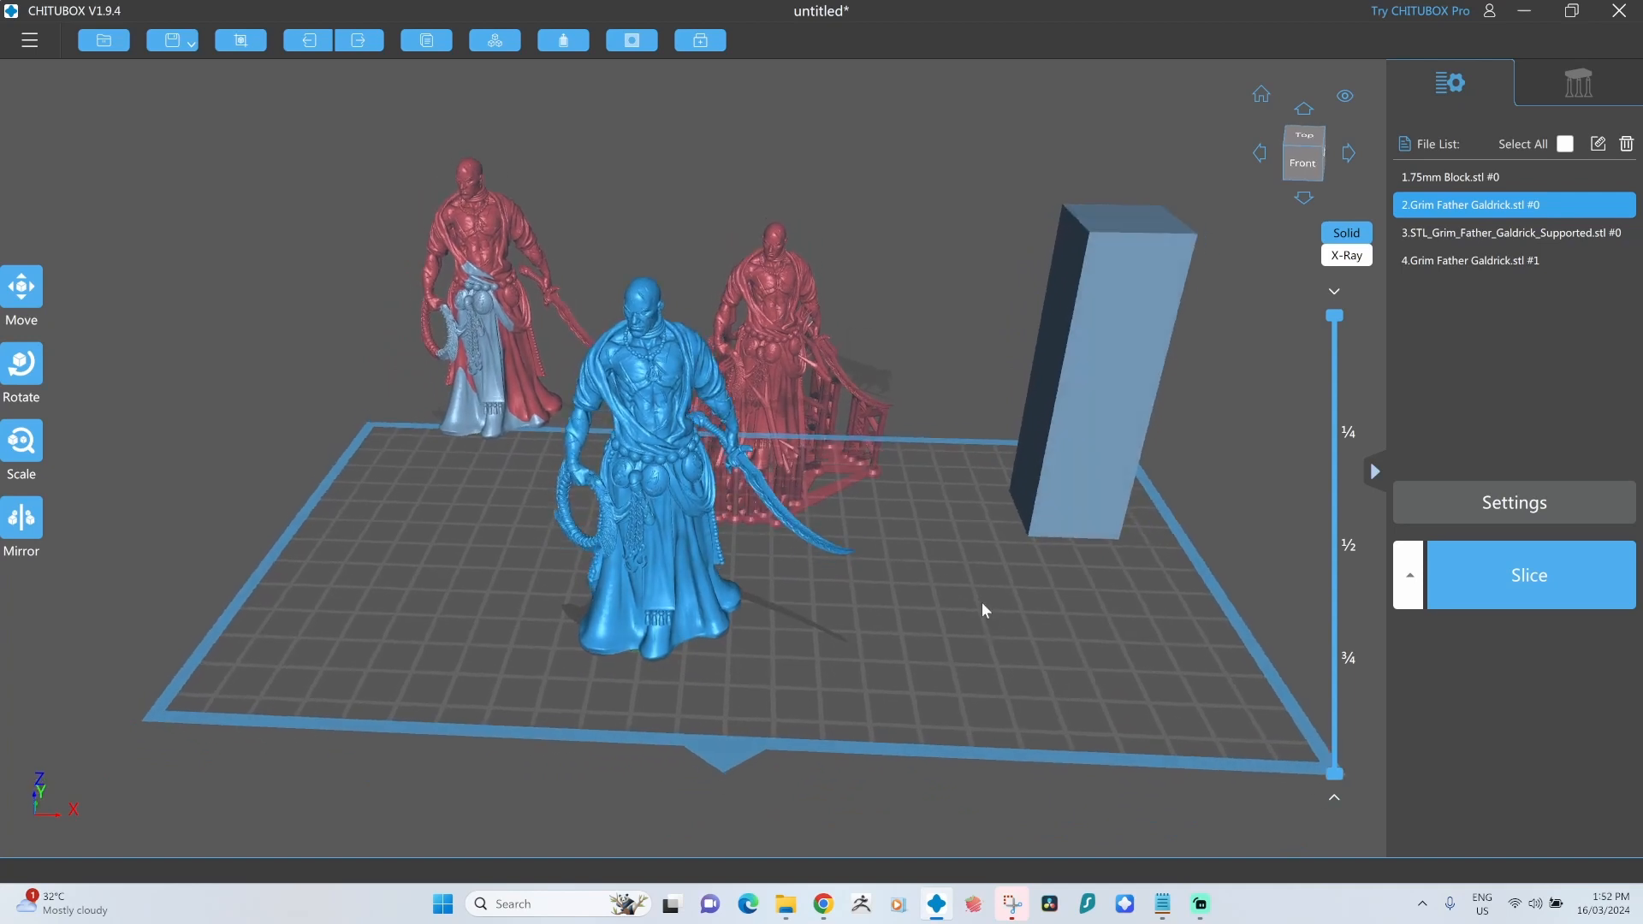
mouse_move(1032, 580)
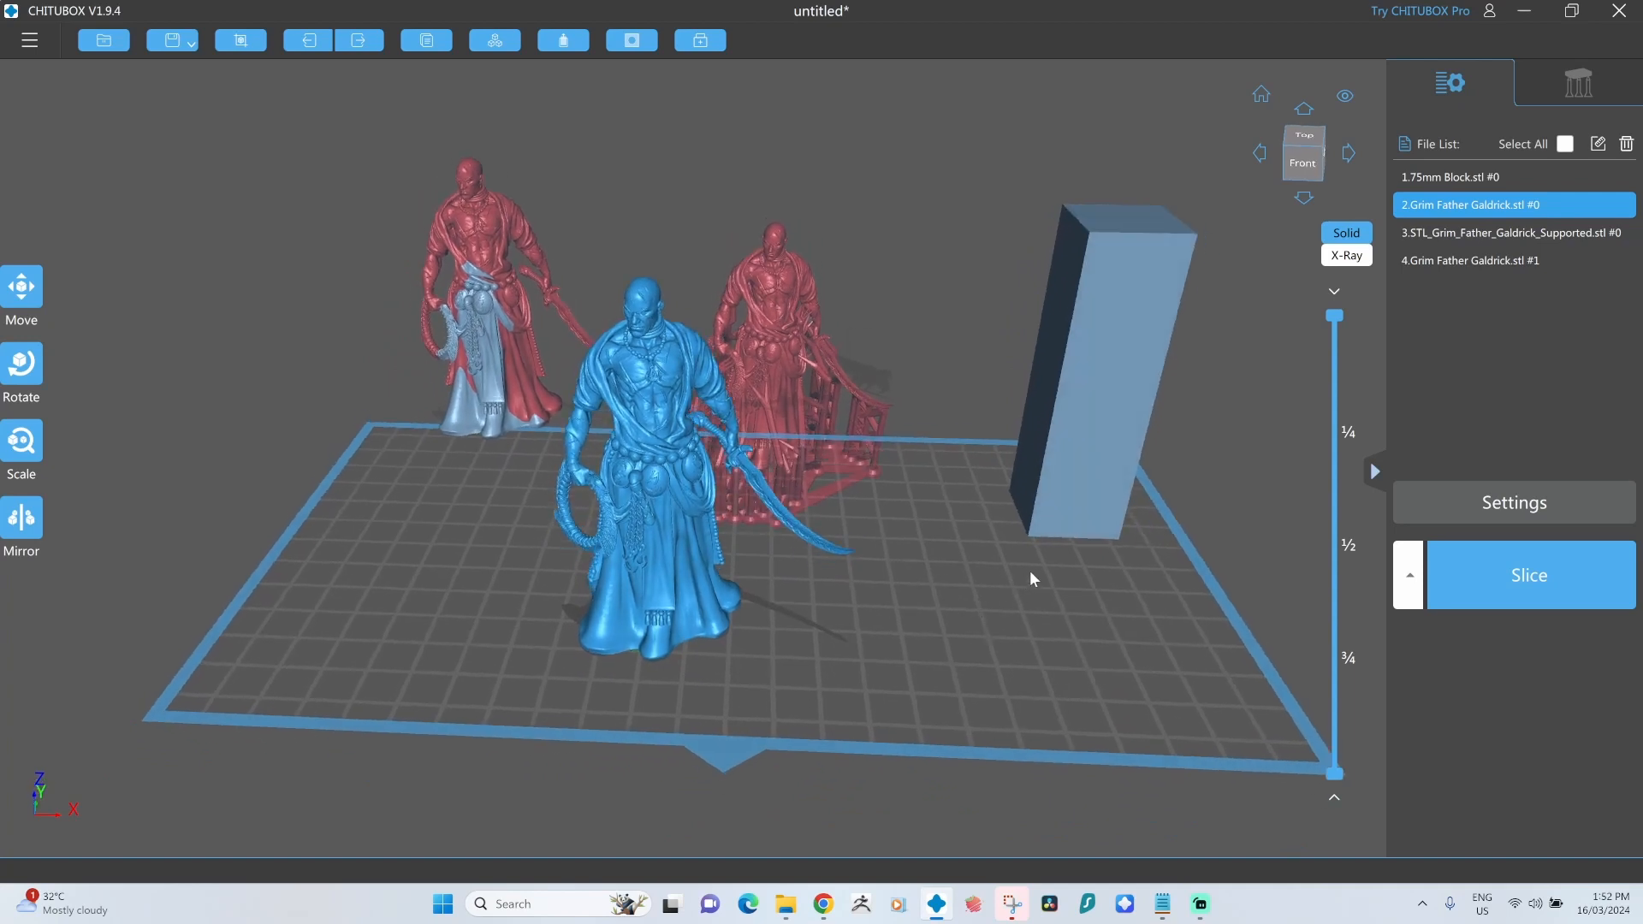